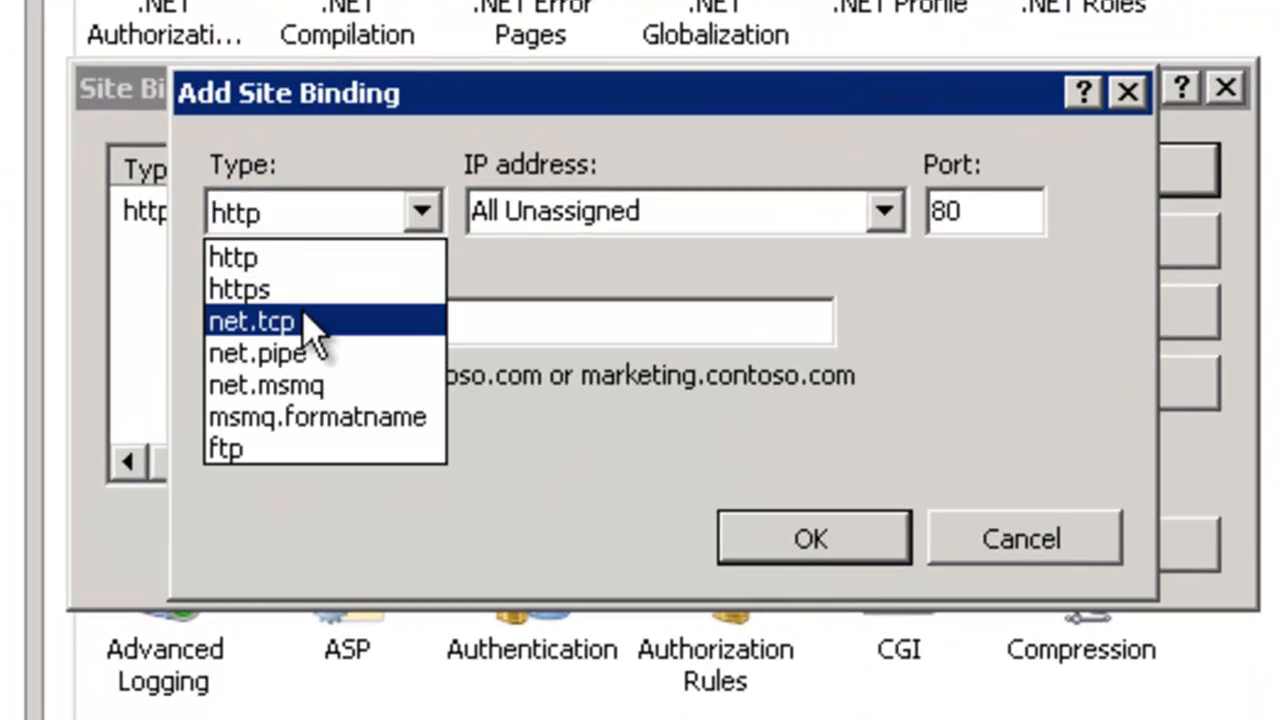
Step: Set the new info.orcsweb.com binding type to https
left_click(238, 288)
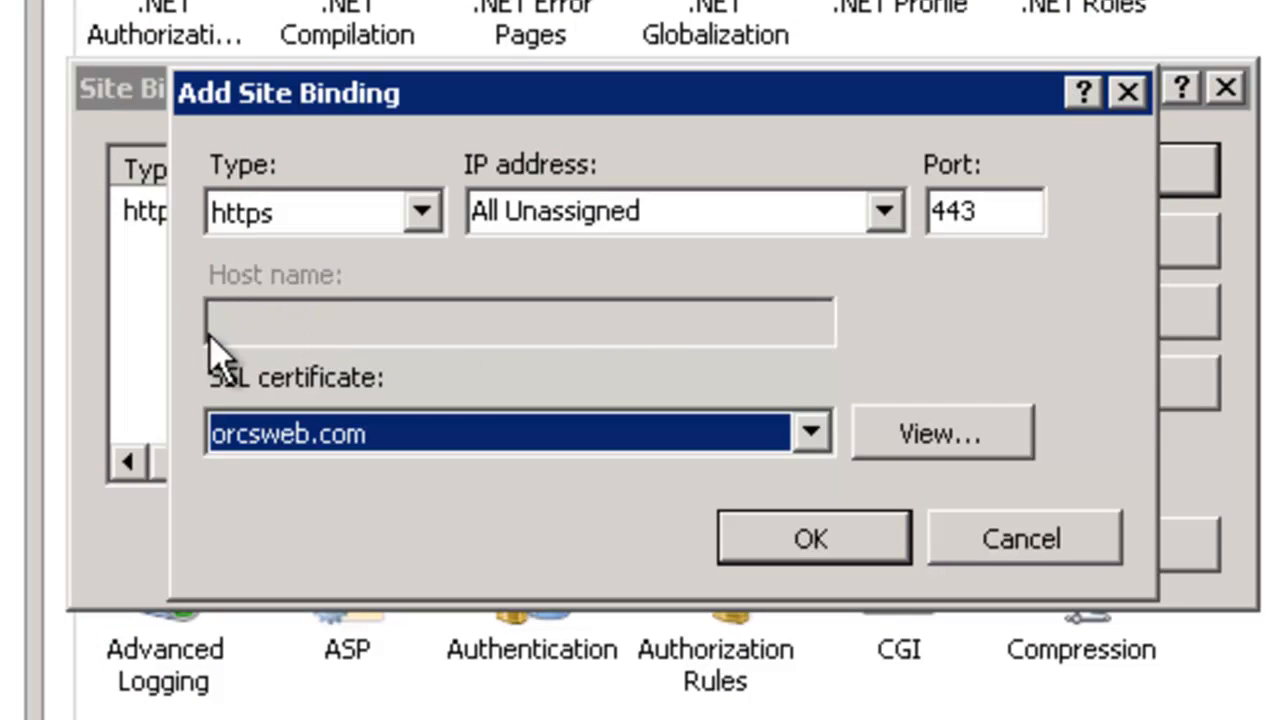
mouse_move(690, 340)
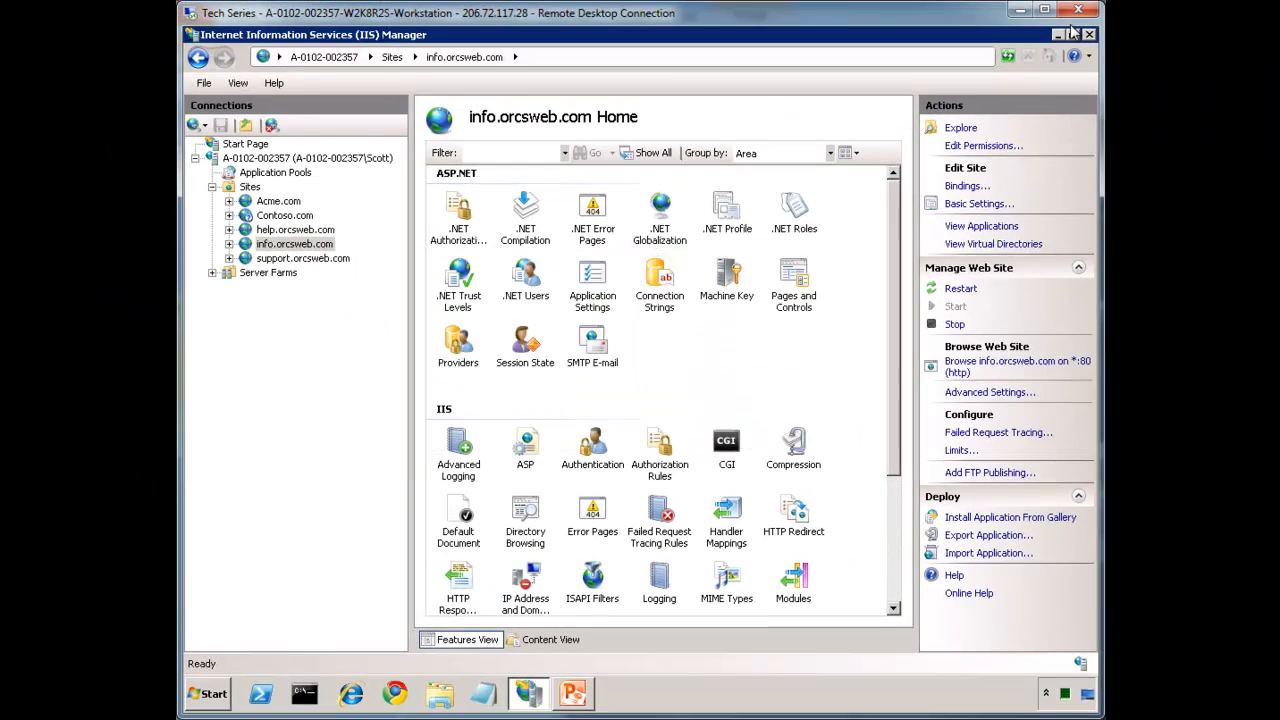
Step: Leave the info.orcsweb.com dialogs and select the support.orcsweb.com site in the Connections tree
left_click(572, 692)
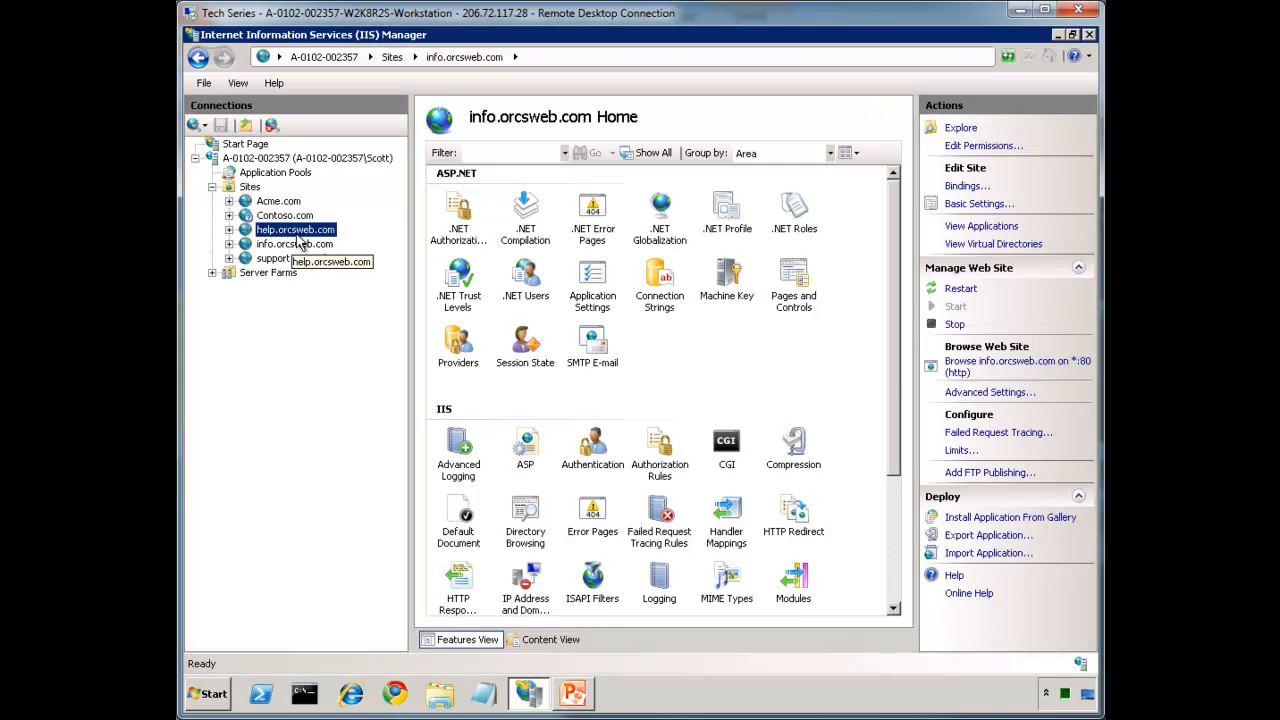
left_click(272, 258)
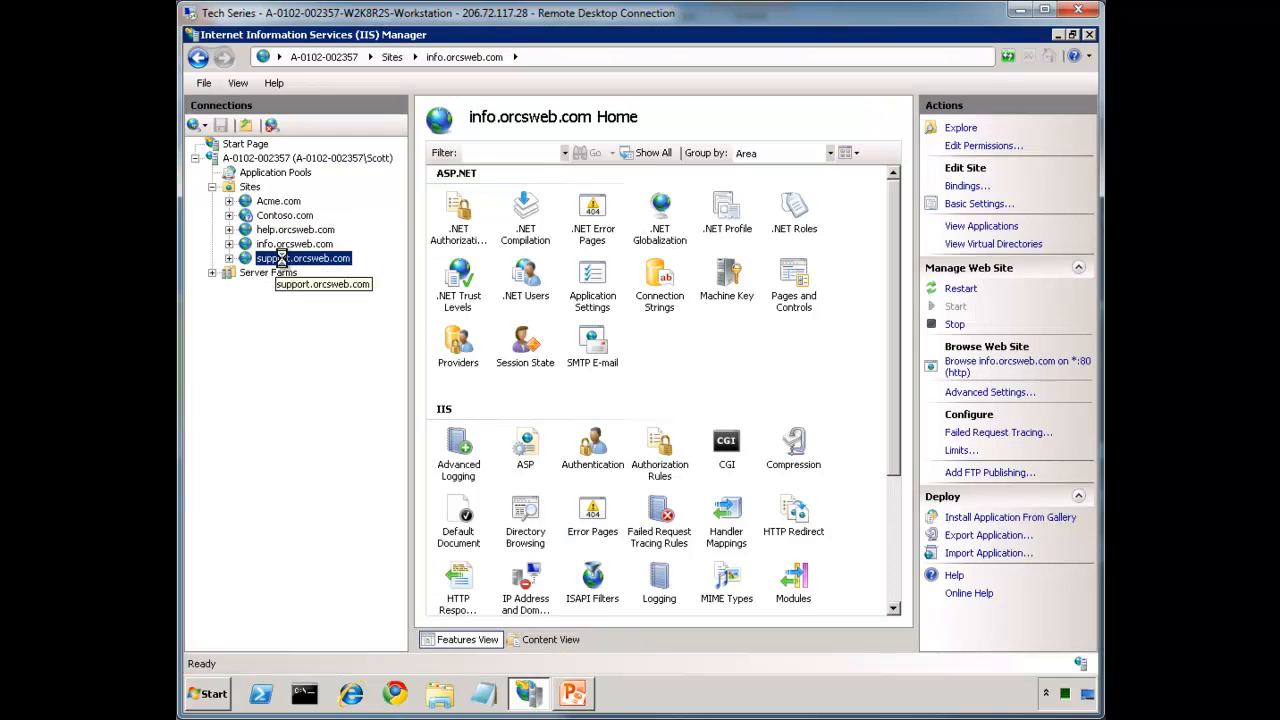
left_click(304, 258)
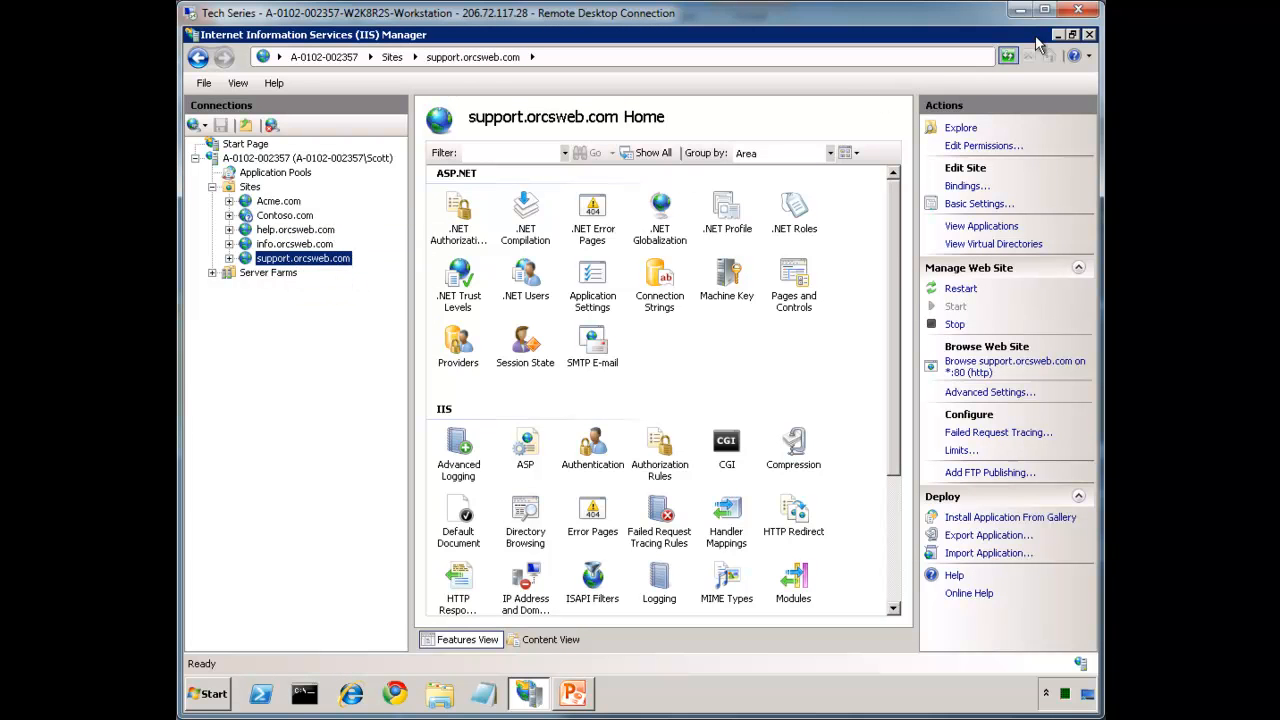
Step: Bring the PowerPoint Viewer presentation to the front for the SSL + IP Sharing slide
left_click(572, 692)
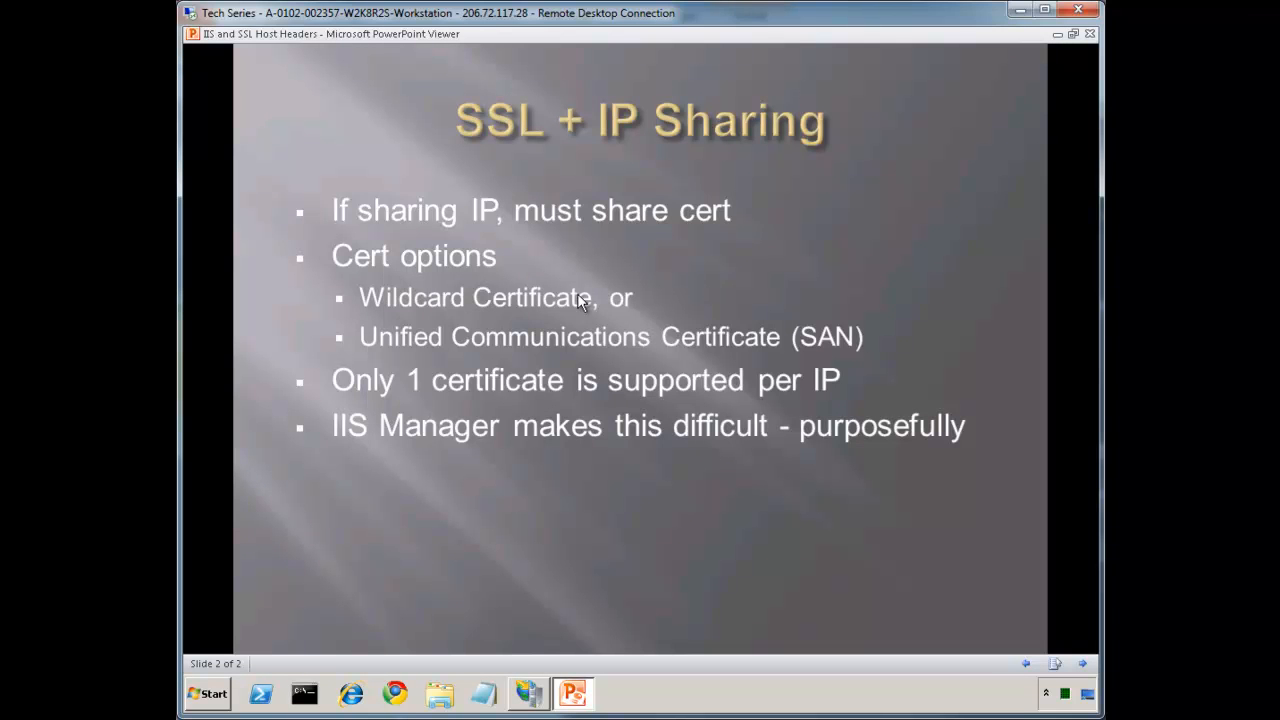
mouse_move(596, 296)
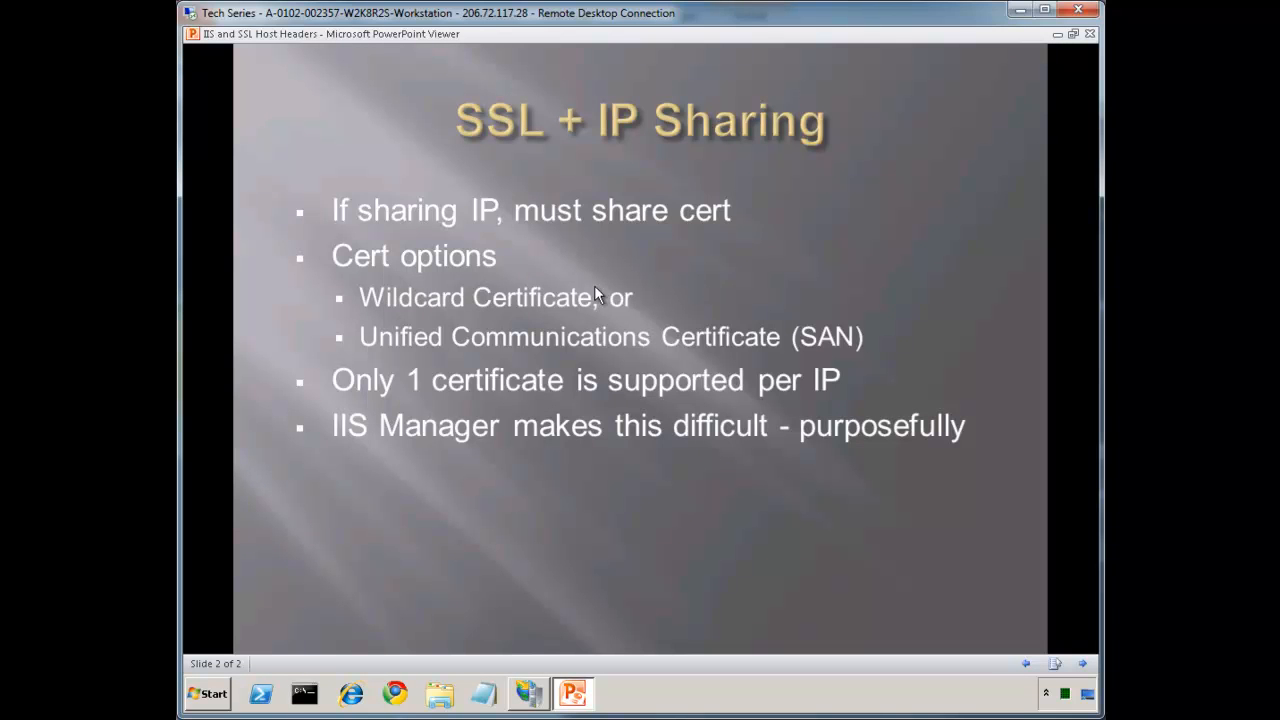
mouse_move(398, 344)
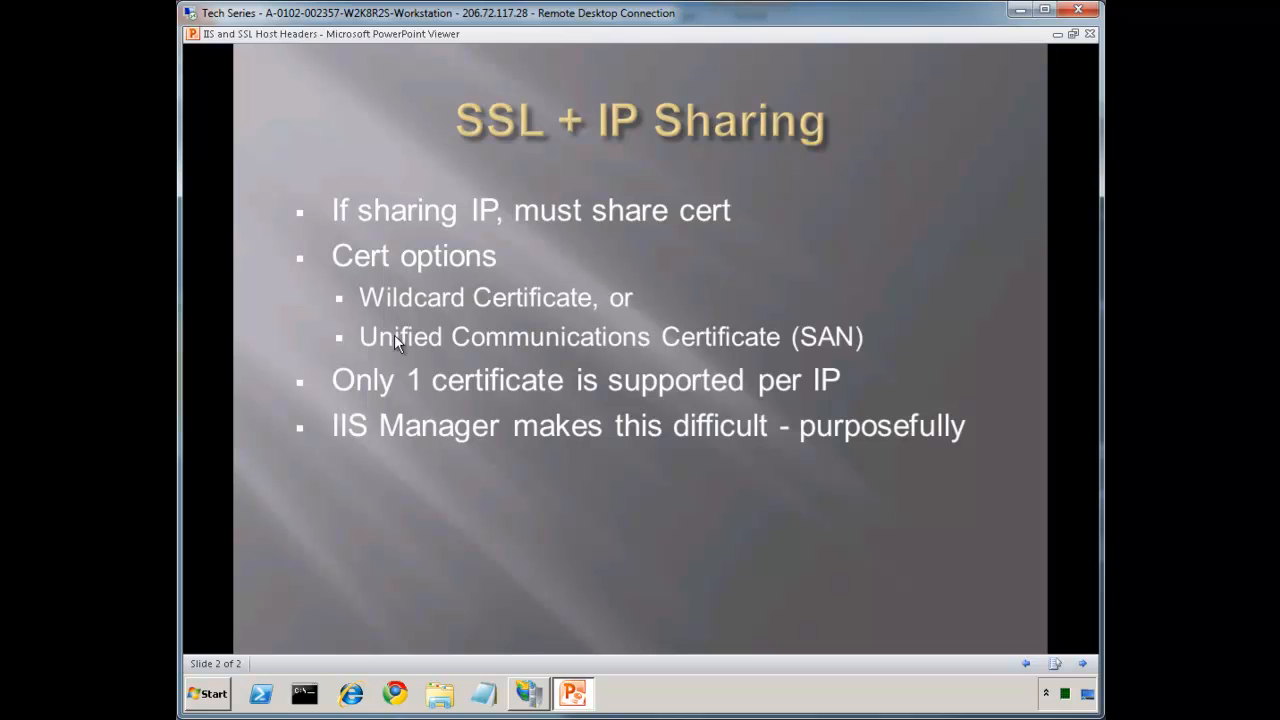
mouse_move(384, 380)
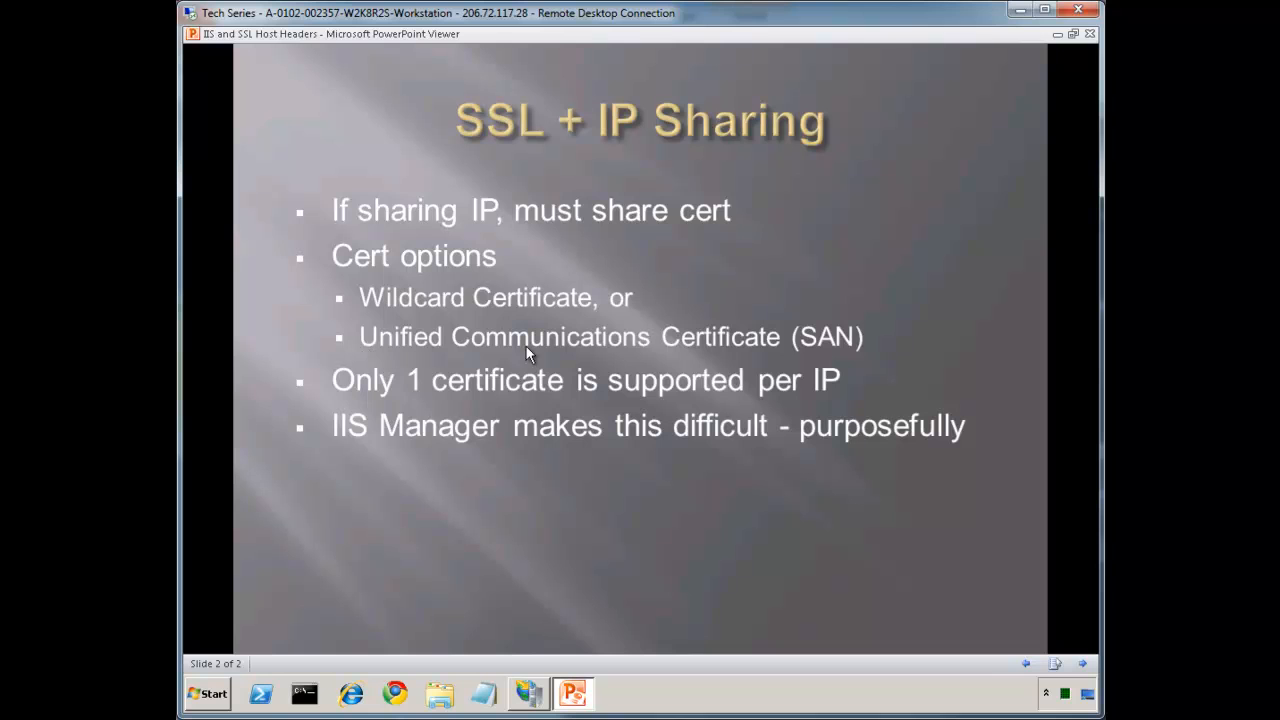
mouse_move(876, 344)
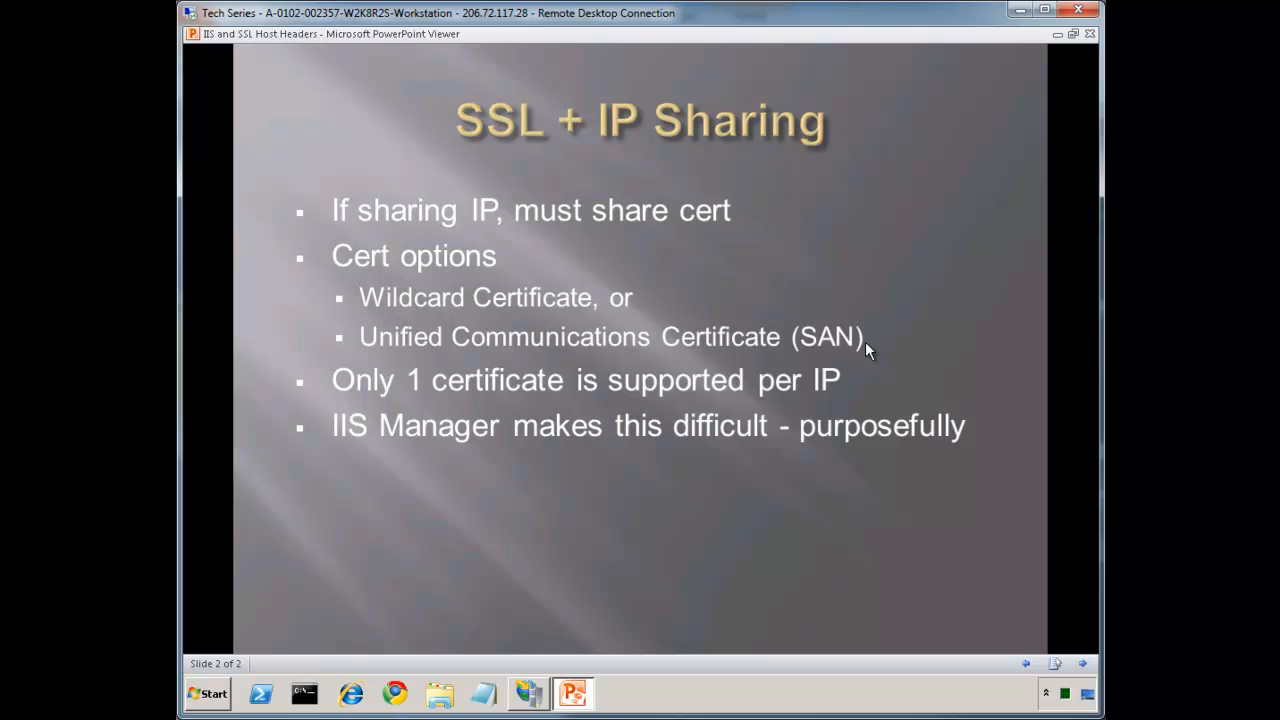
mouse_move(550, 696)
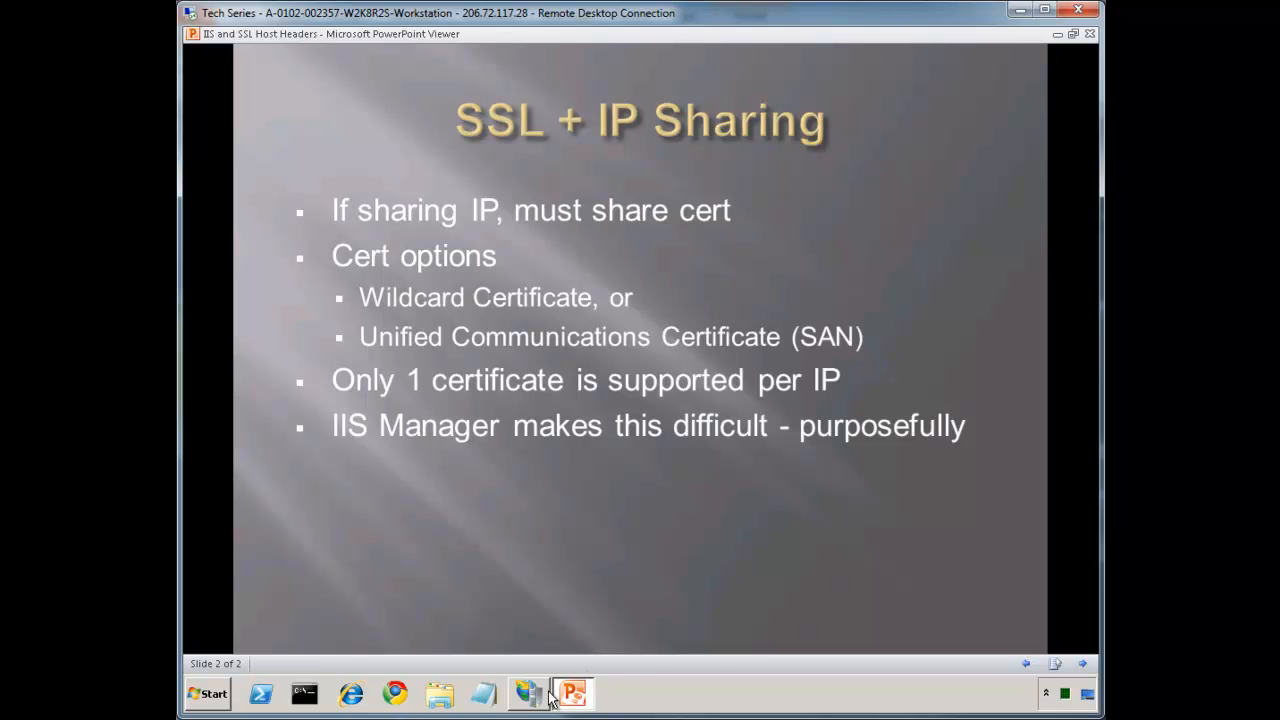
Step: Return to IIS Manager and start an https binding for support.orcsweb.com in Site Bindings
left_click(528, 692)
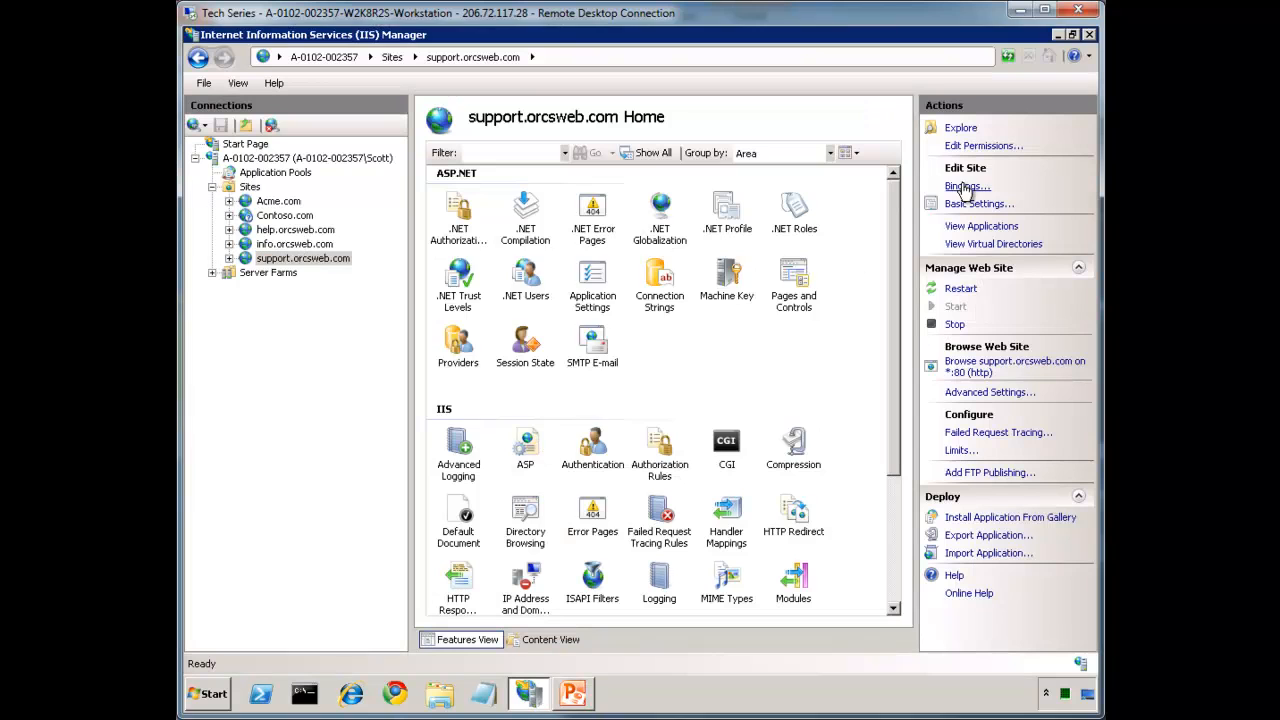
left_click(966, 186)
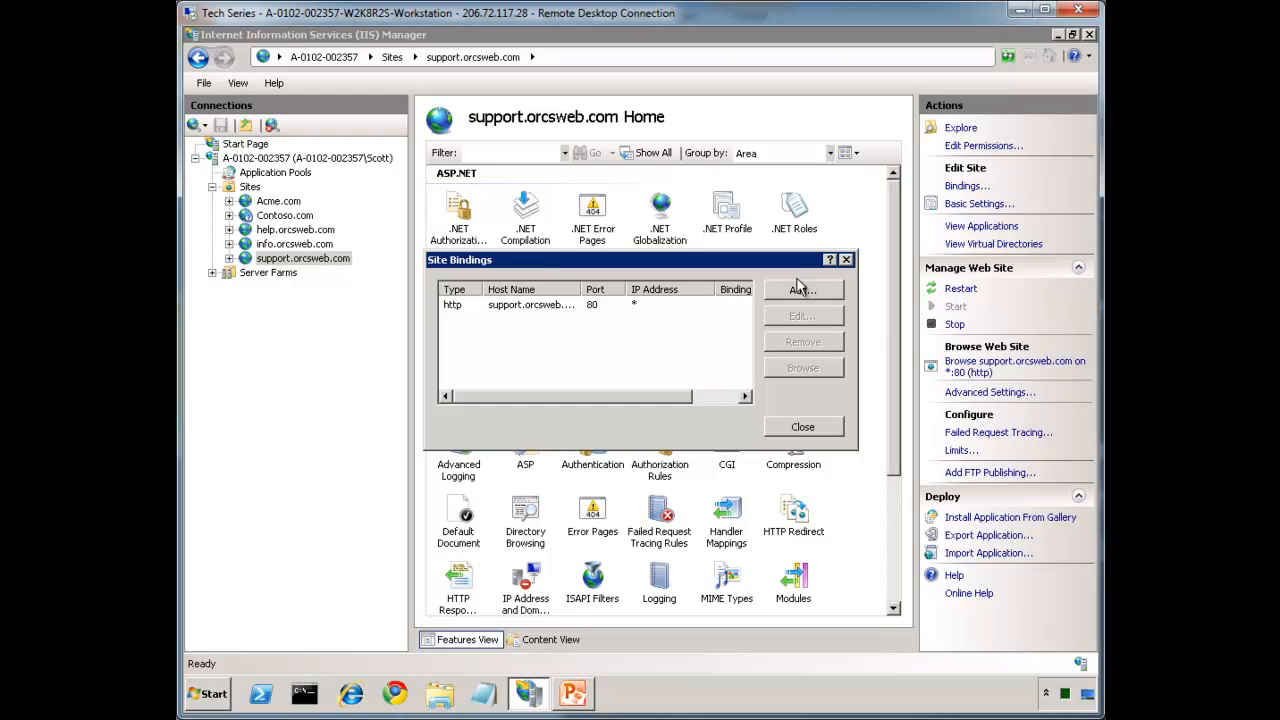
left_click(802, 288)
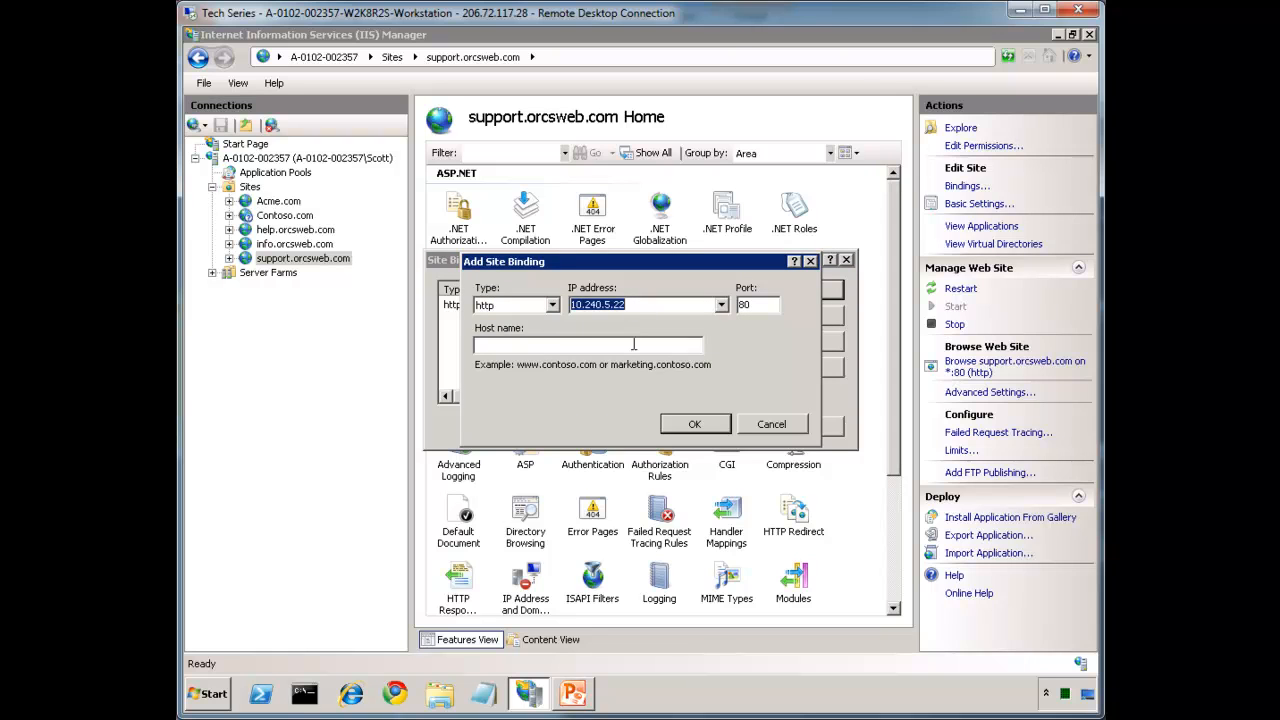
left_click(552, 304)
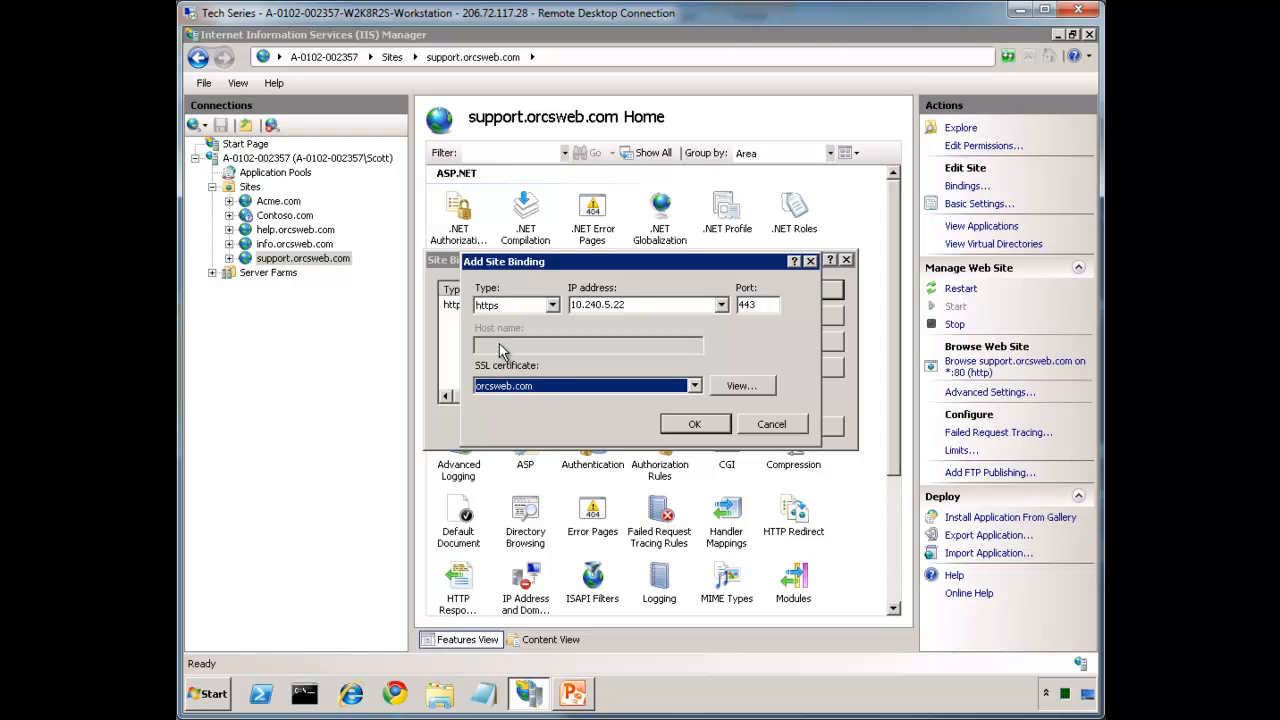
mouse_move(520, 340)
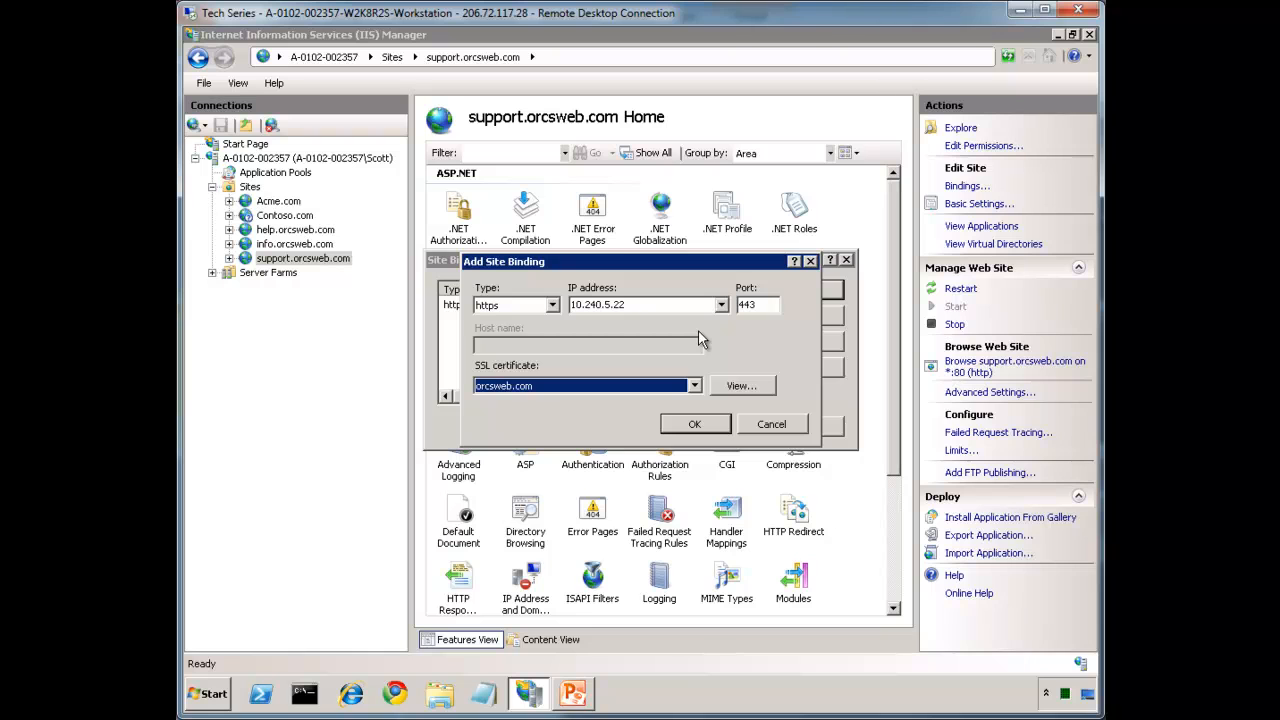
mouse_move(664, 374)
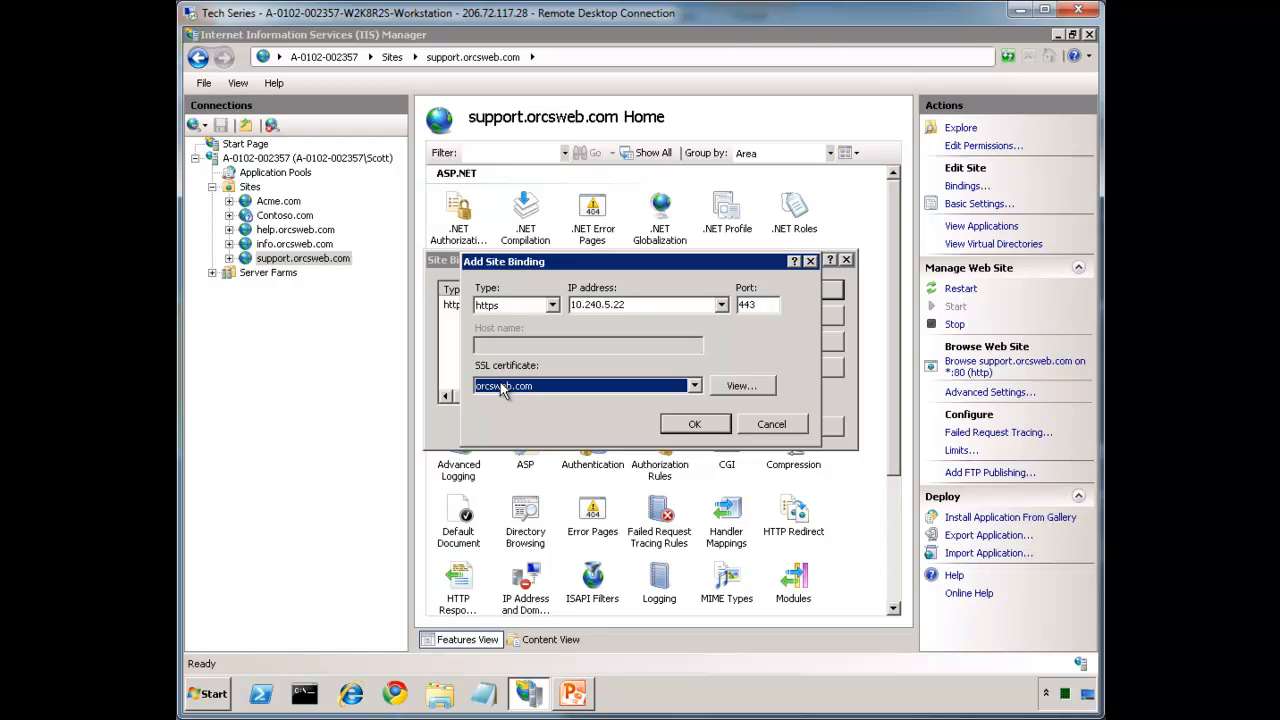
mouse_move(440, 392)
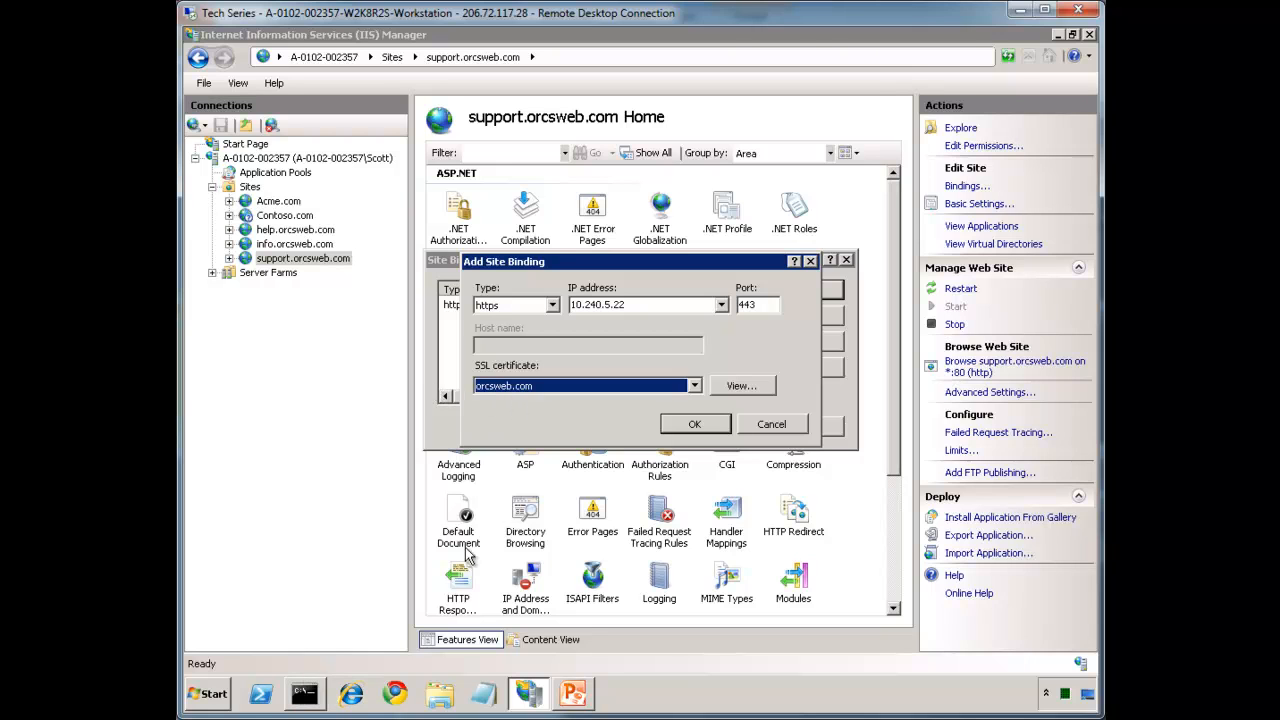
mouse_move(584, 420)
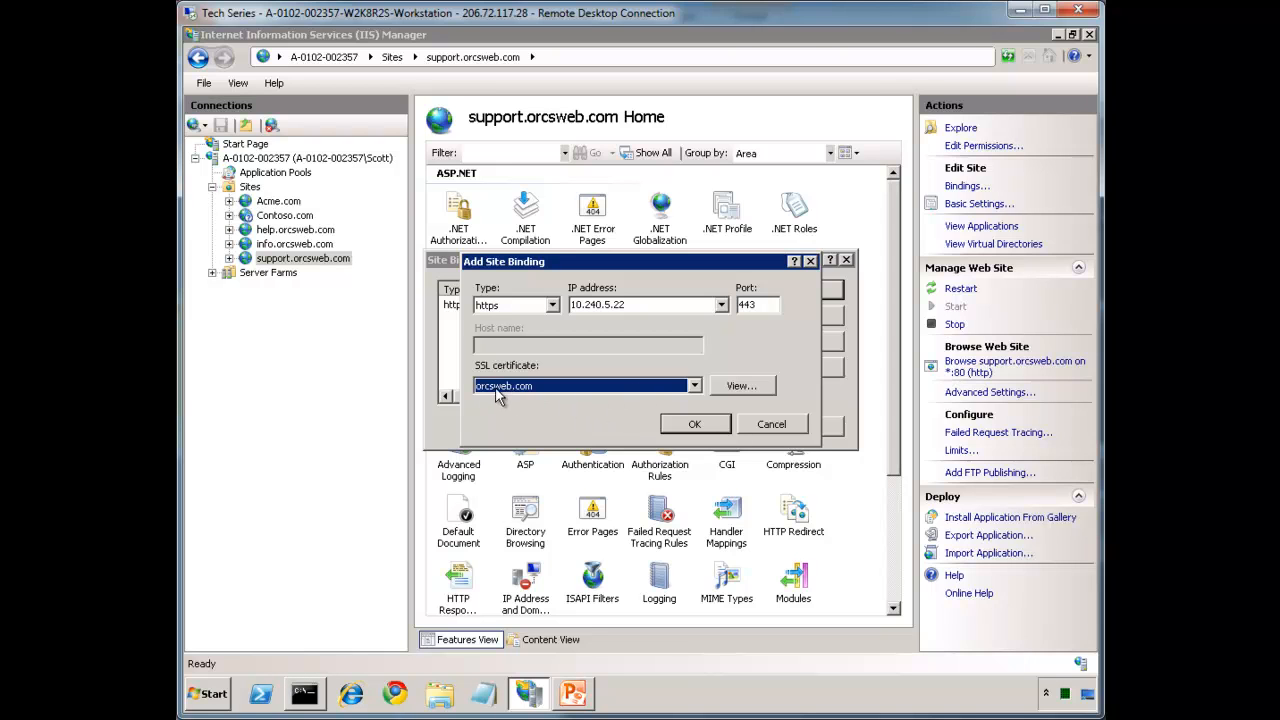
mouse_move(490, 396)
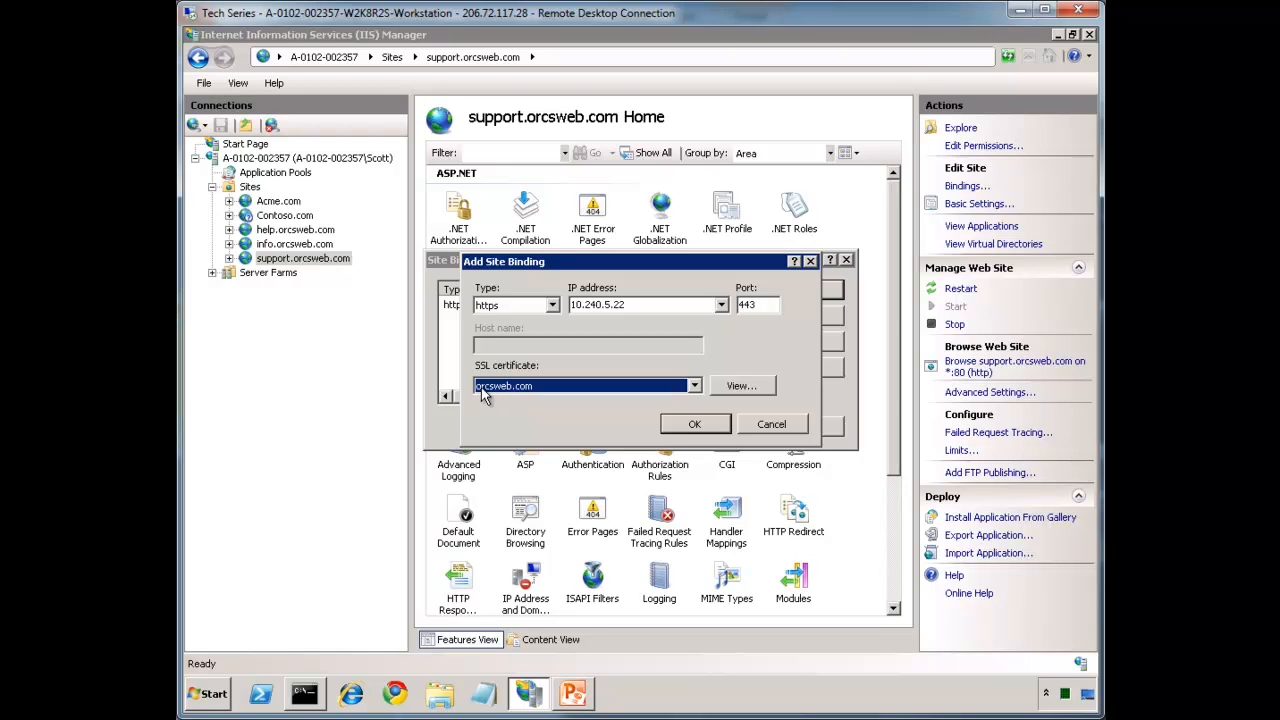
mouse_move(484, 396)
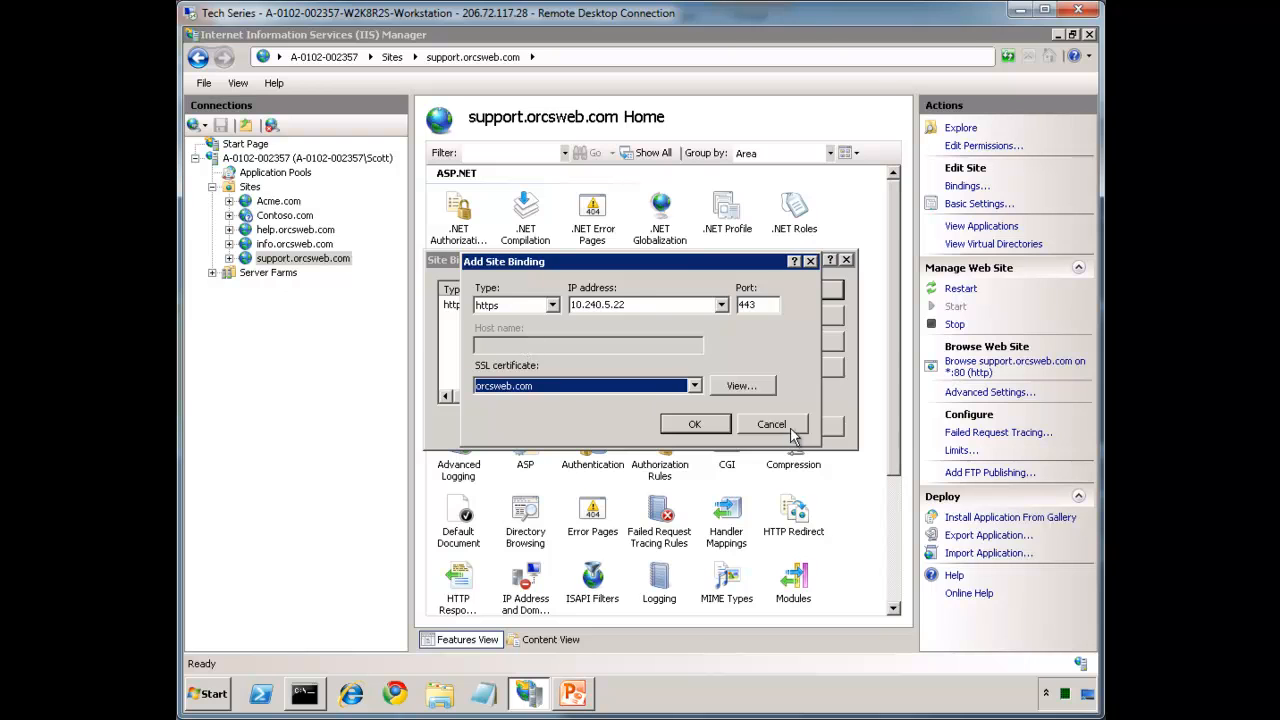
Step: Discard the unsaved binding and add the Certificates snap-in in MMC
left_click(208, 692)
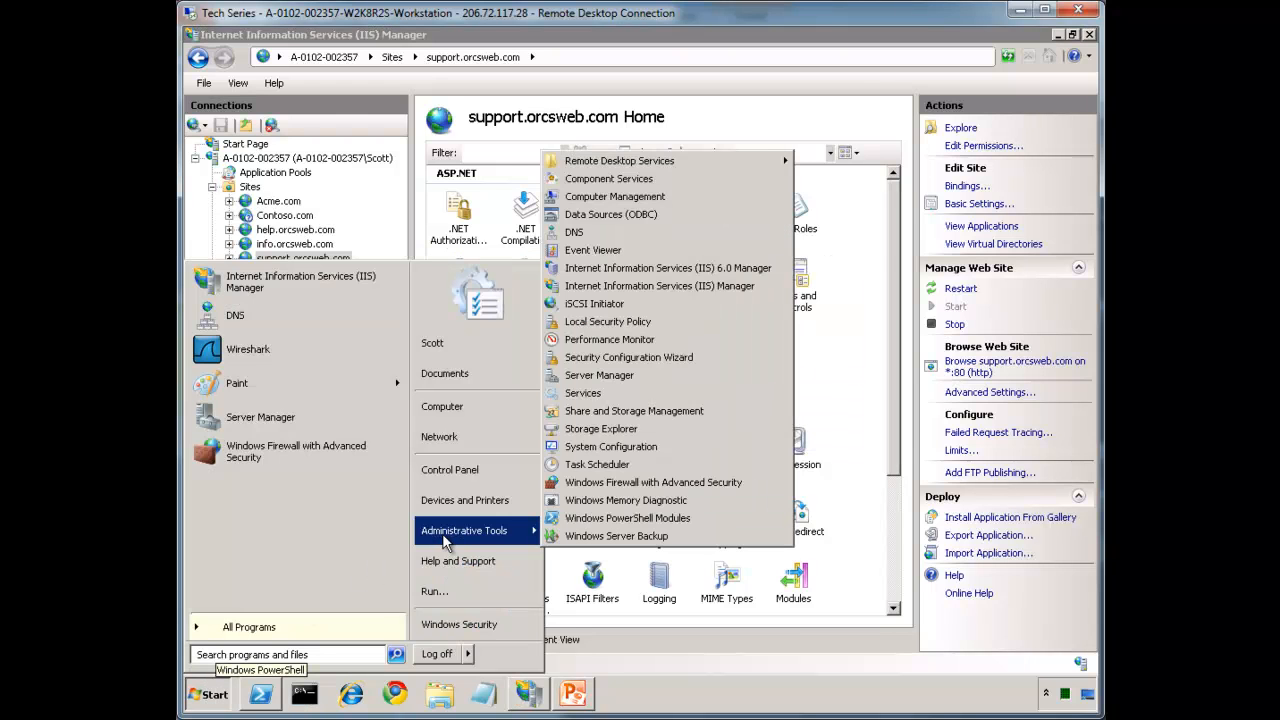
mouse_move(608, 178)
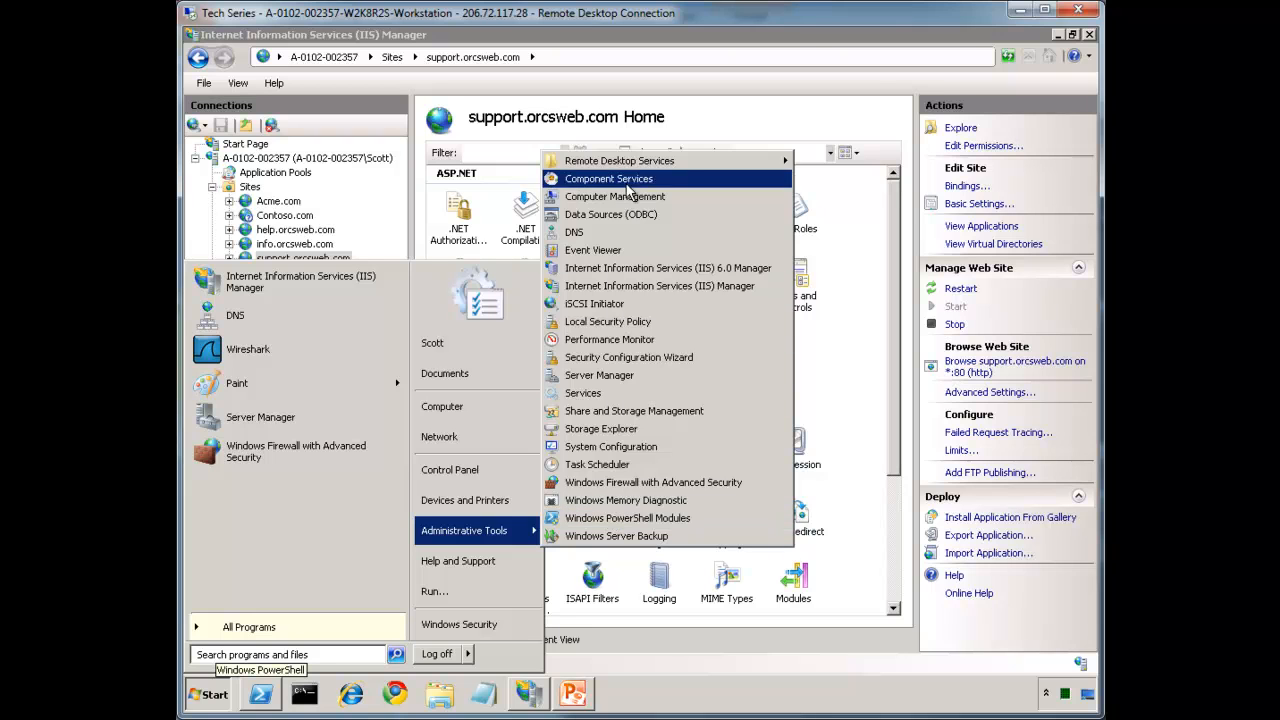
mouse_move(594, 304)
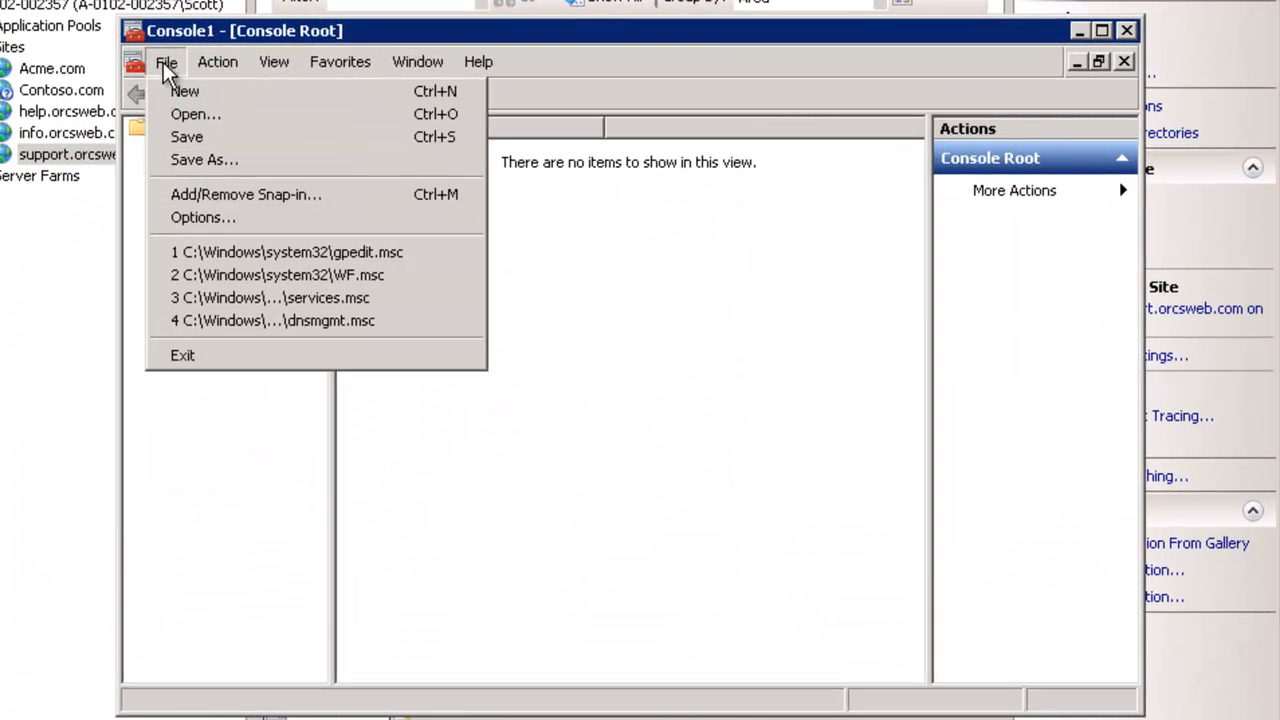
mouse_move(198, 198)
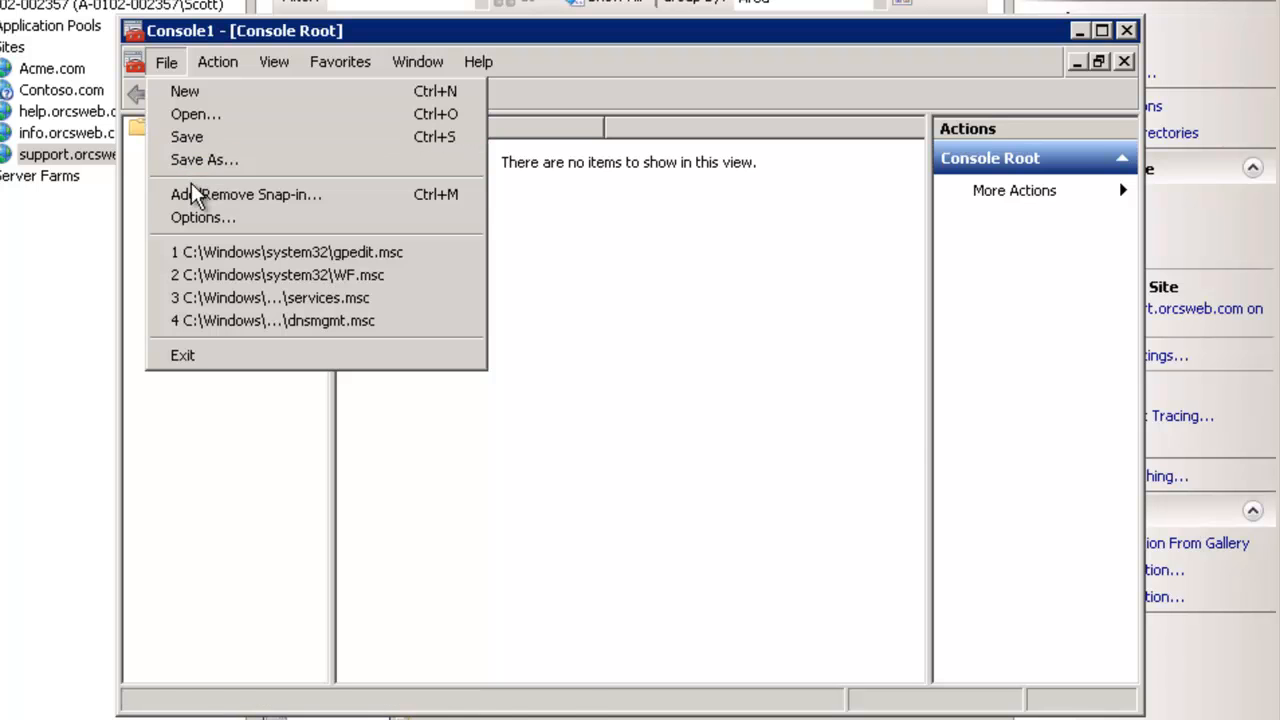
left_click(244, 194)
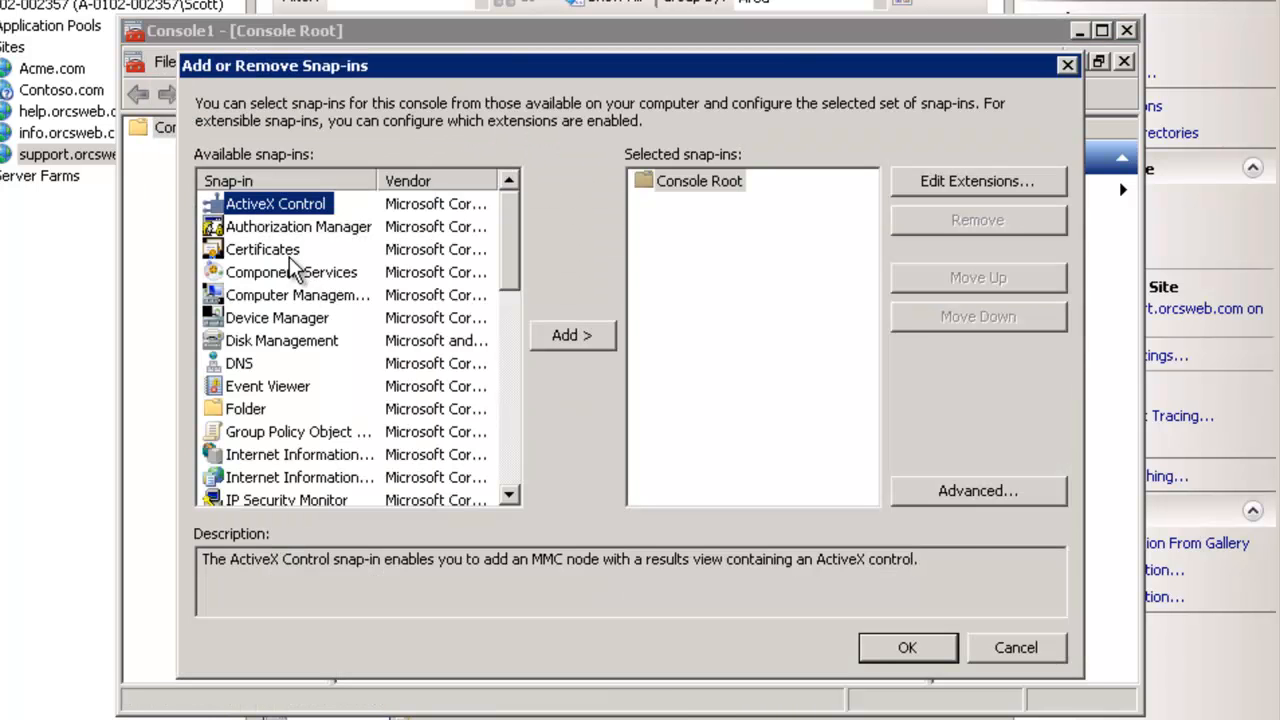
left_click(572, 336)
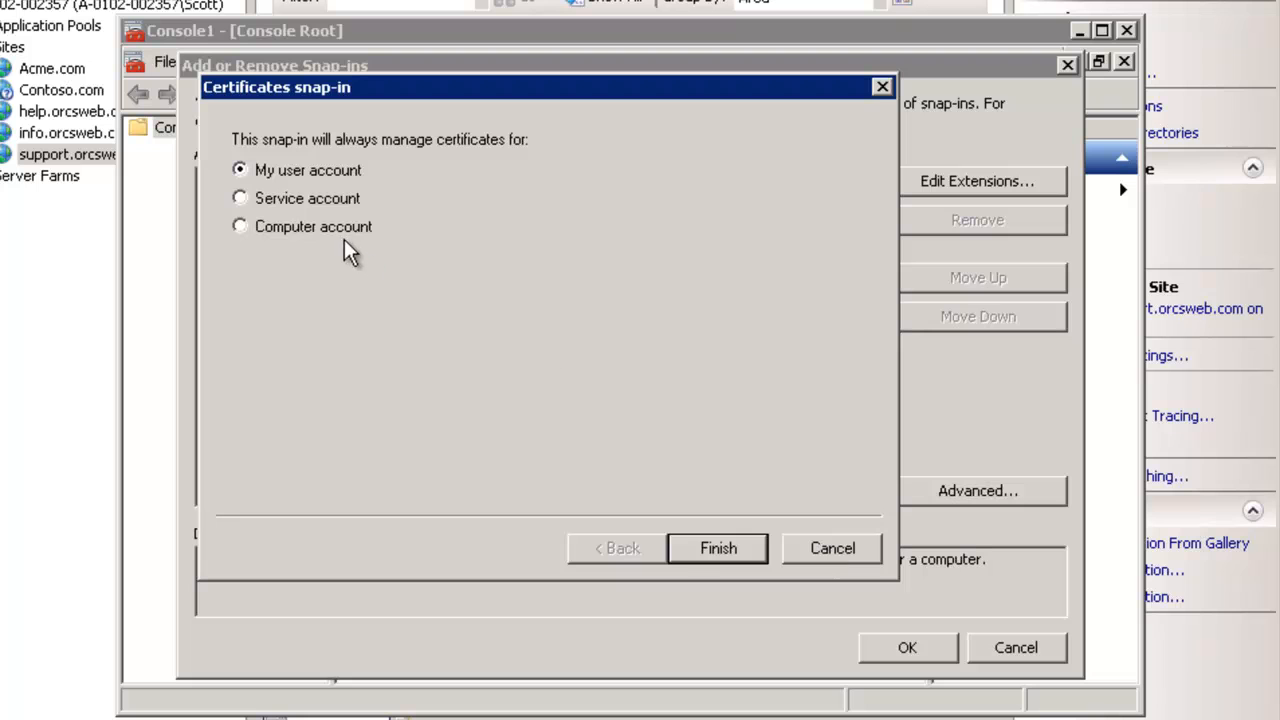
Step: Scope the snap-in to the Computer account on the local computer and confirm the snap-in list
left_click(240, 226)
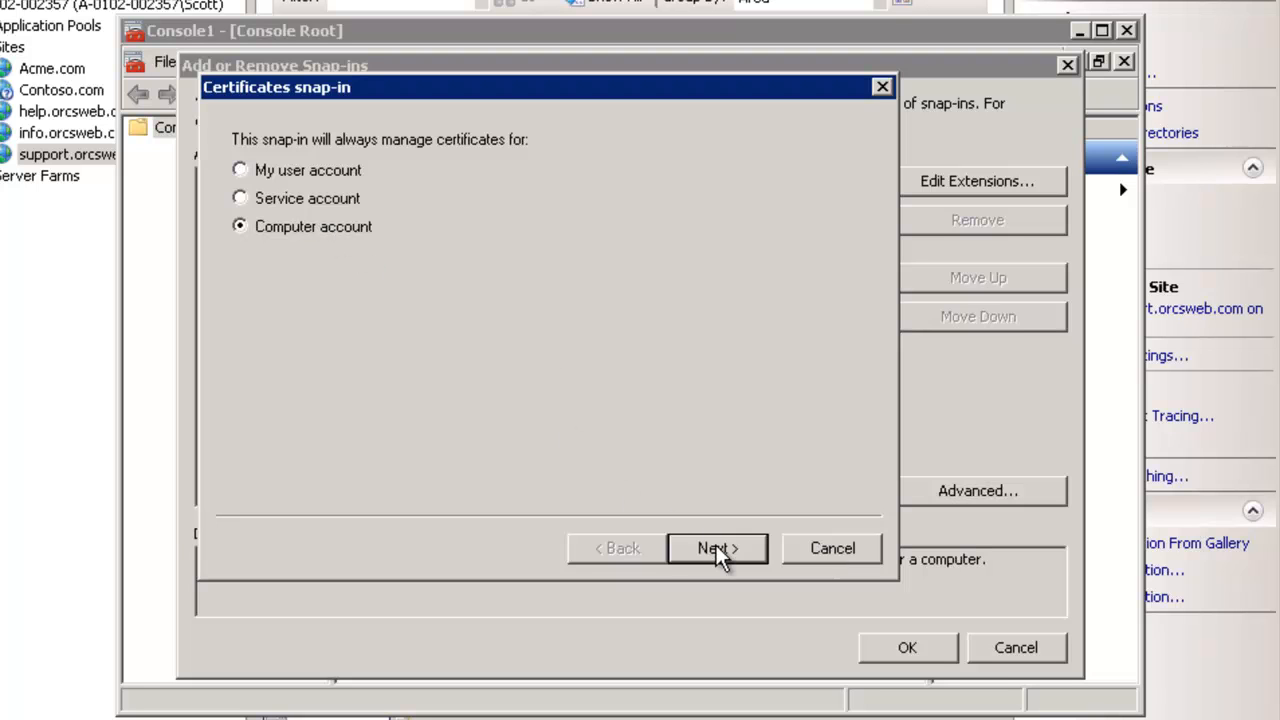
left_click(716, 548)
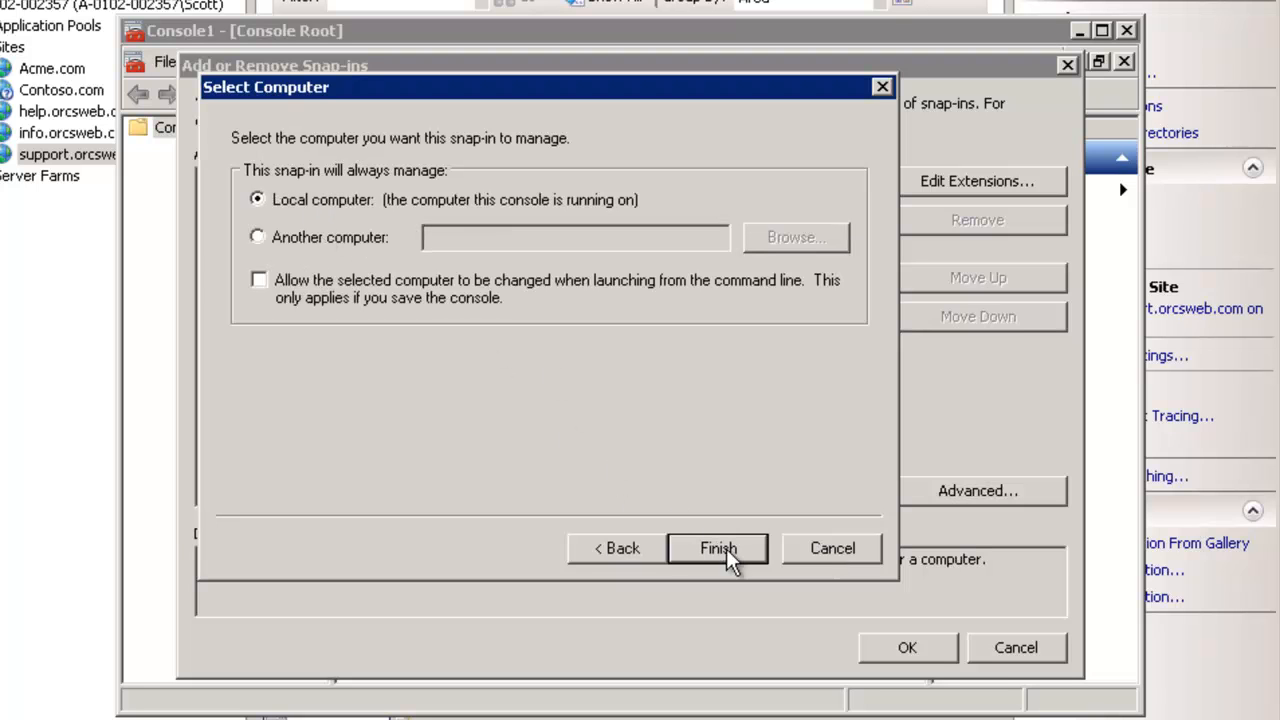
left_click(718, 548)
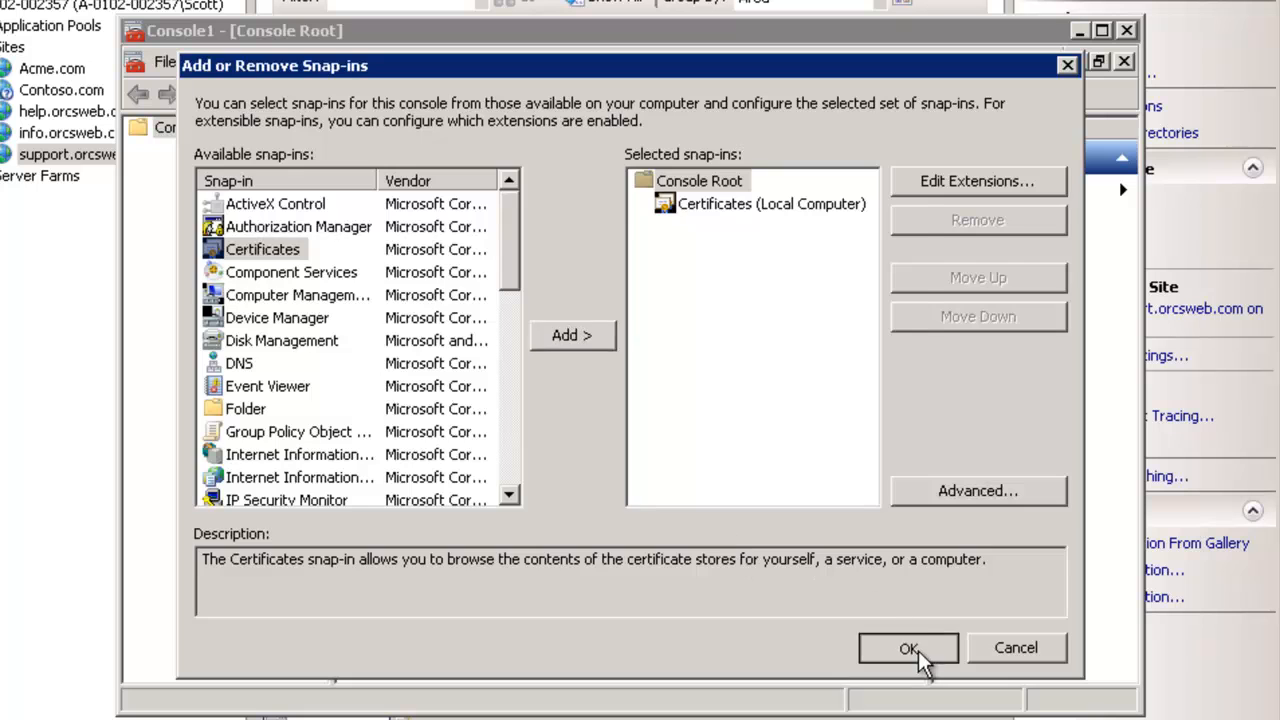
left_click(908, 648)
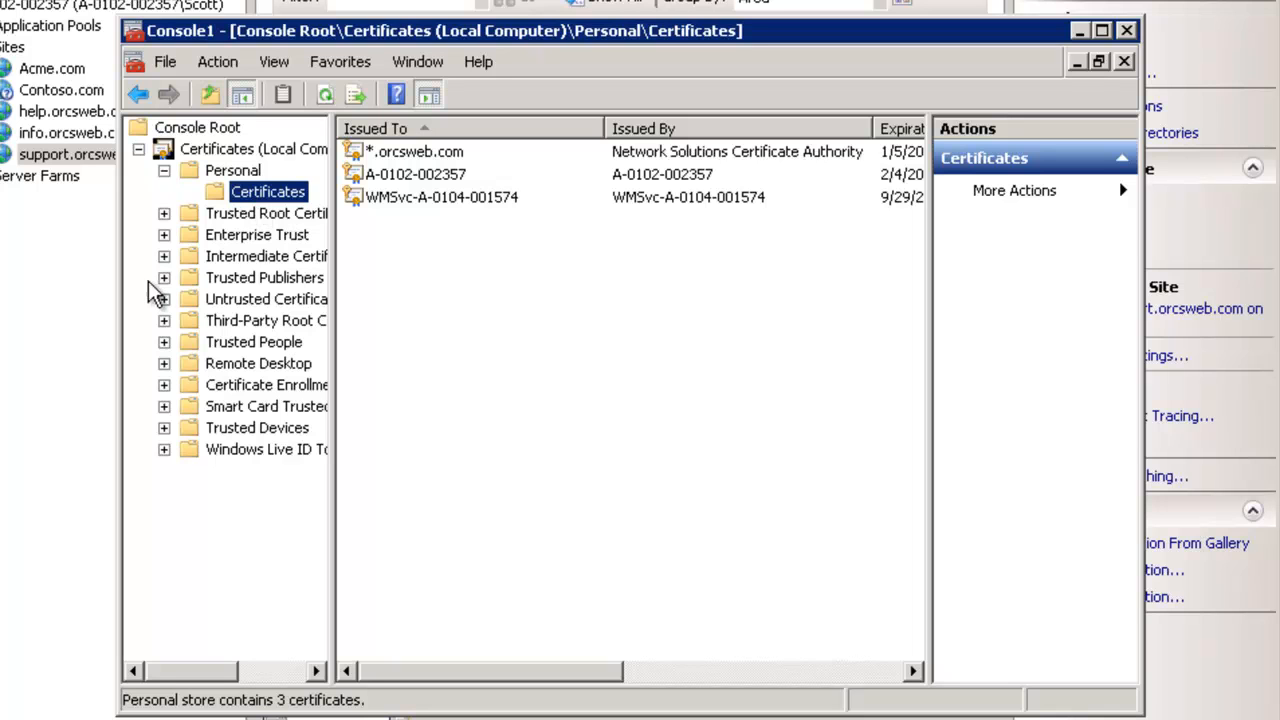
Step: View the properties of the *.orcsweb.com wildcard certificate in the Personal store
left_click(414, 152)
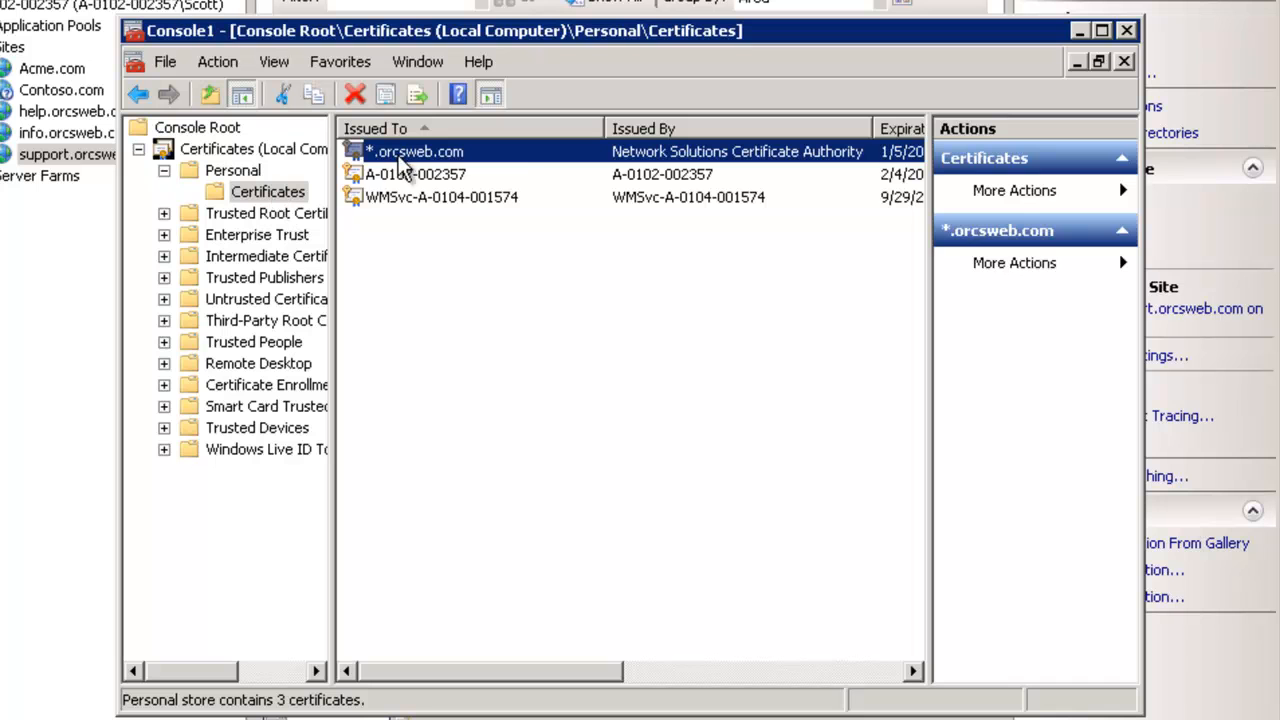
right_click(414, 152)
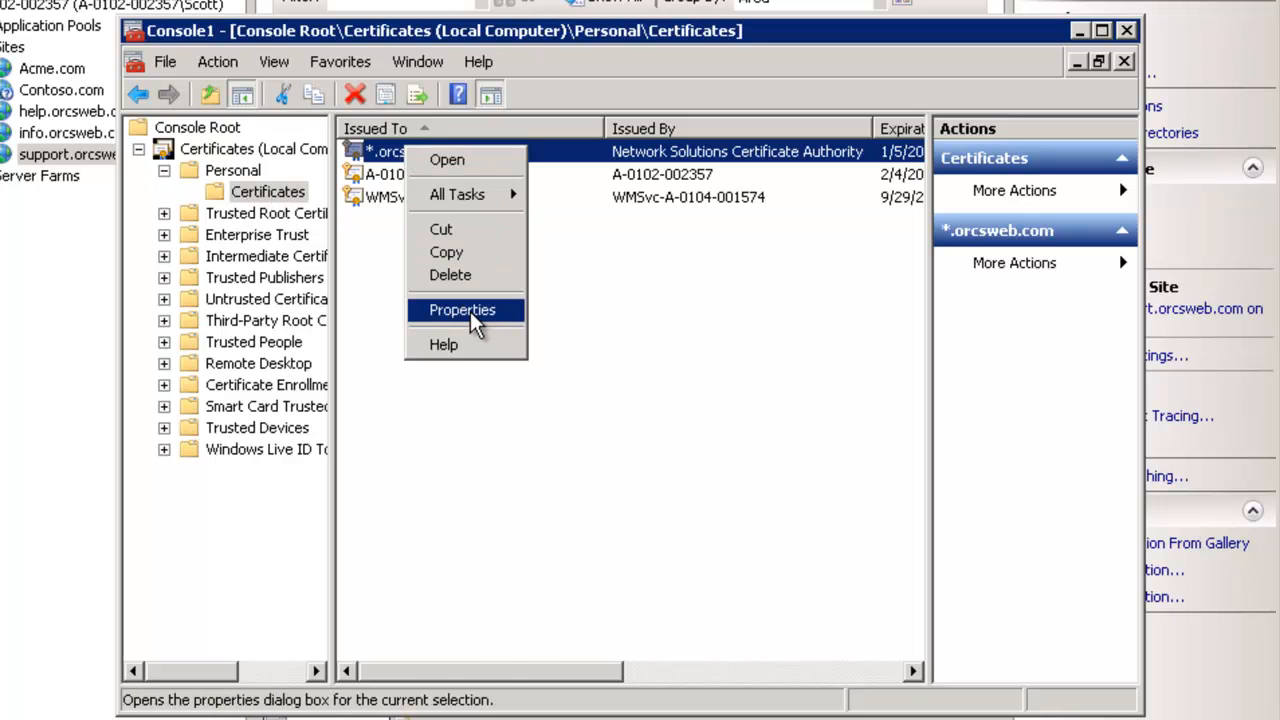
left_click(462, 308)
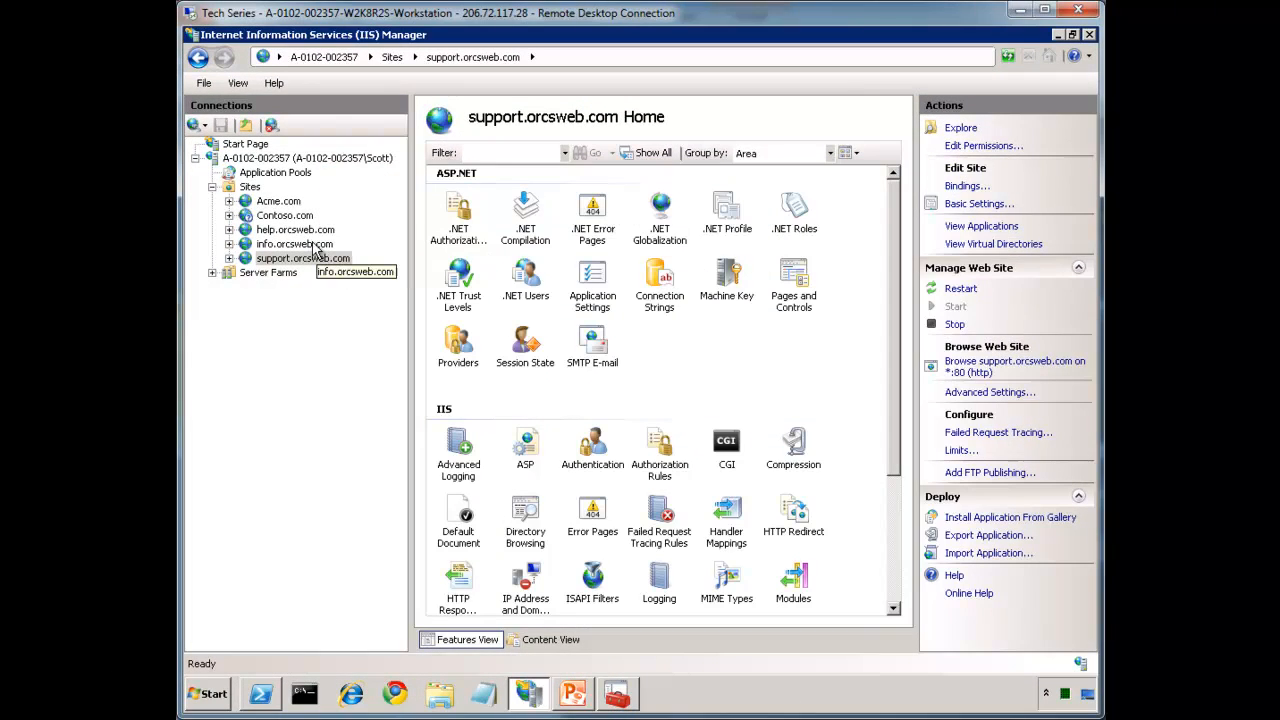
Step: Add an https binding on 10.240.5.22 with the *.orcsweb.com certificate and host name 'help'
left_click(296, 228)
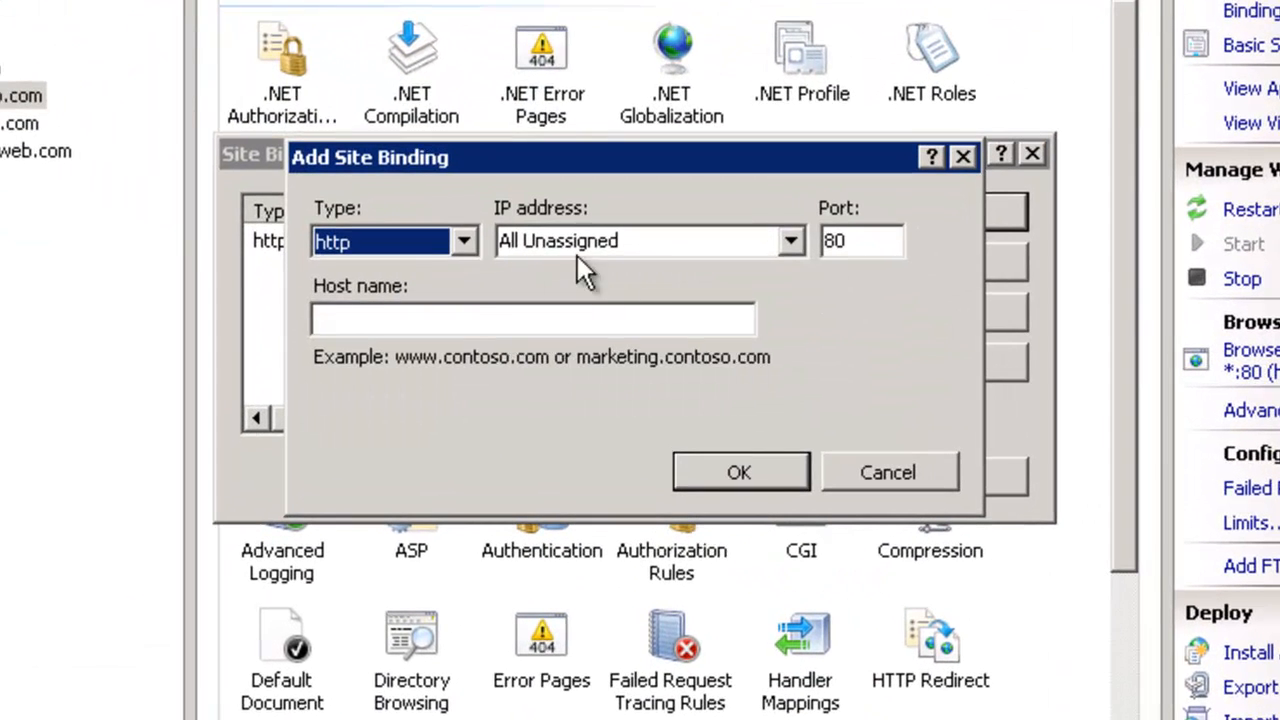
left_click(464, 240)
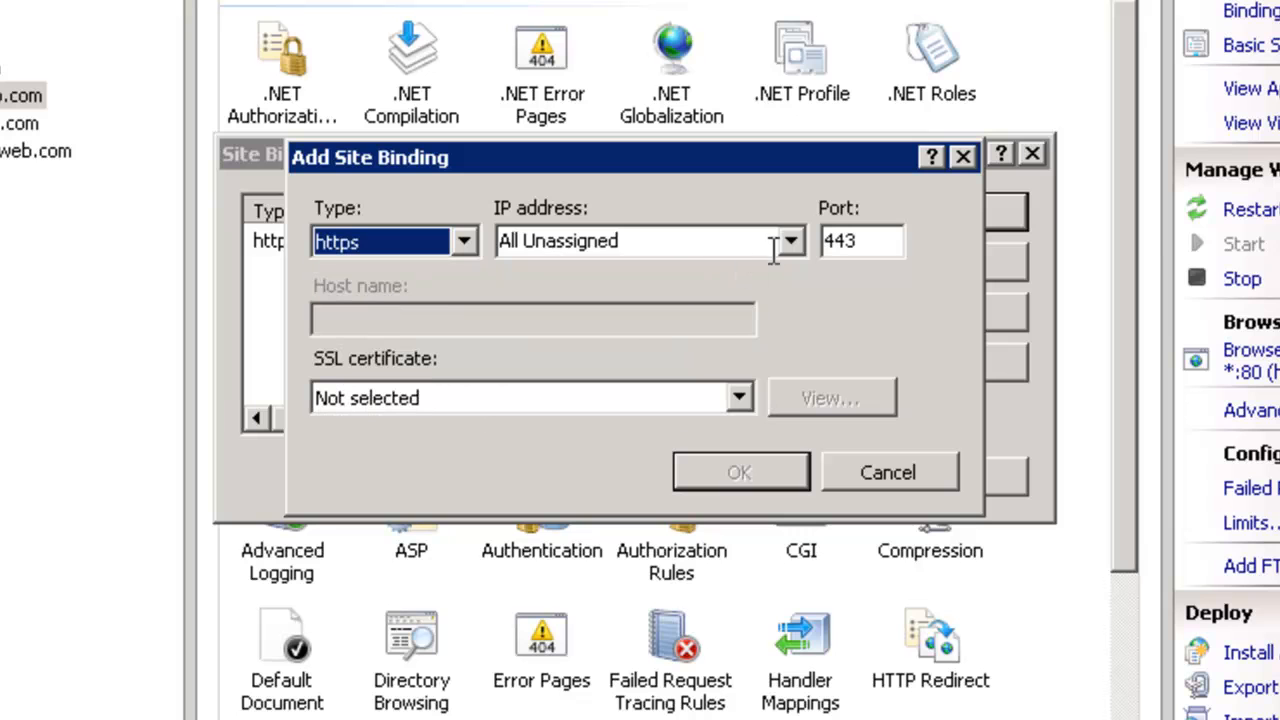
left_click(788, 240)
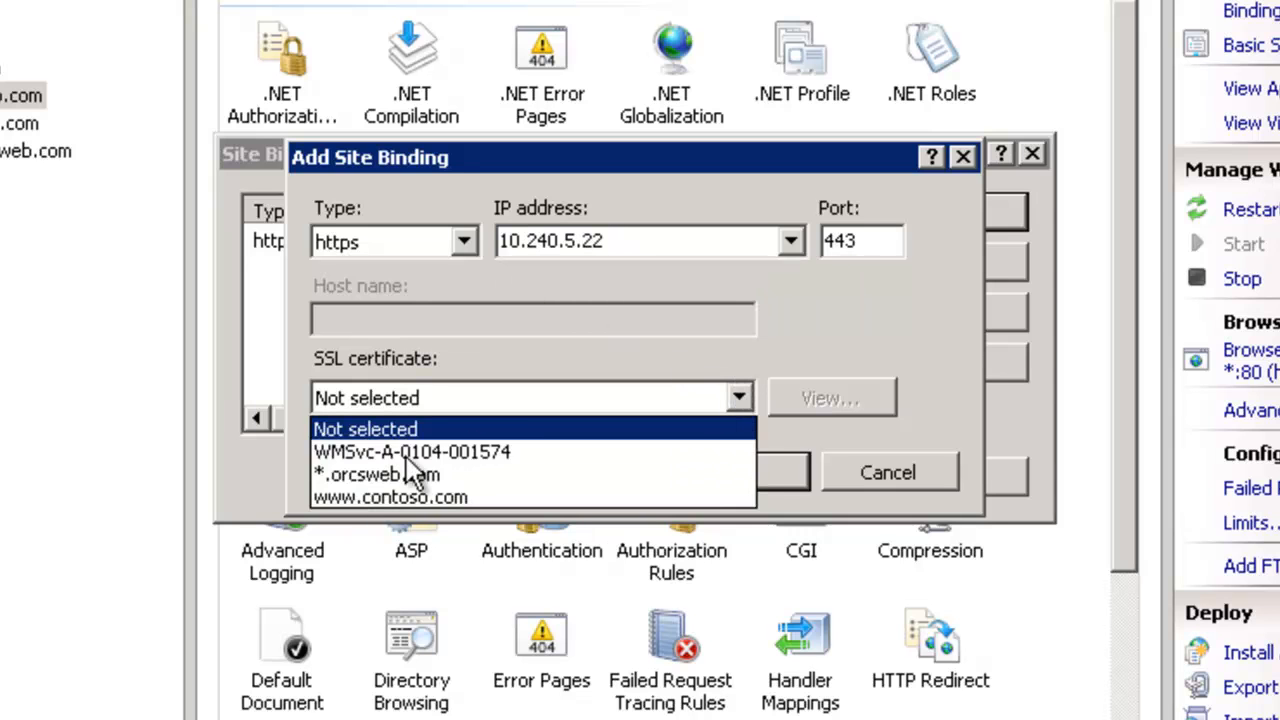
left_click(376, 474)
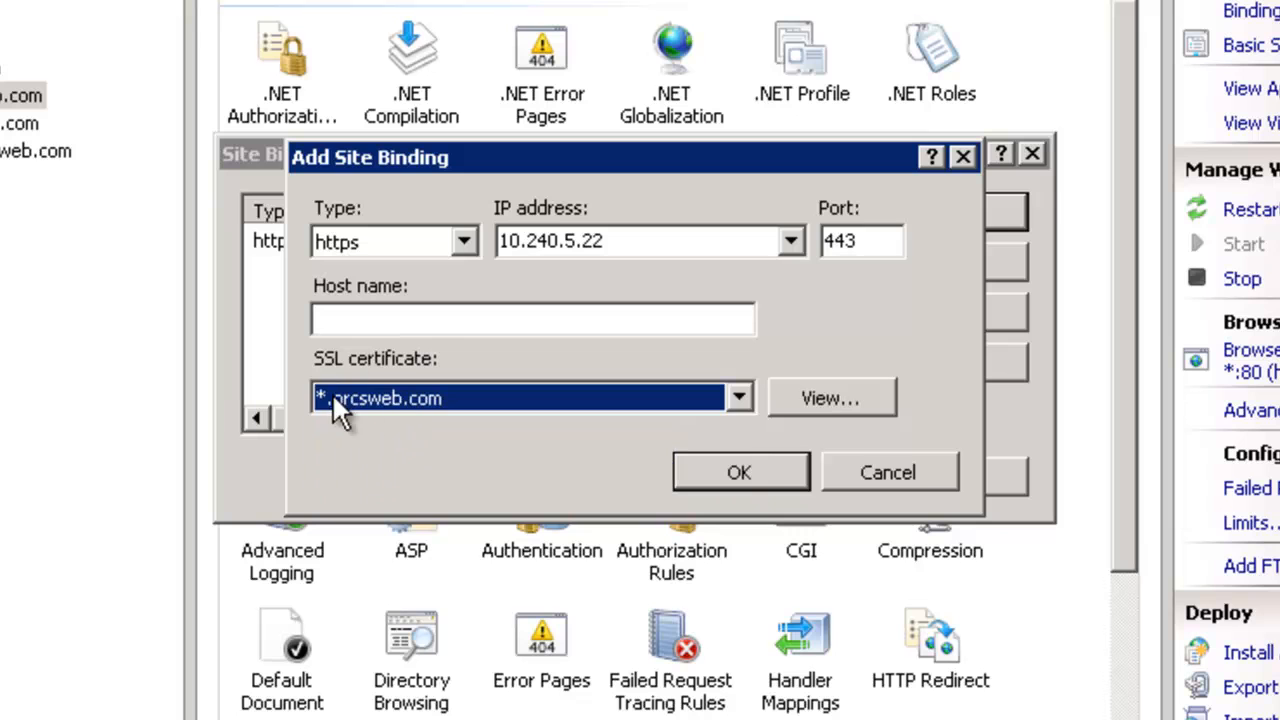
left_click(532, 318)
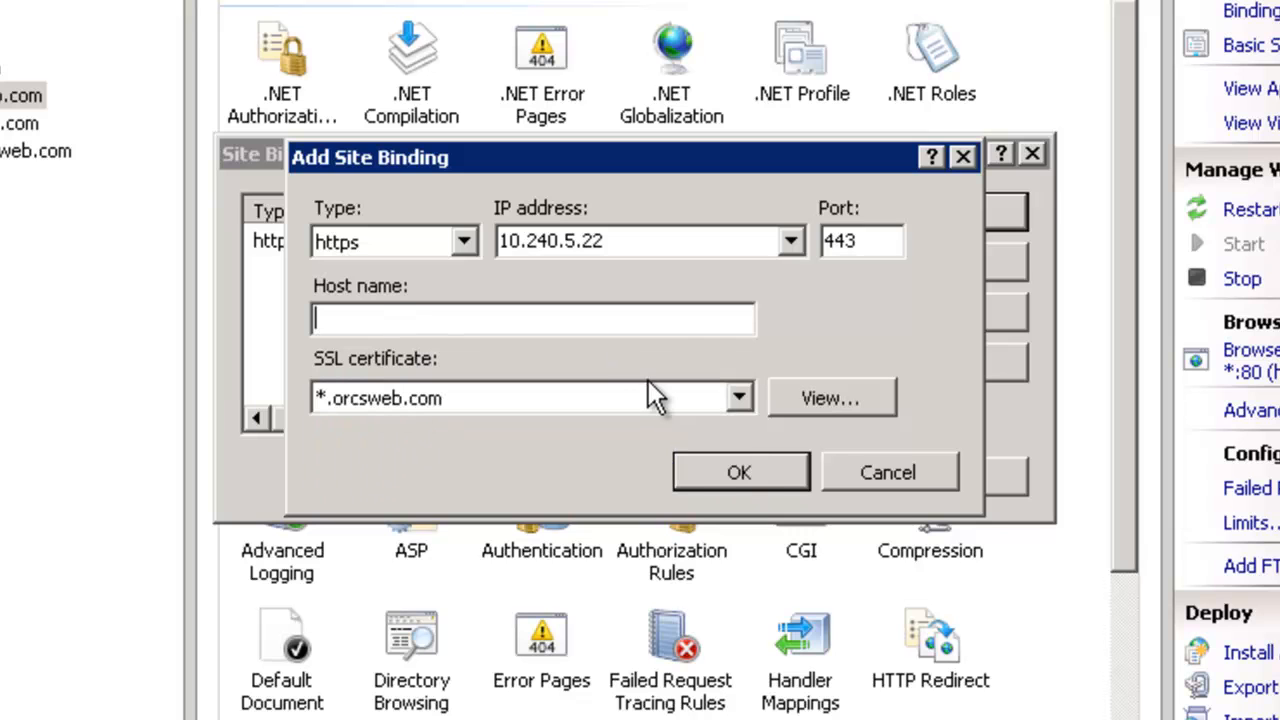
type("help")
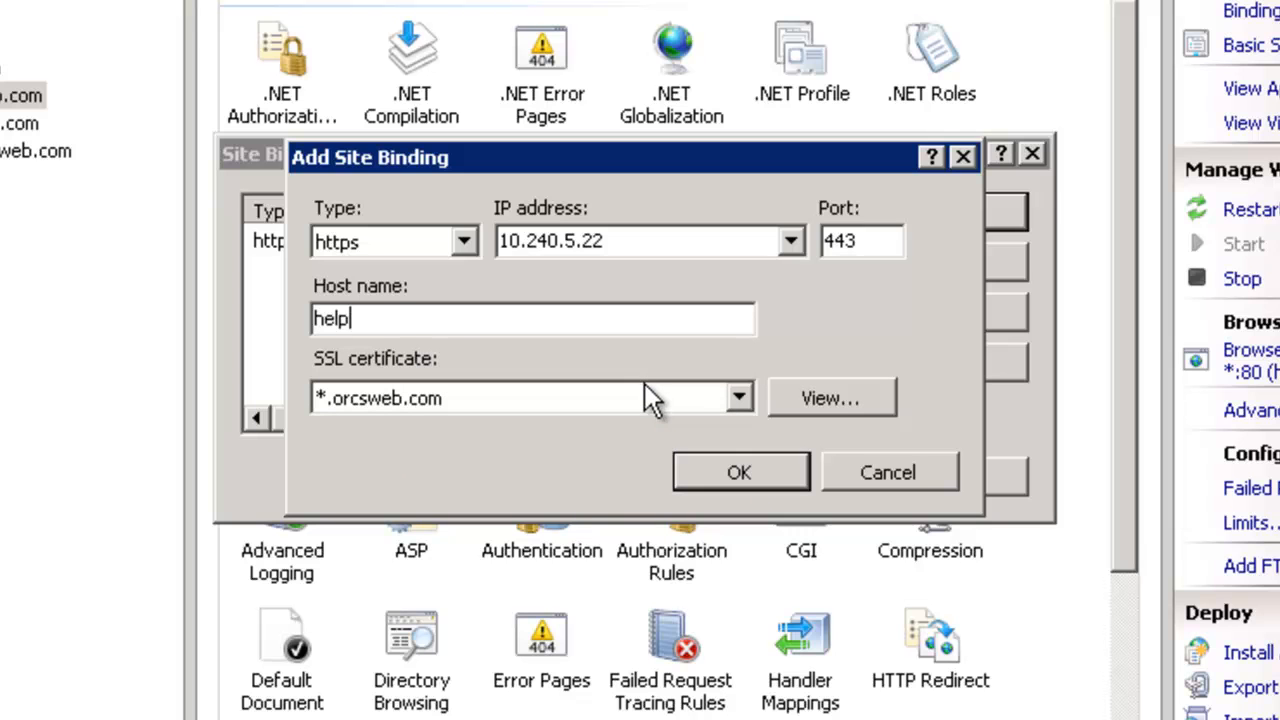
left_click(740, 472)
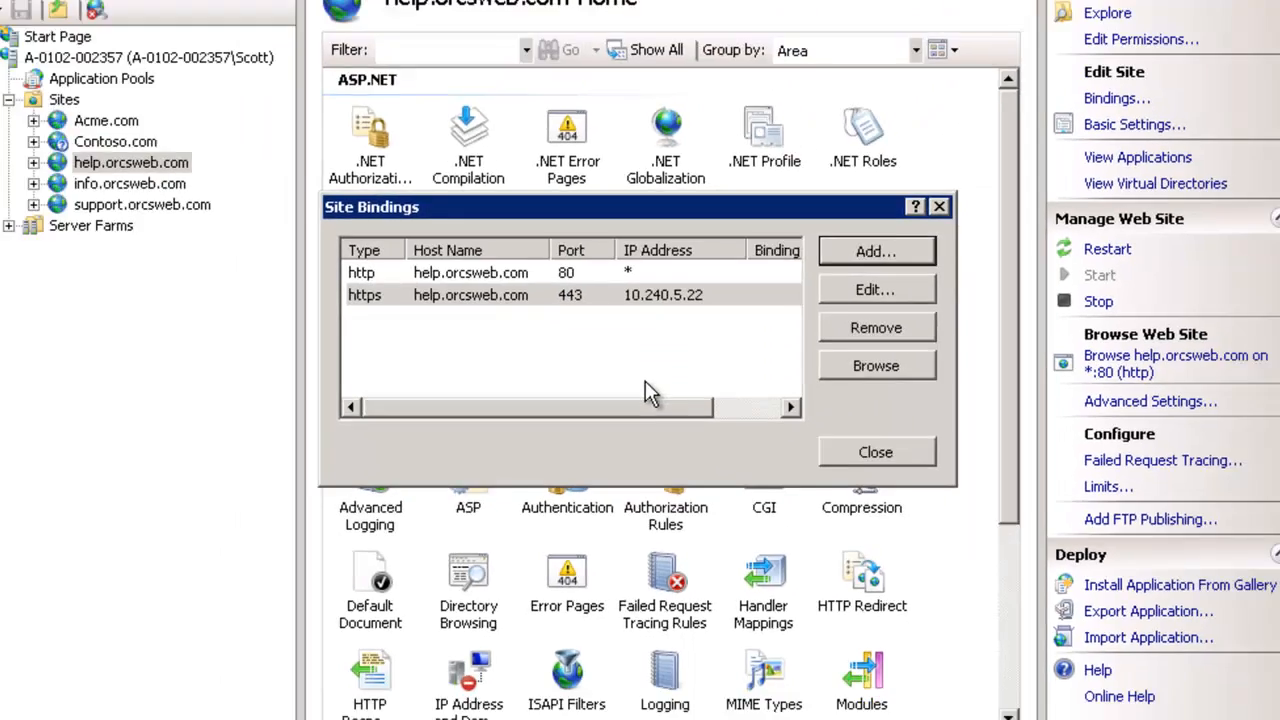
Step: Add an https binding with the *.orcsweb.com wildcard certificate to info.orcsweb.com
left_click(876, 452)
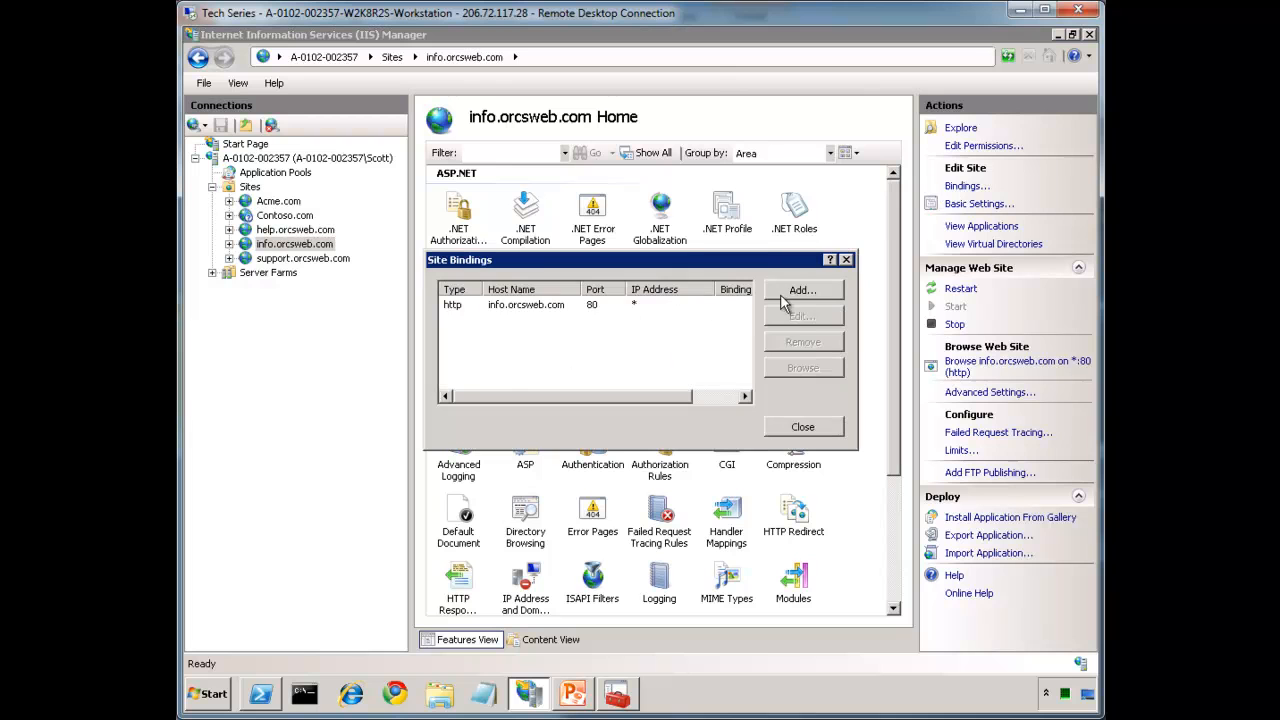
left_click(800, 288)
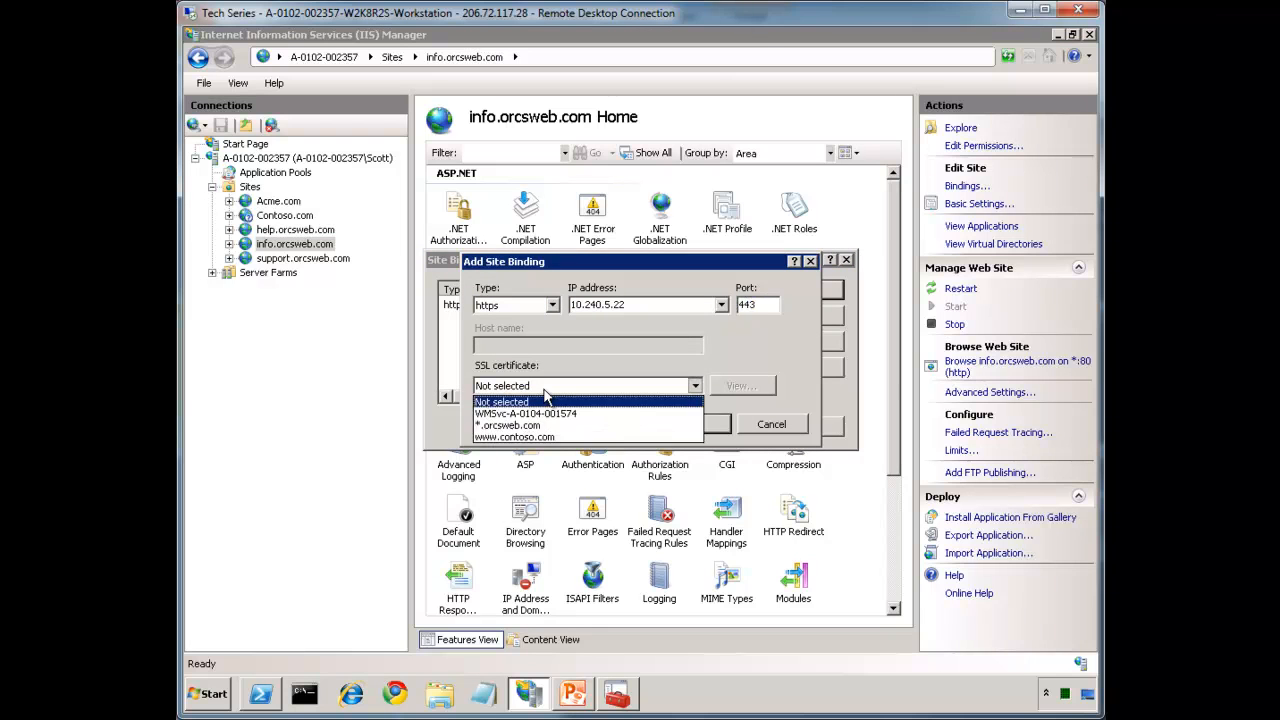
left_click(508, 424)
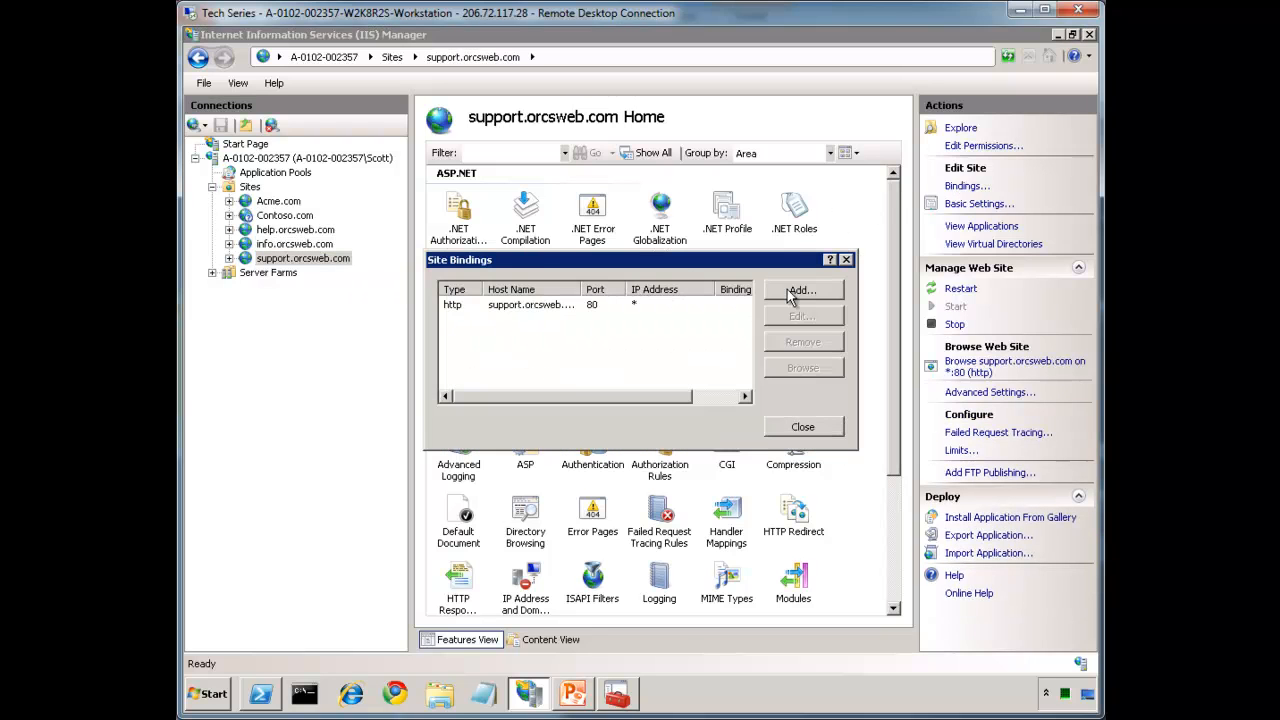
Step: Add an https binding with the wildcard certificate and host name 'support.orcsweb' to support.orcsweb.com
left_click(800, 290)
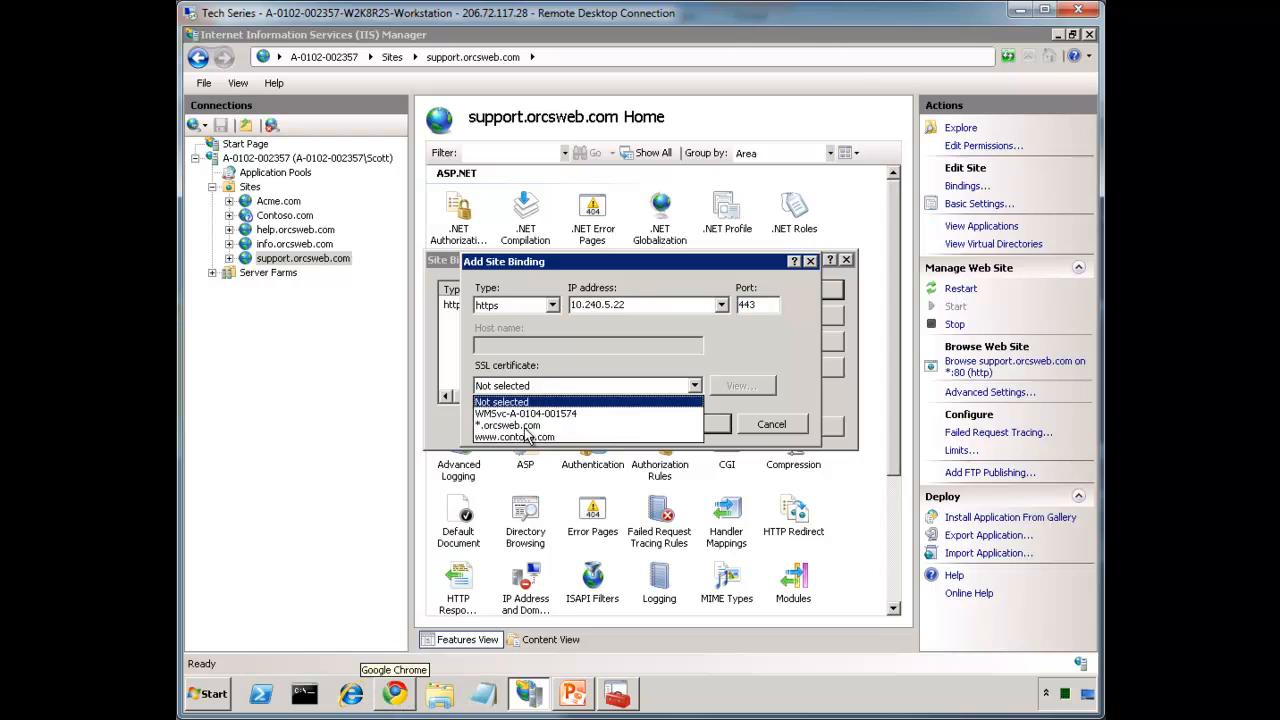
left_click(508, 424)
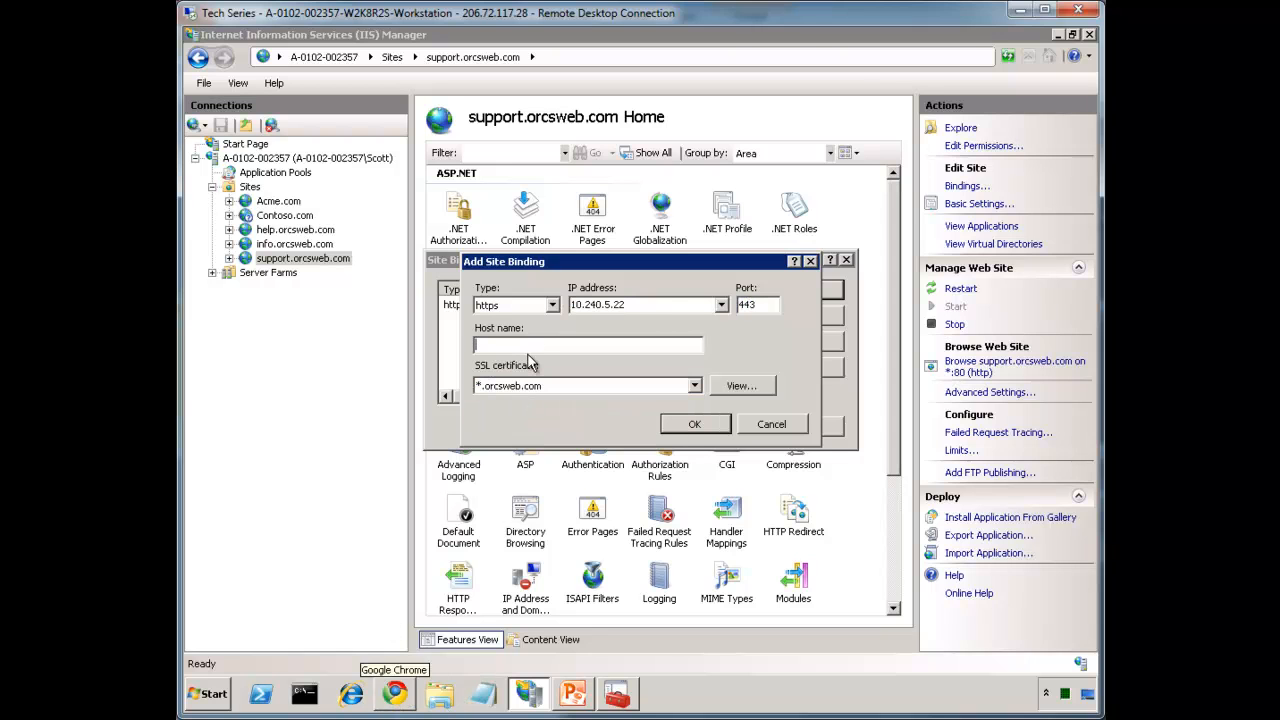
type("support.orcsweb")
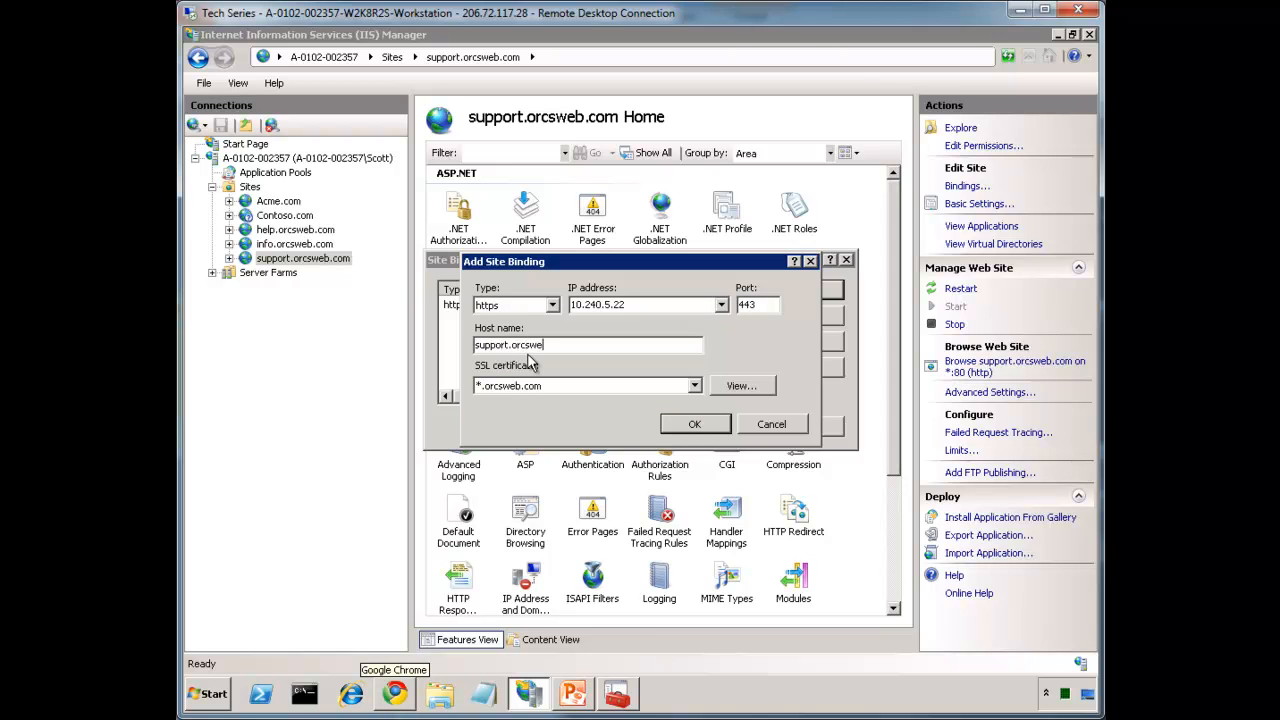
left_click(694, 424)
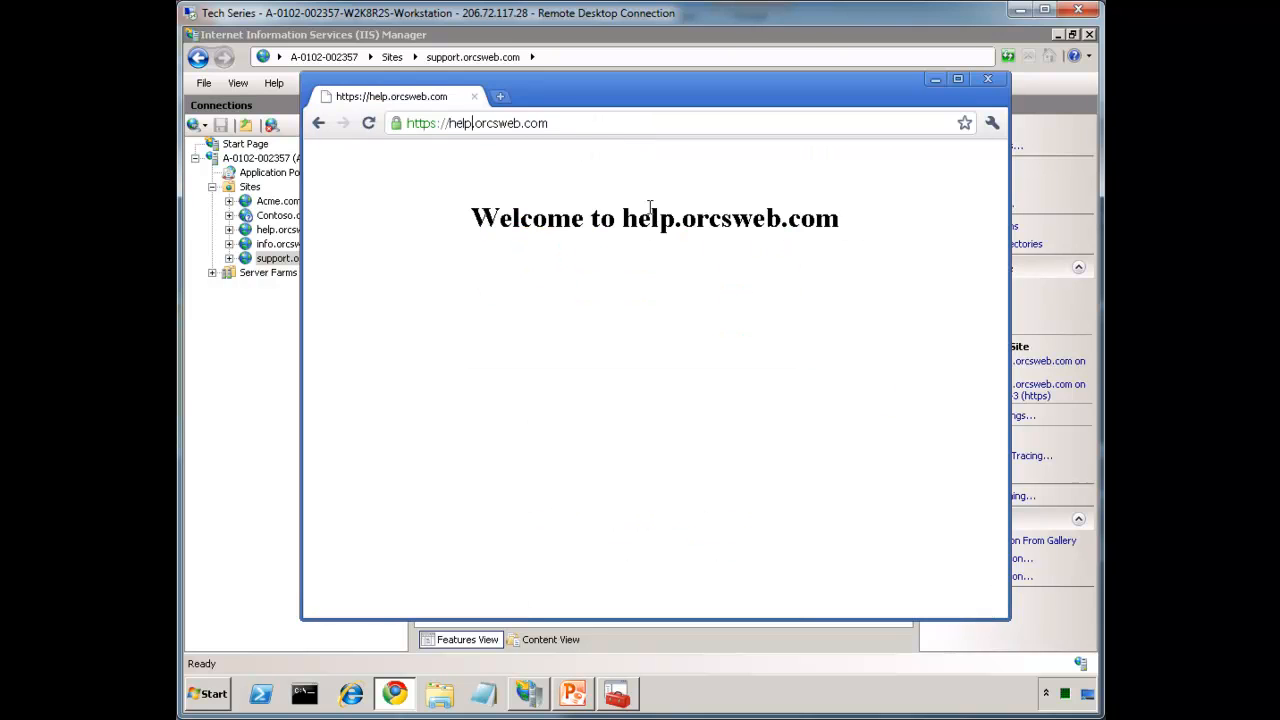
Step: Select the subdomain part of the Chrome address to try another site over https
double_click(460, 124)
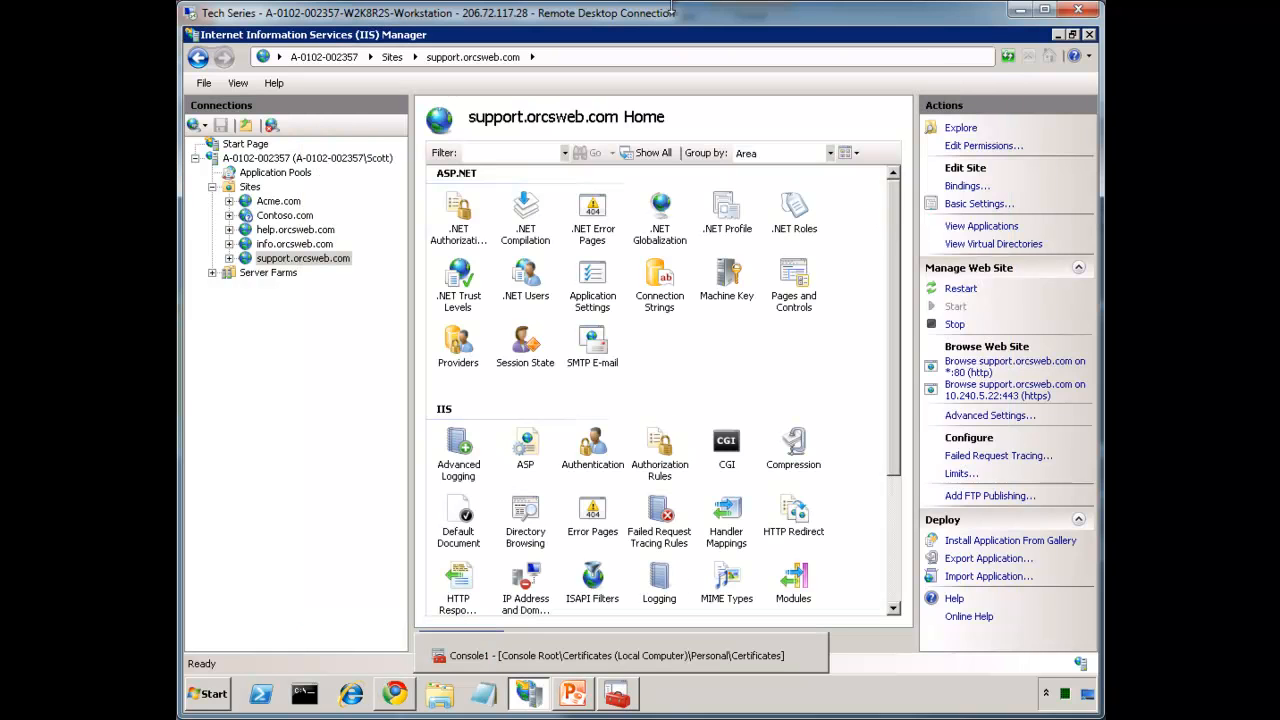
mouse_move(660, 210)
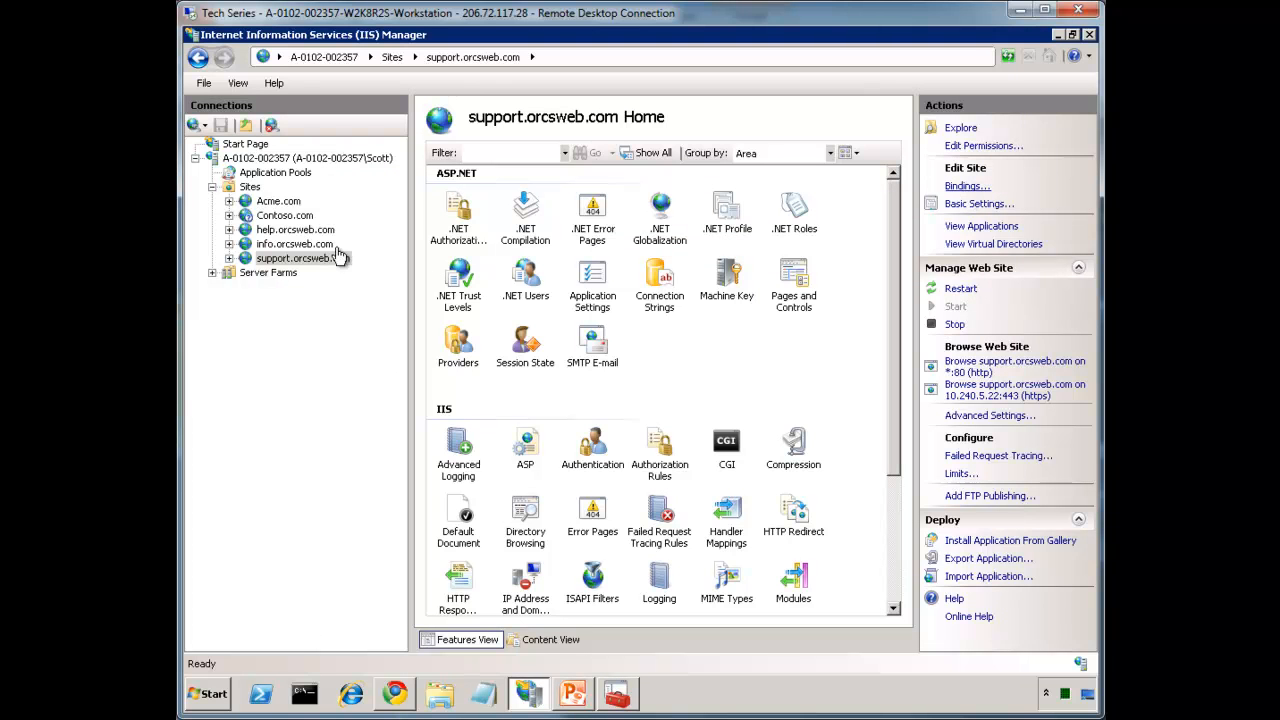
Step: Review the info.orcsweb.com bindings list and close it
left_click(296, 230)
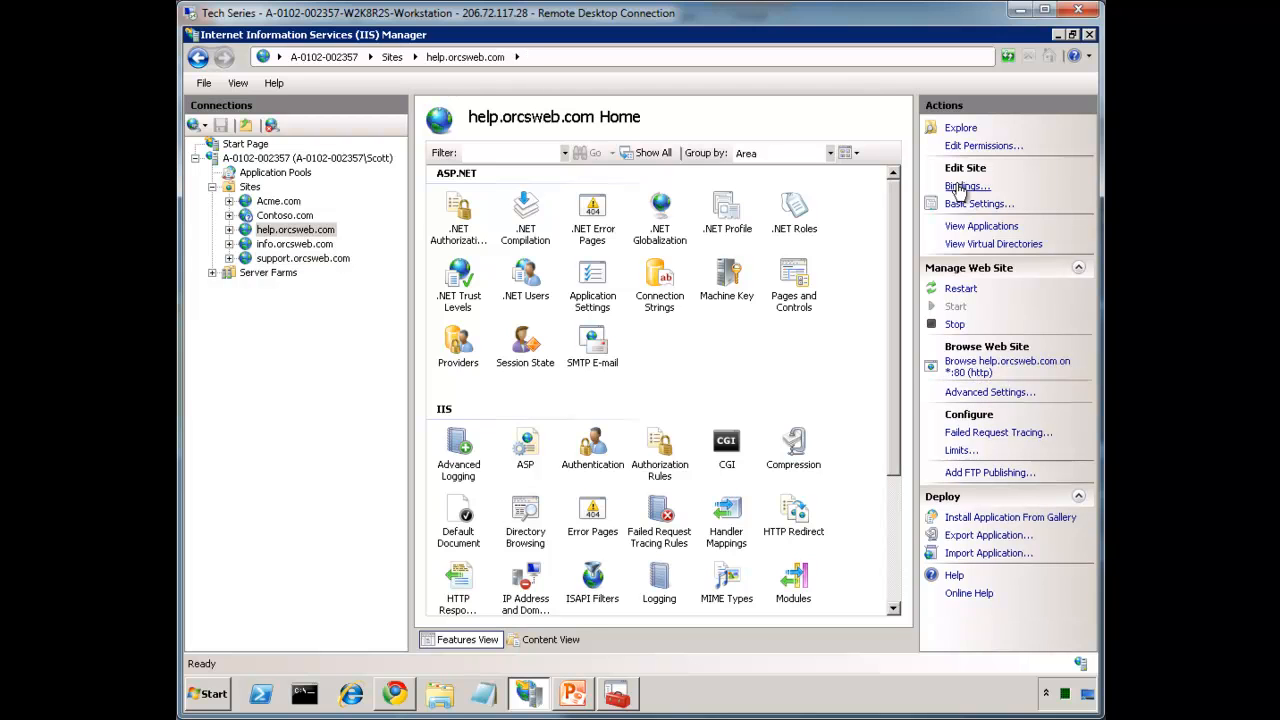
left_click(294, 244)
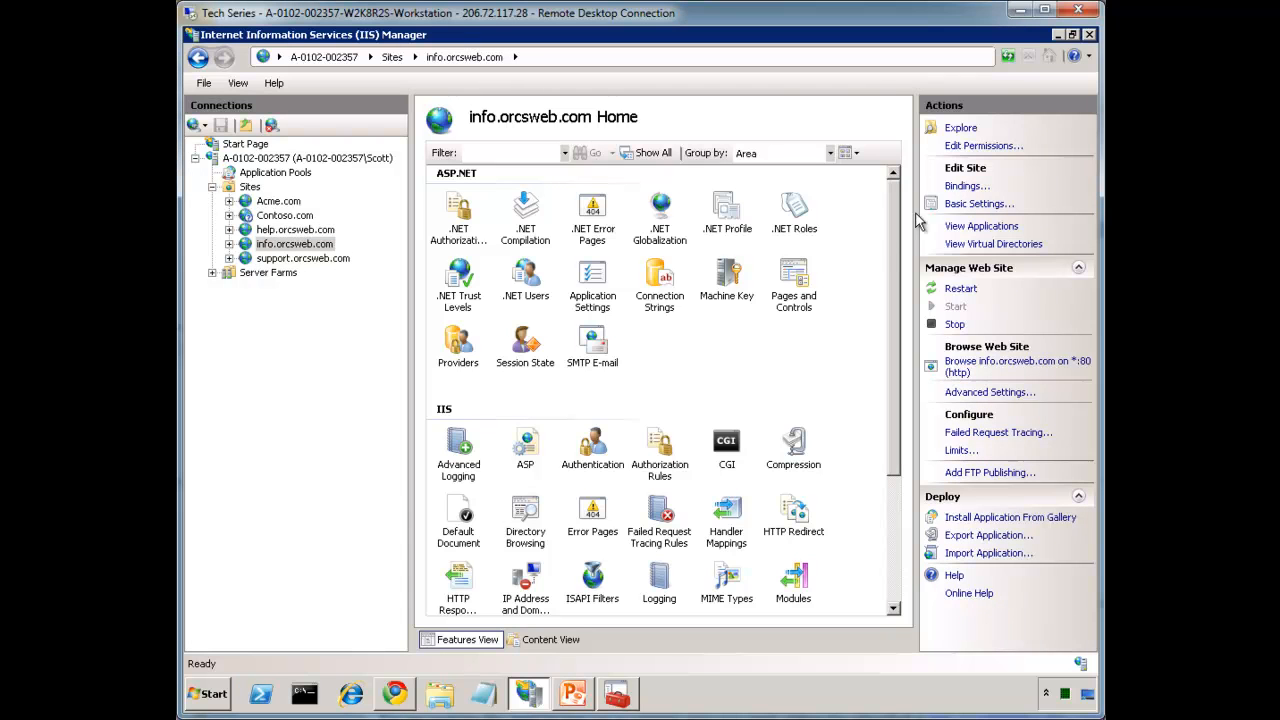
left_click(966, 186)
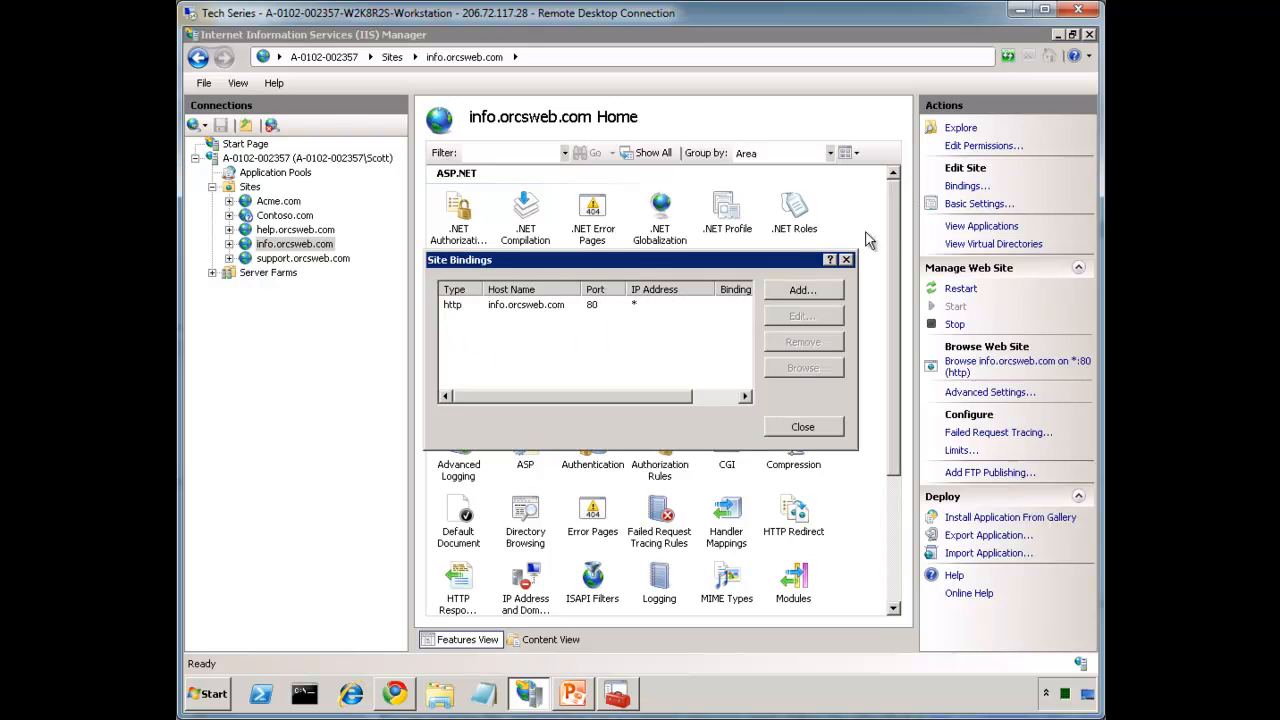
left_click(802, 428)
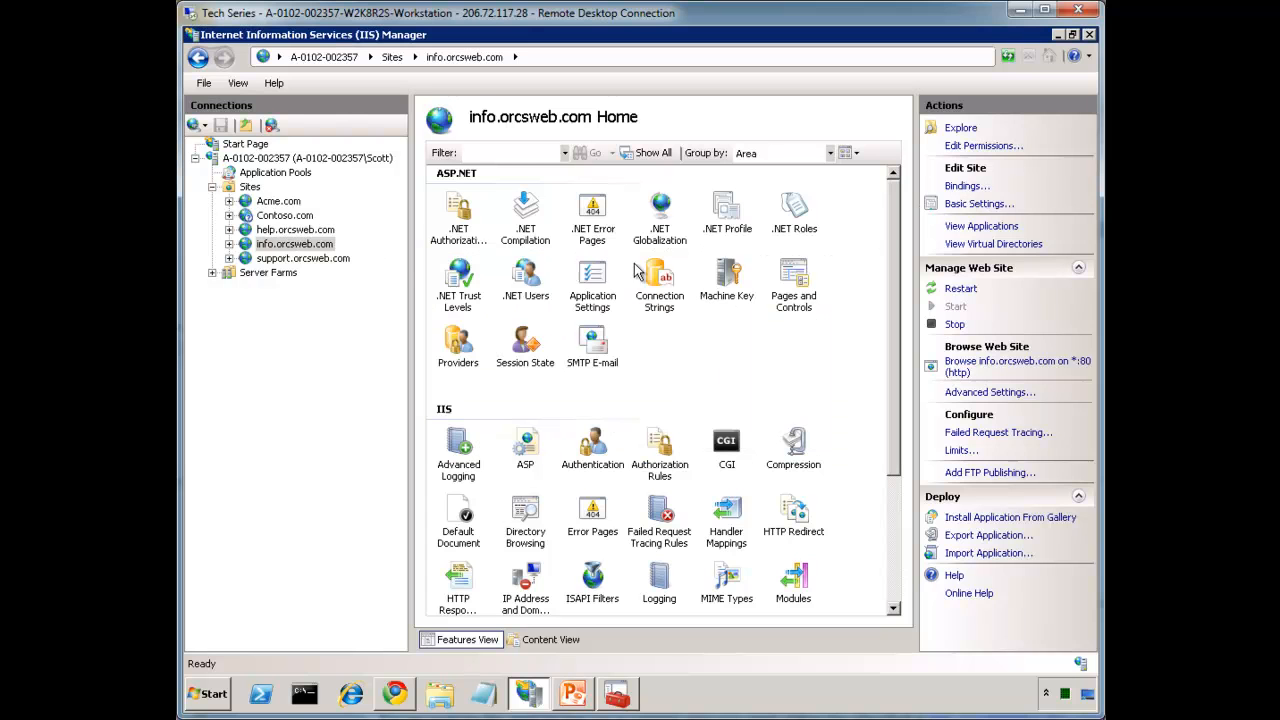
Step: View the bindings of help.orcsweb.com, which list only the port 80 http binding
left_click(296, 228)
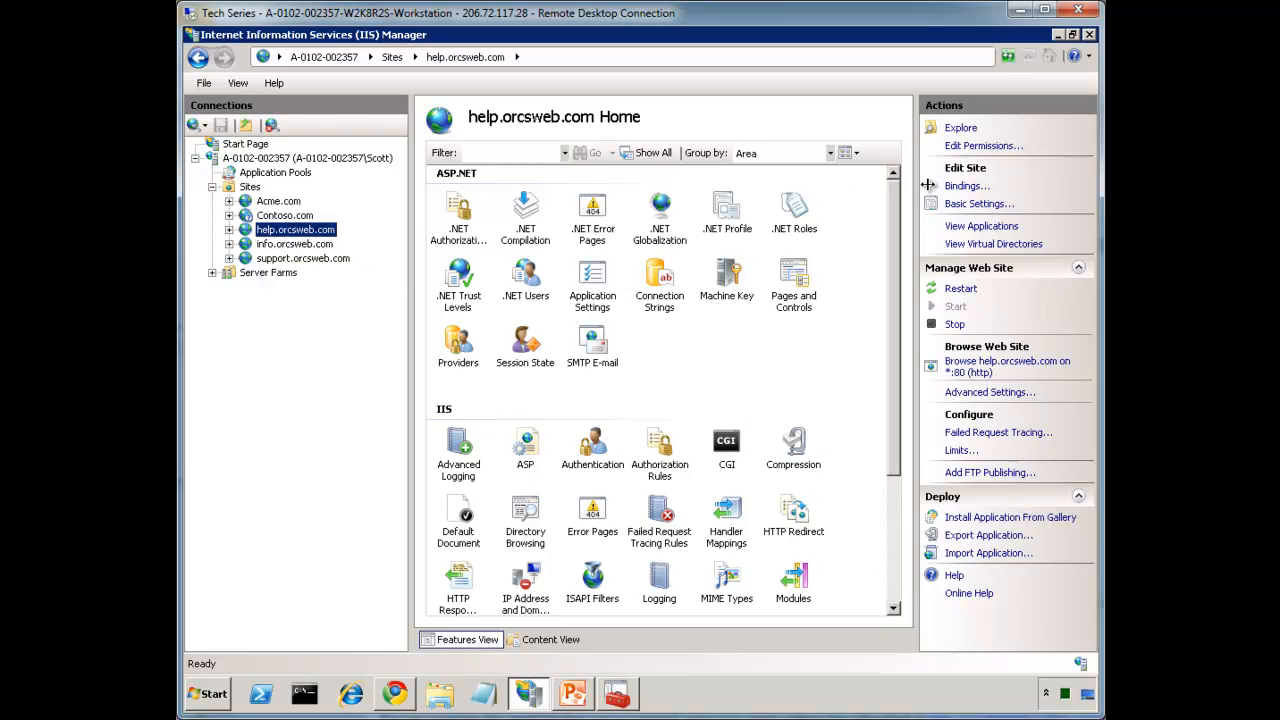
mouse_move(290, 240)
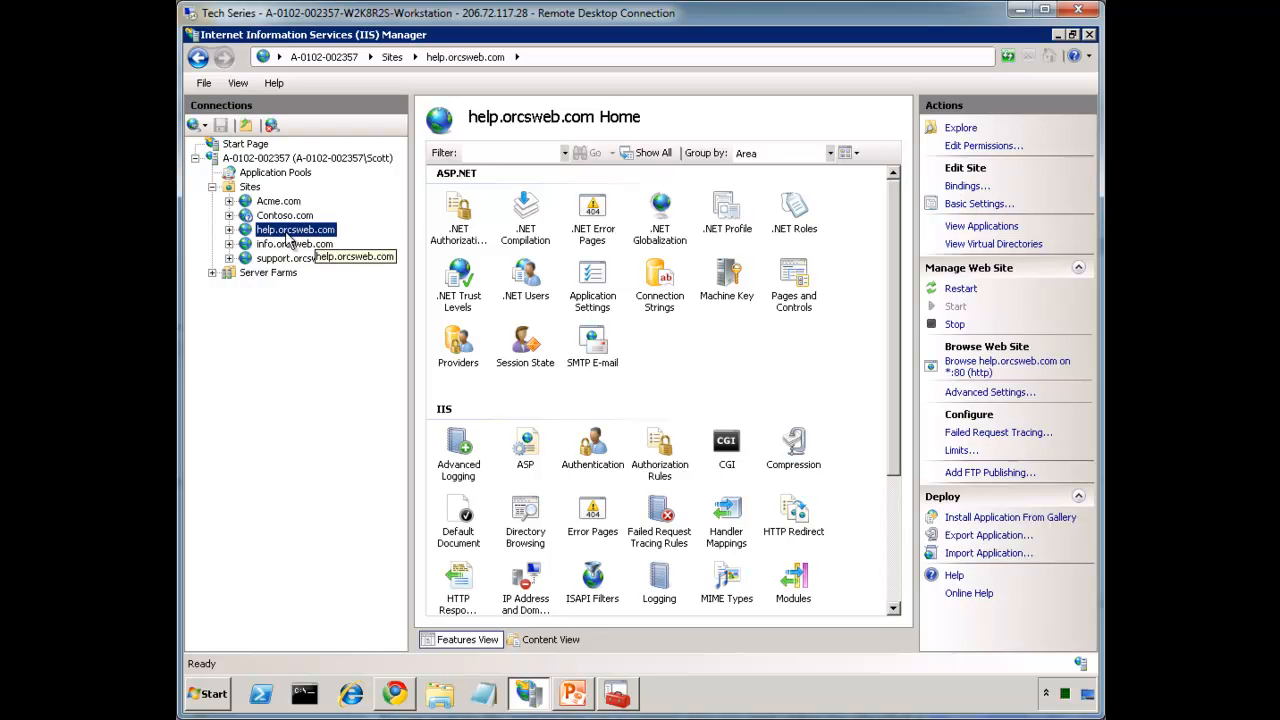
left_click(968, 184)
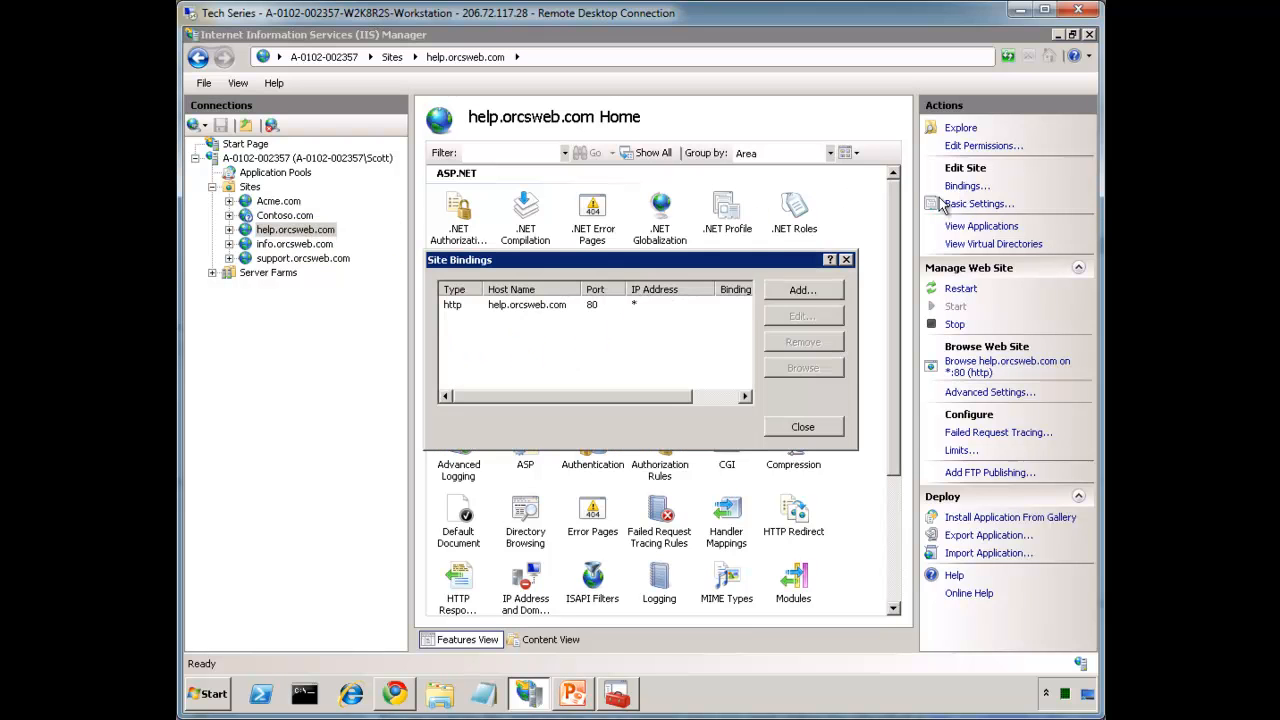
left_click(802, 288)
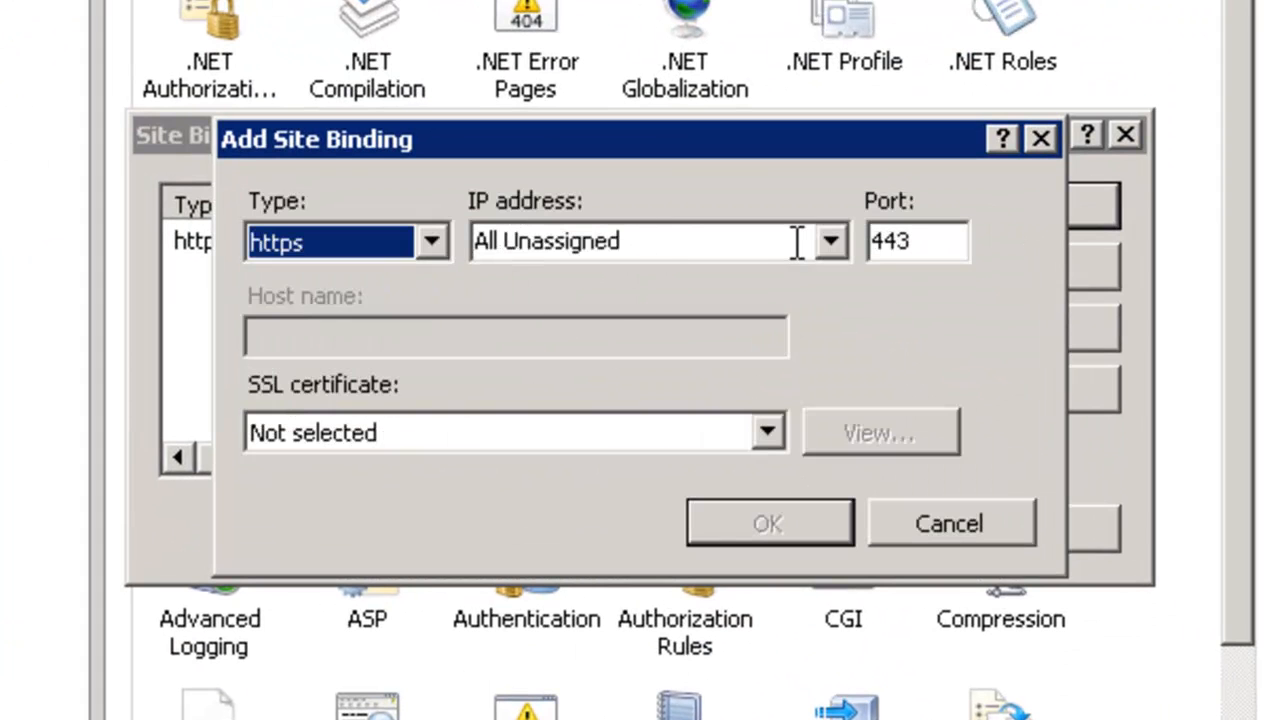
left_click(830, 240)
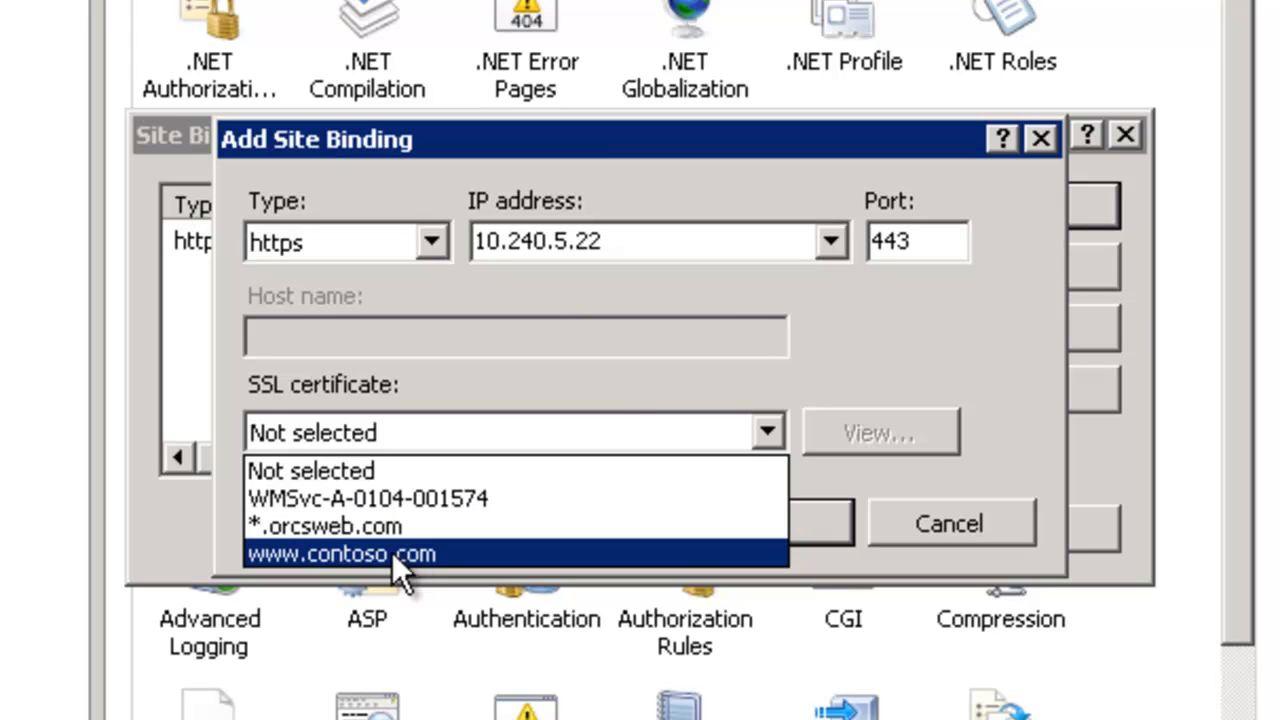
left_click(340, 554)
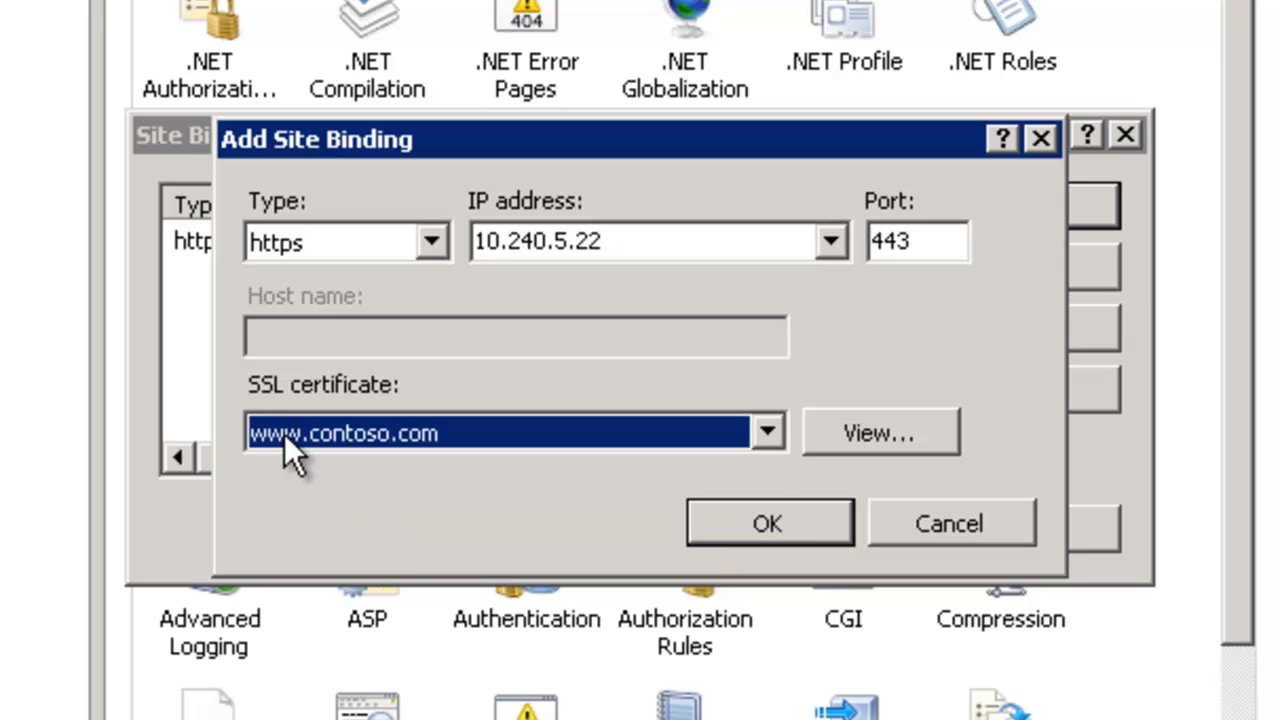
mouse_move(668, 408)
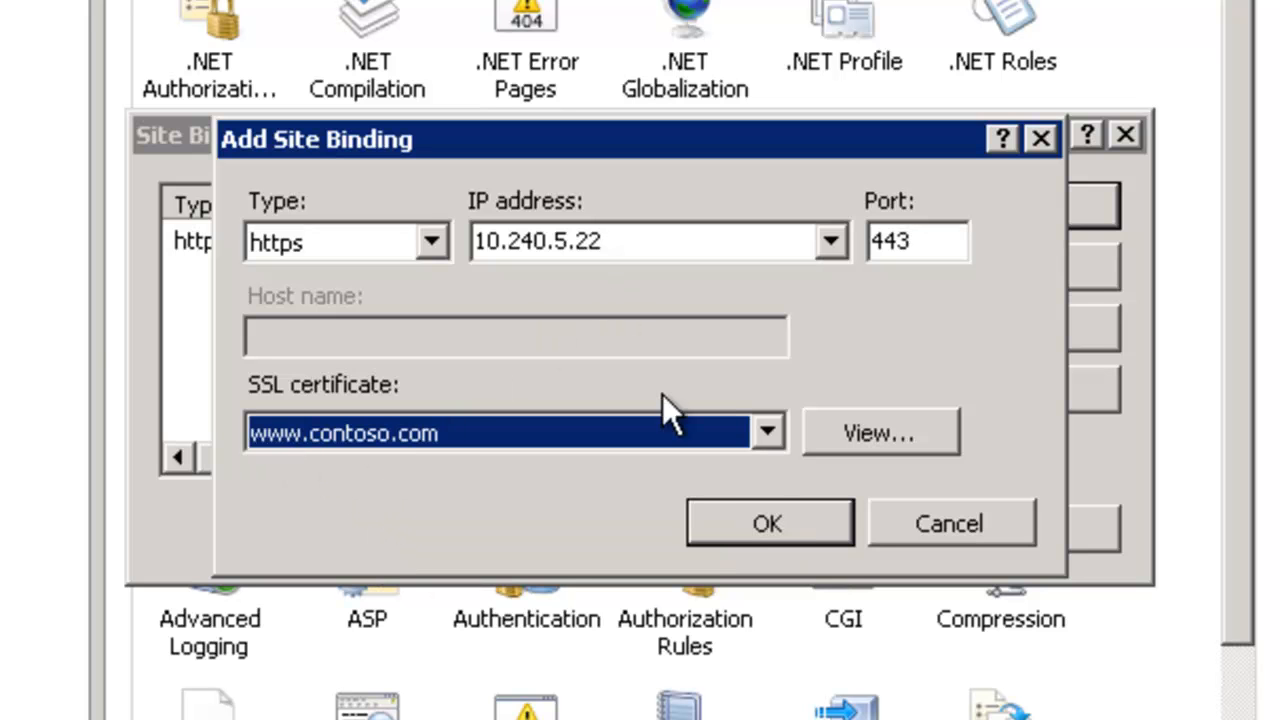
left_click(768, 522)
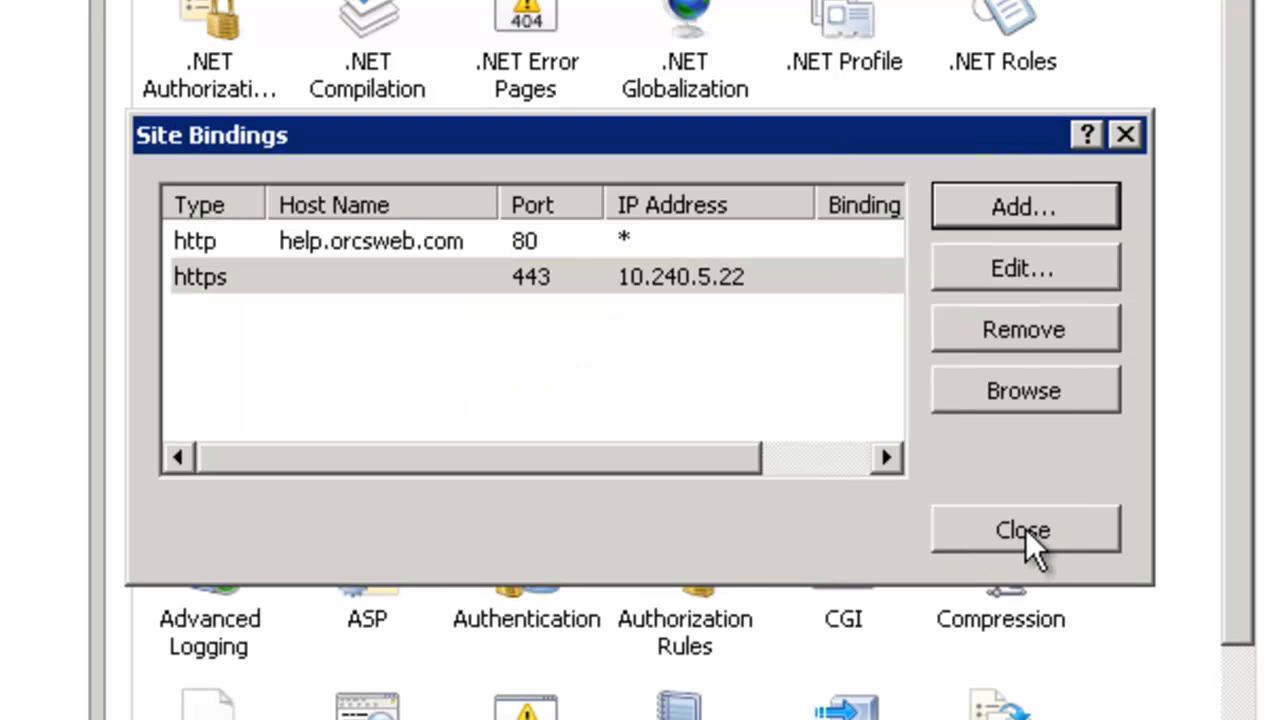
Step: Close the help.orcsweb.com bindings list and bring up a command prompt
left_click(1024, 530)
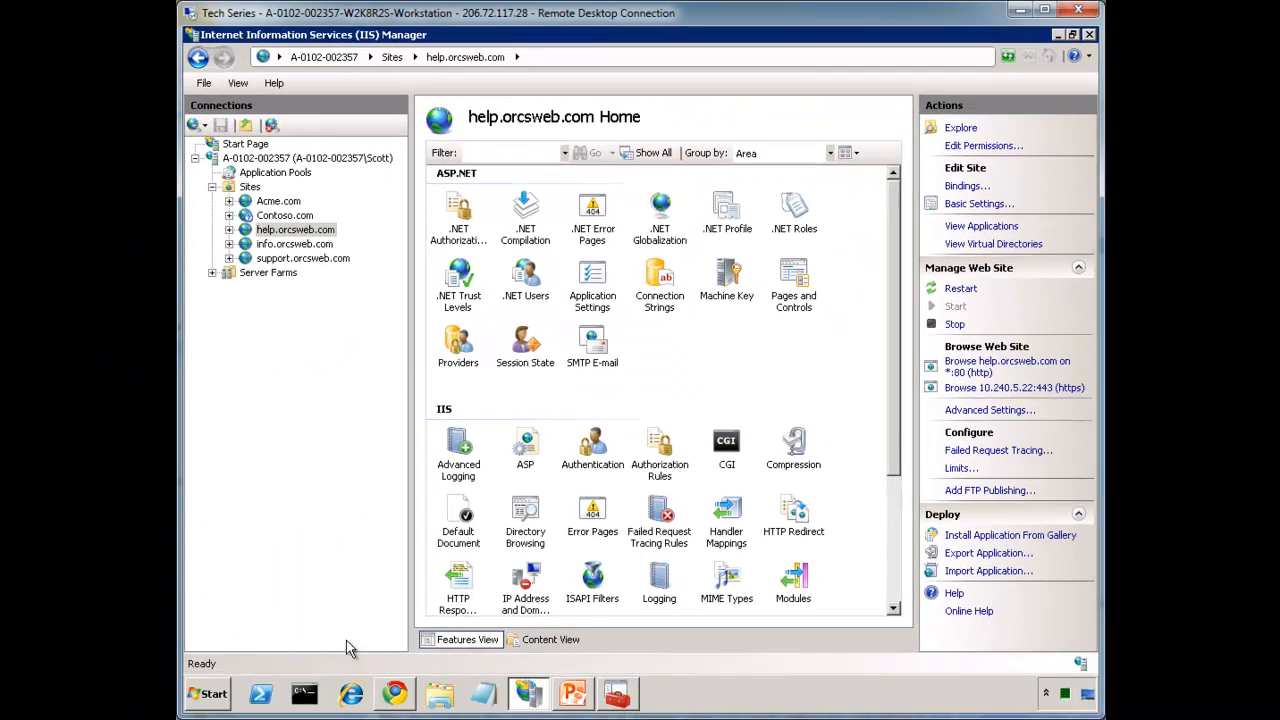
left_click(304, 692)
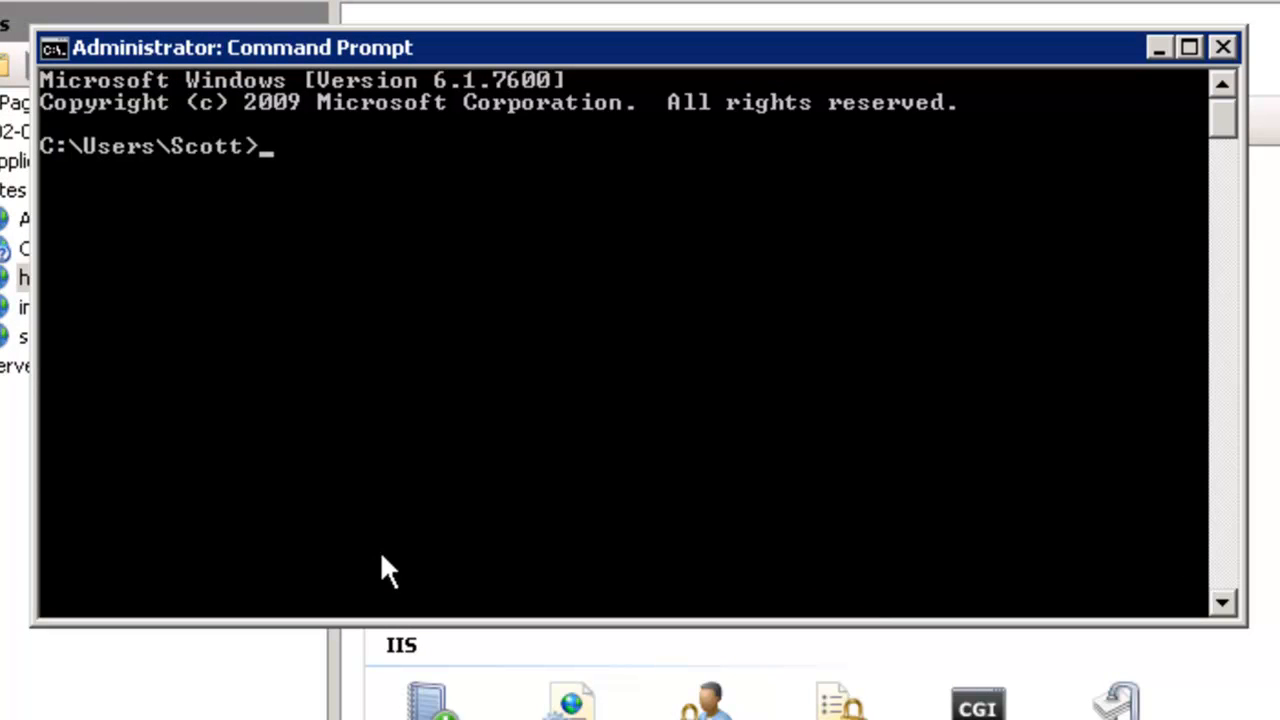
Step: Change to the inetsrv folder and begin the appcmd set site command with an https /+bindings entry
type("cd\\")
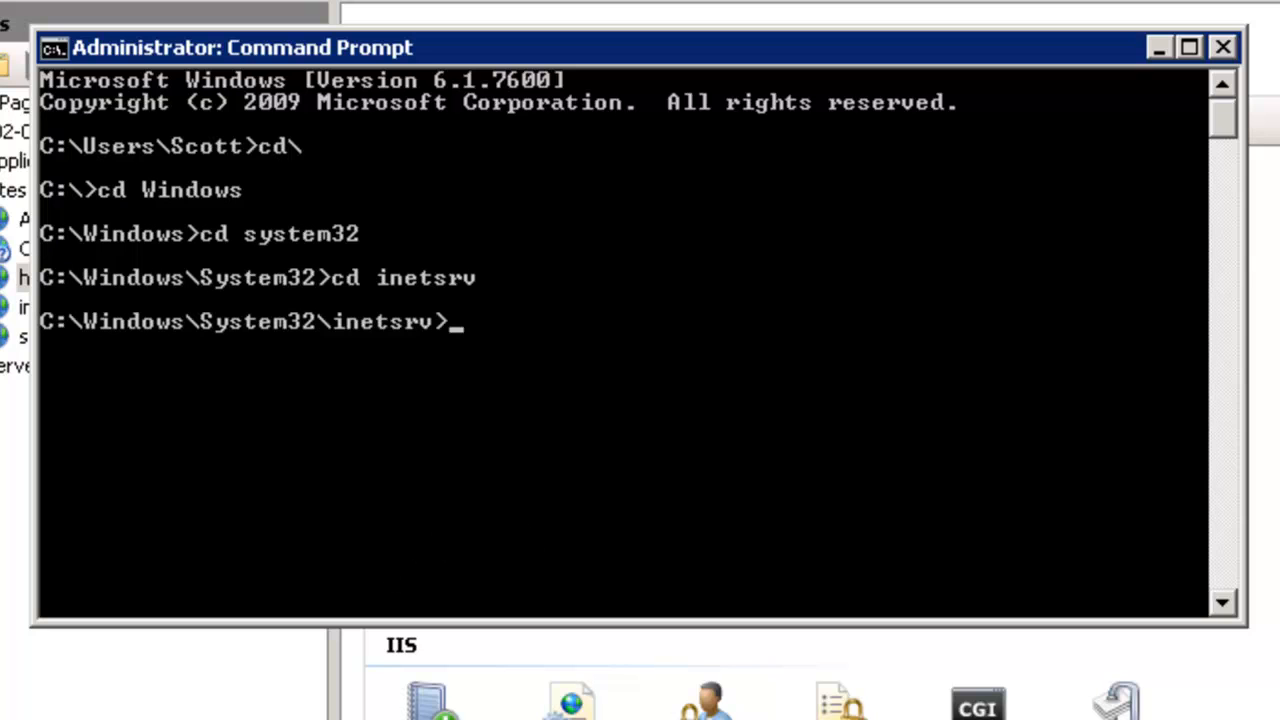
type("appcmd set site /site.name:\"<SiteName>\" /+bindings.[protocol='https',bindingInformation='*:443:<HostHeader>']")
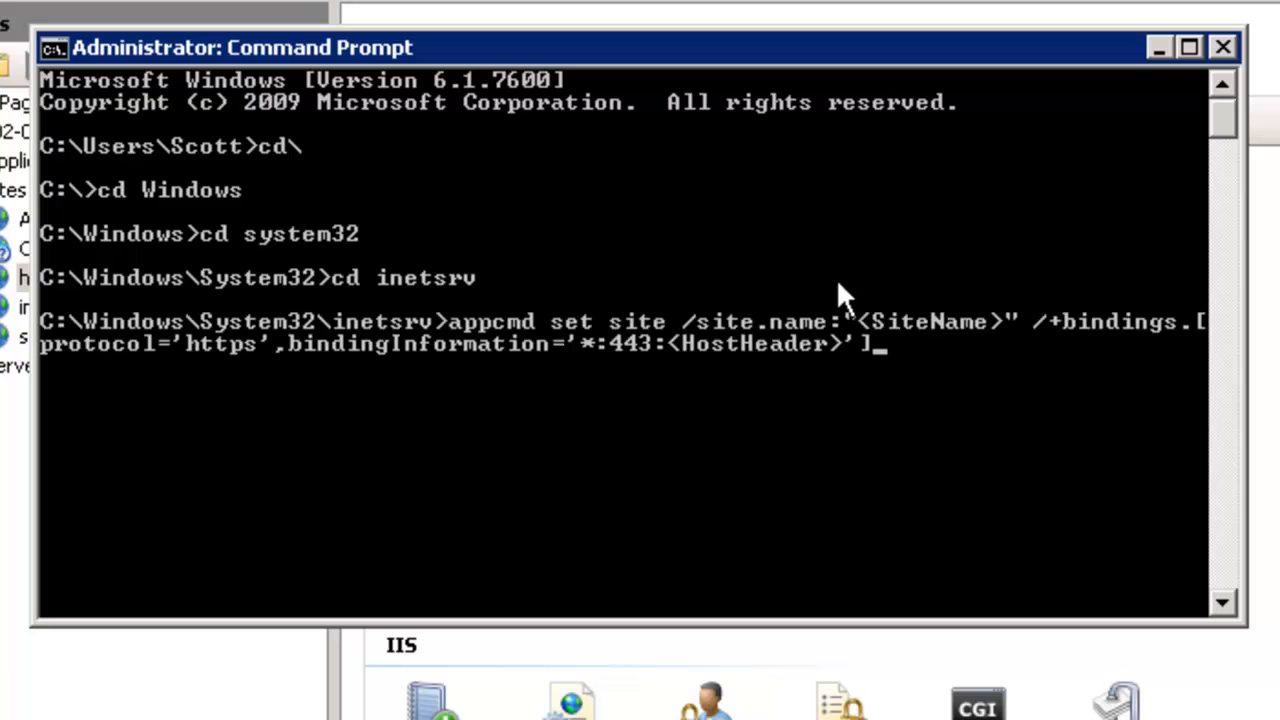
mouse_move(524, 376)
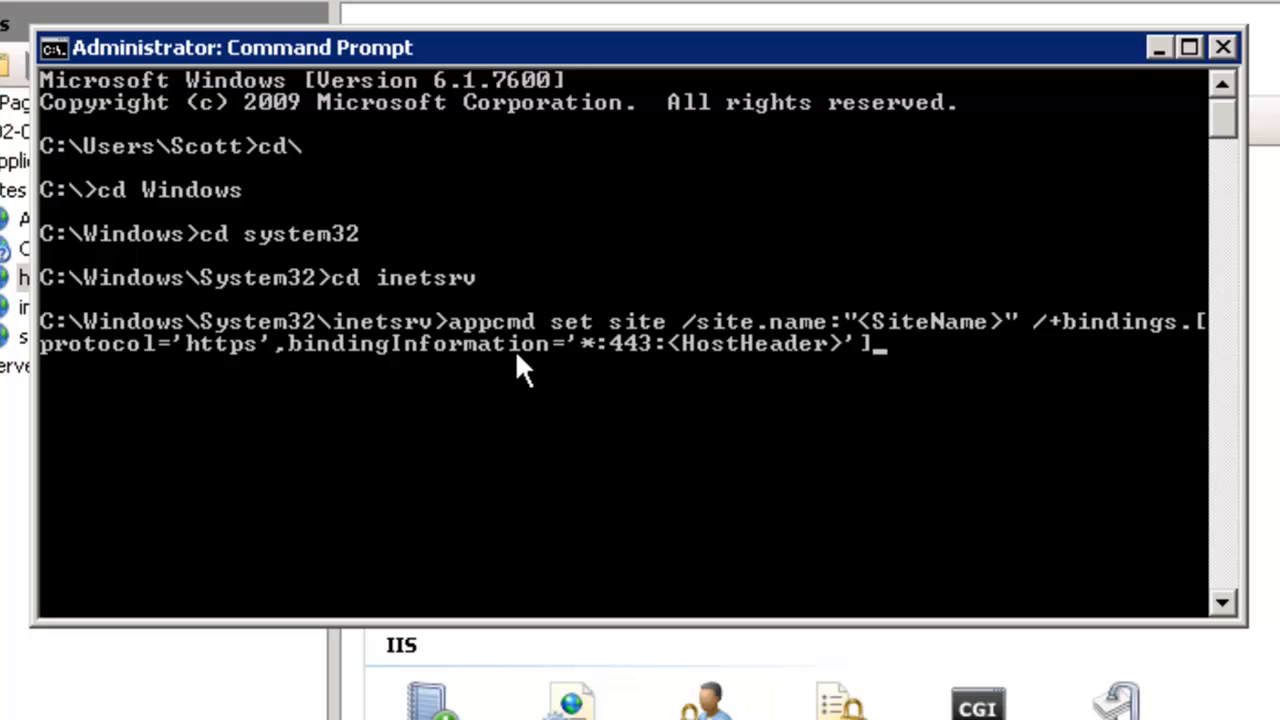
mouse_move(684, 336)
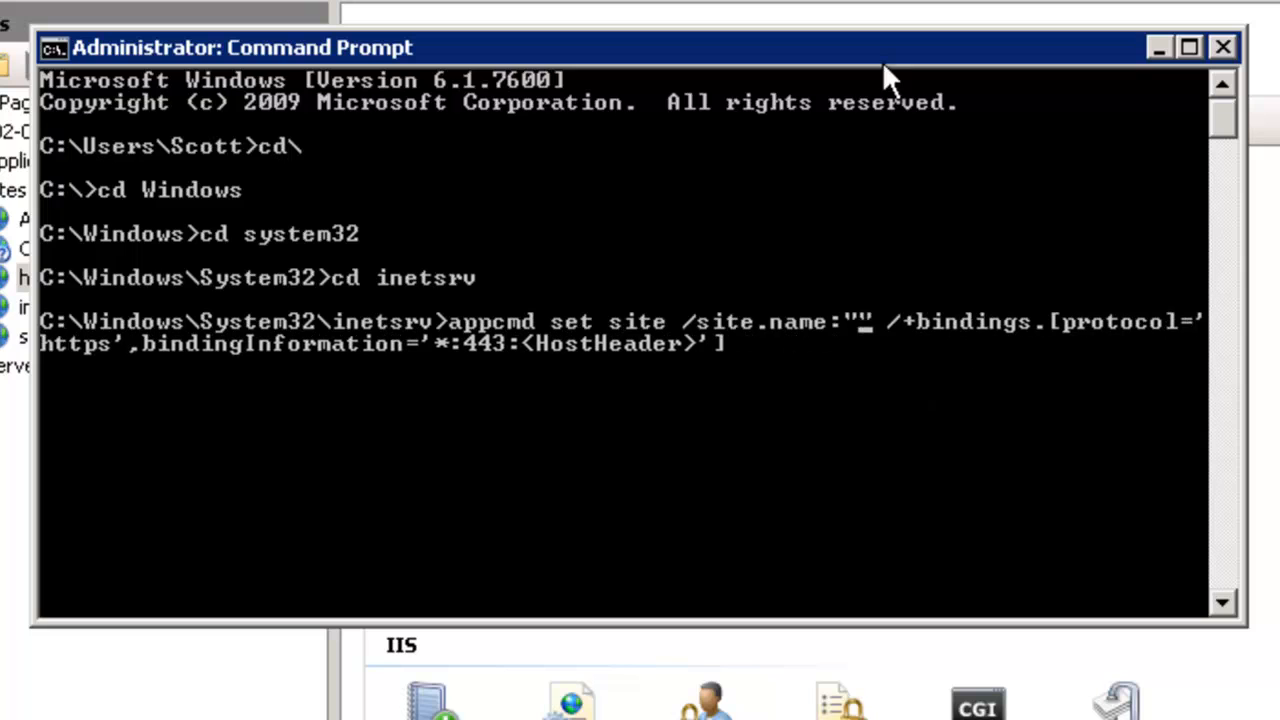
Step: Fill in site help.orcsweb.com with binding 10.240.5.22:443 and host header help.orcsweb.com, and run it
type("hel")
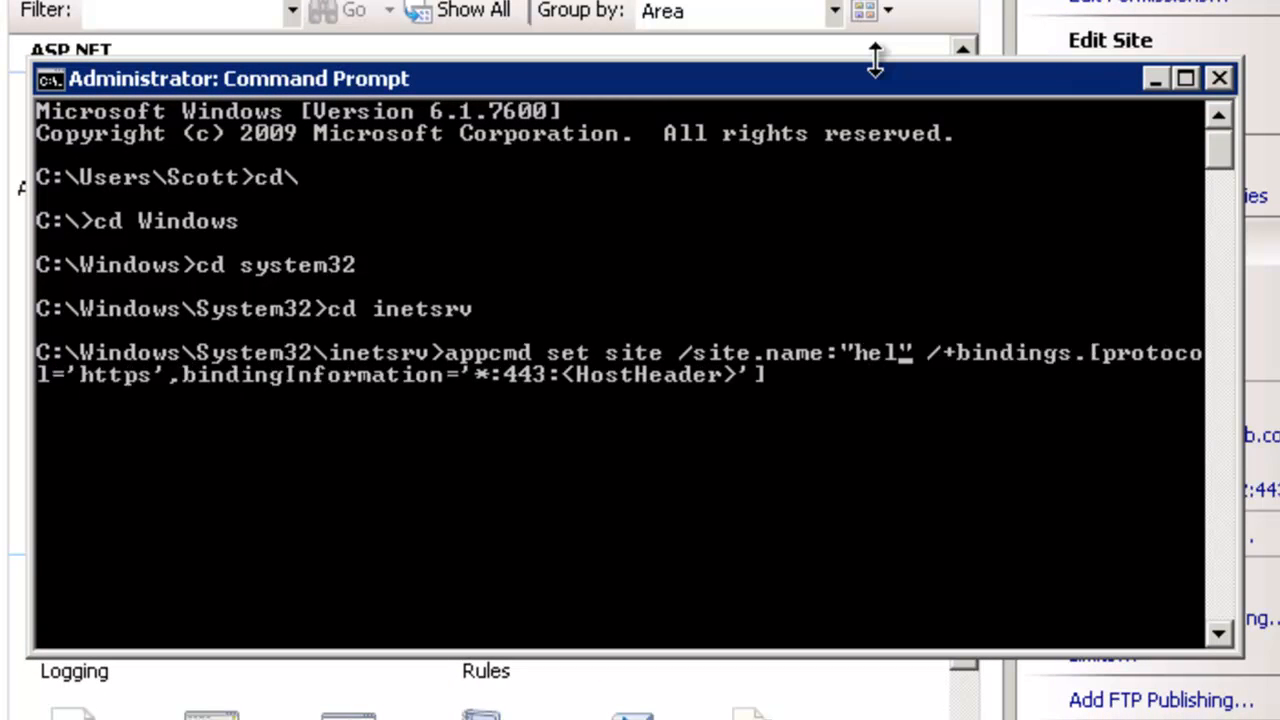
type("p.orcswe.com")
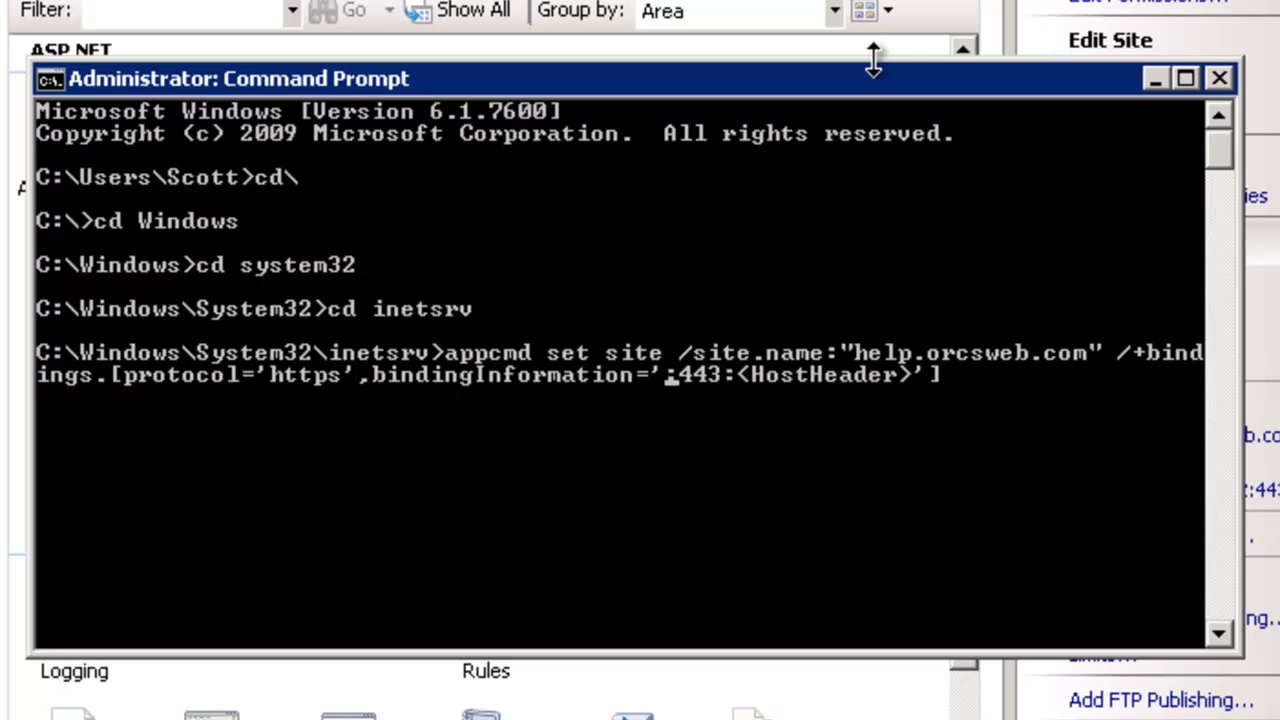
type("10.240.5.2")
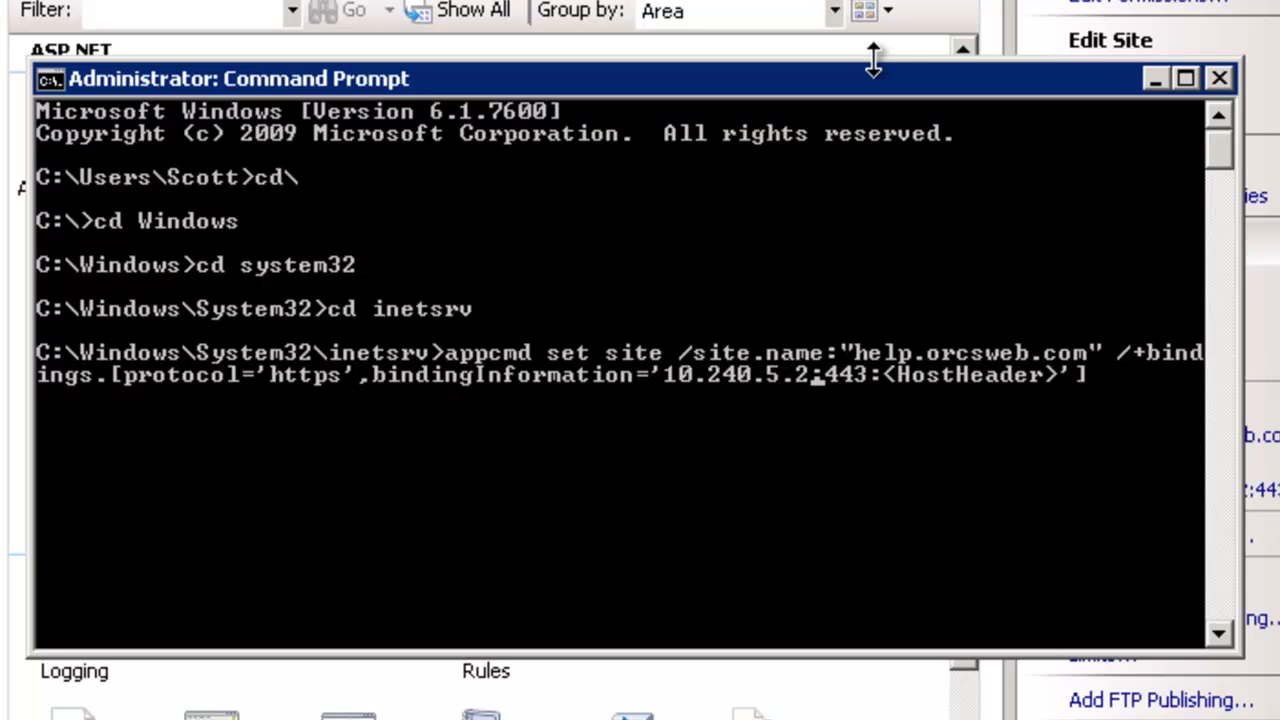
type("2")
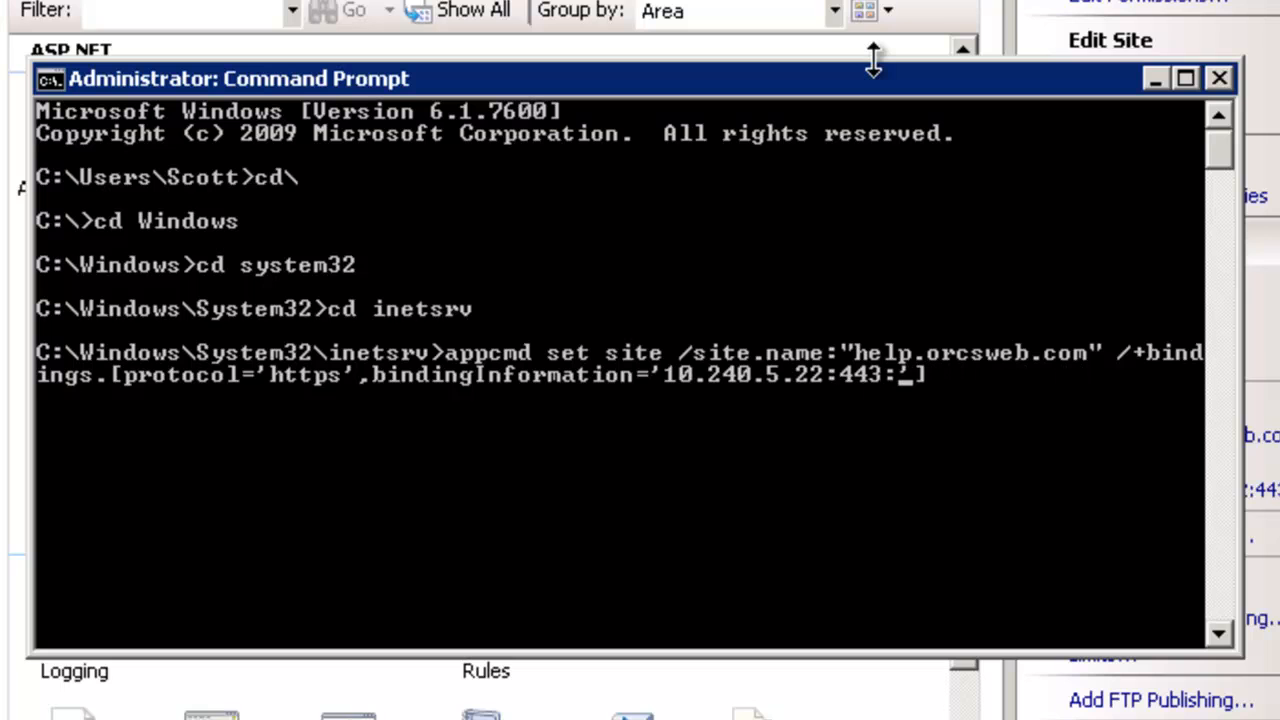
type("help.orcse")
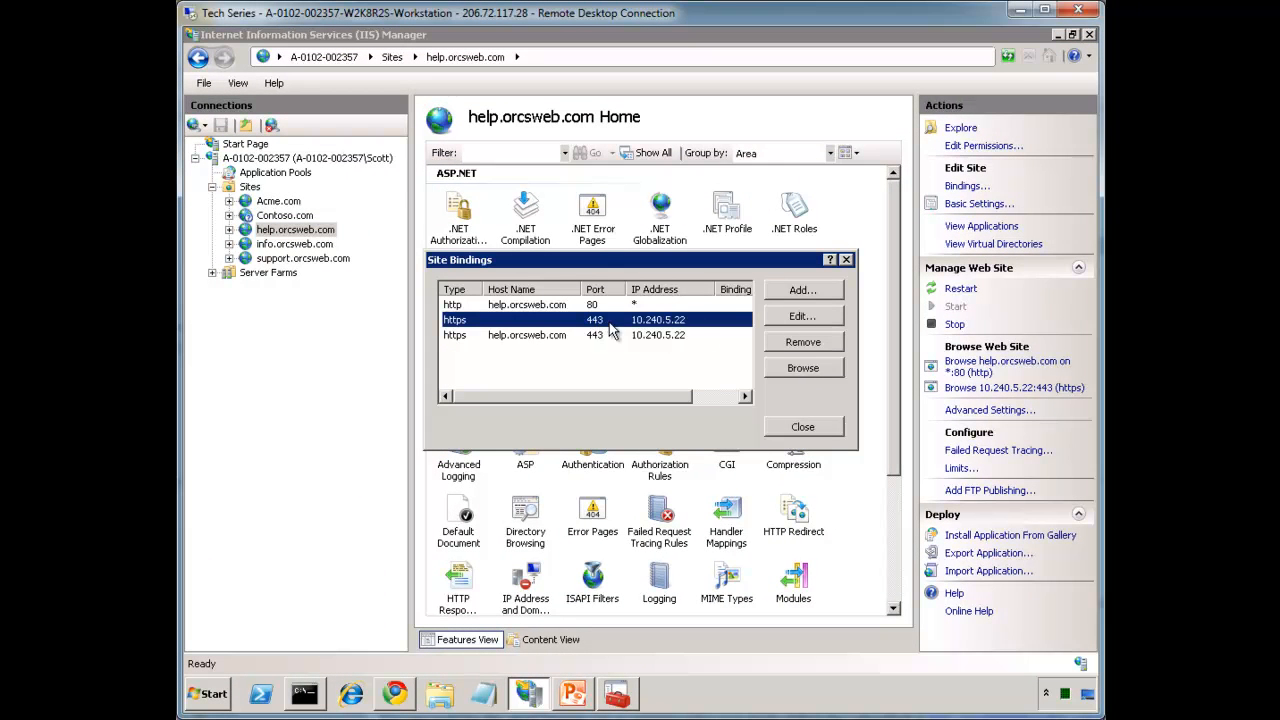
Step: Remove help.orcsweb.com's host-less https binding, leaving the host-named https binding
left_click(802, 340)
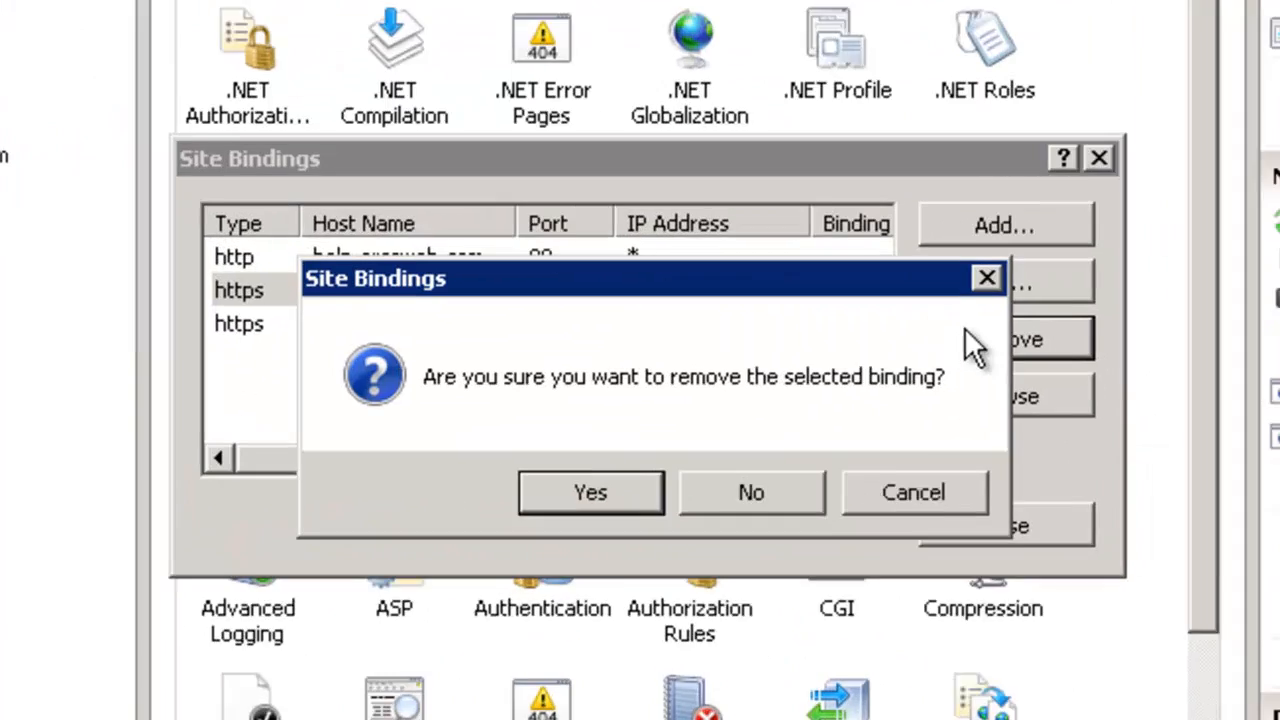
left_click(590, 492)
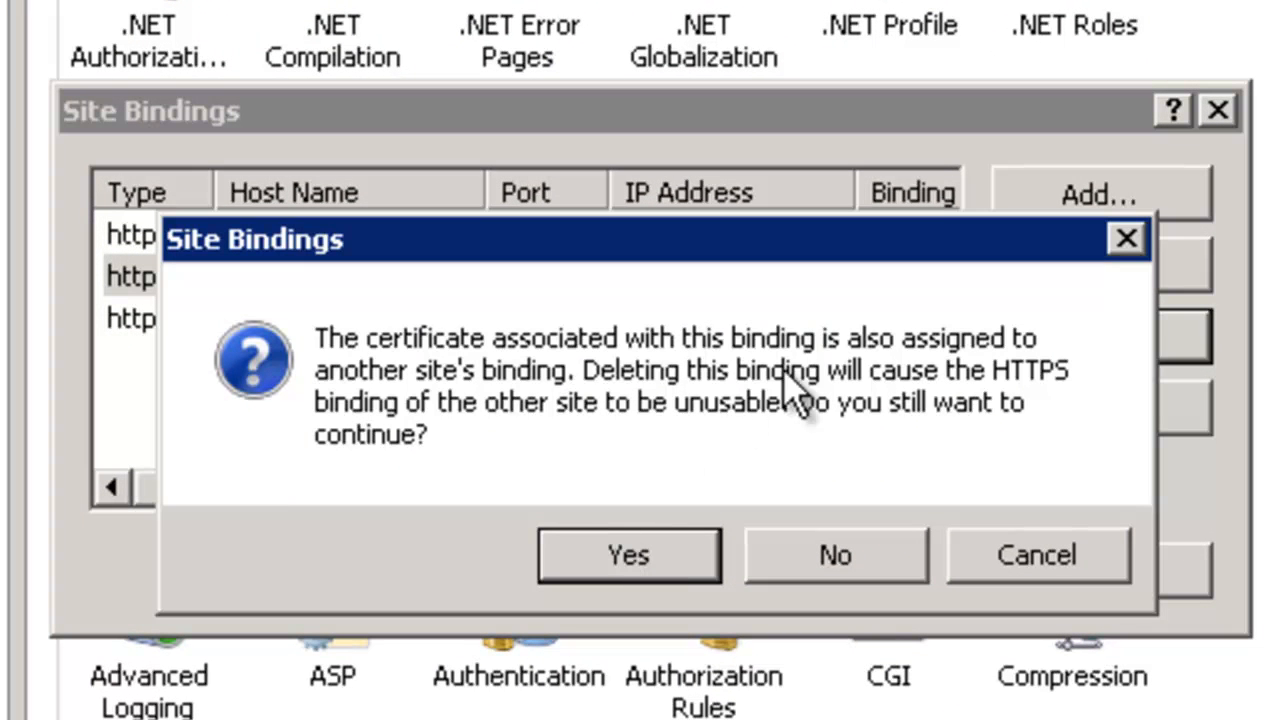
mouse_move(430, 350)
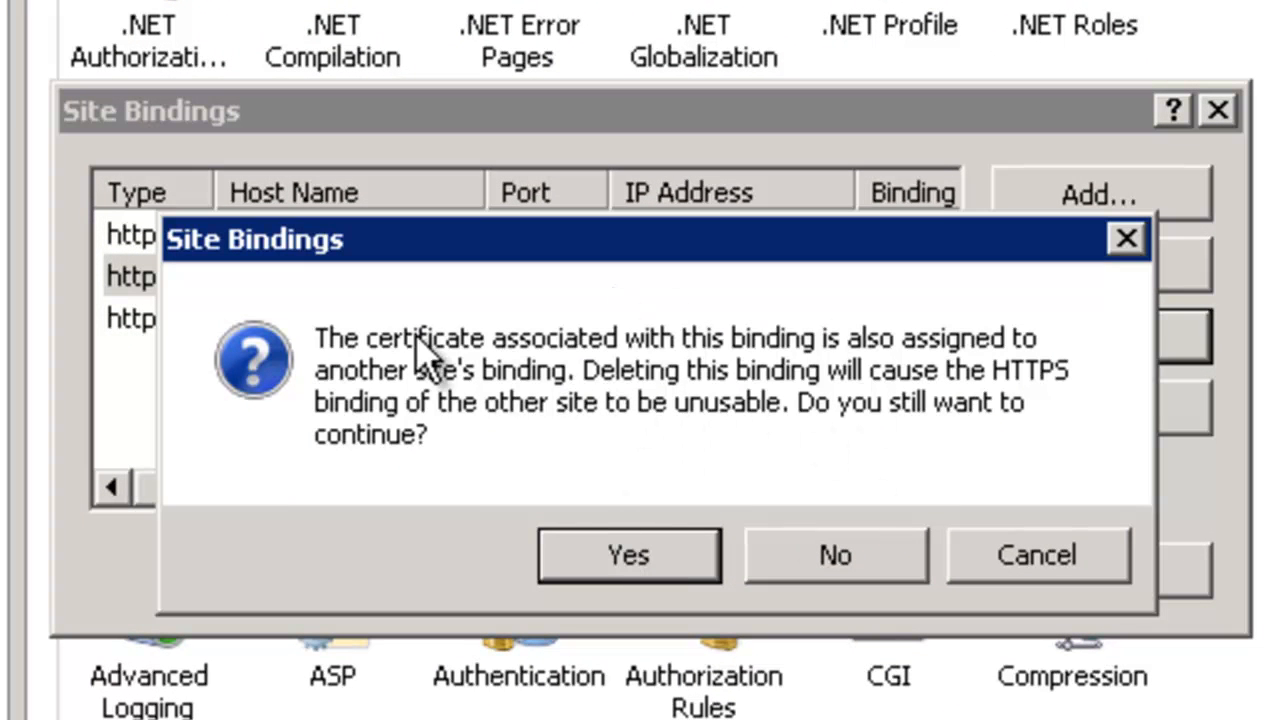
mouse_move(550, 410)
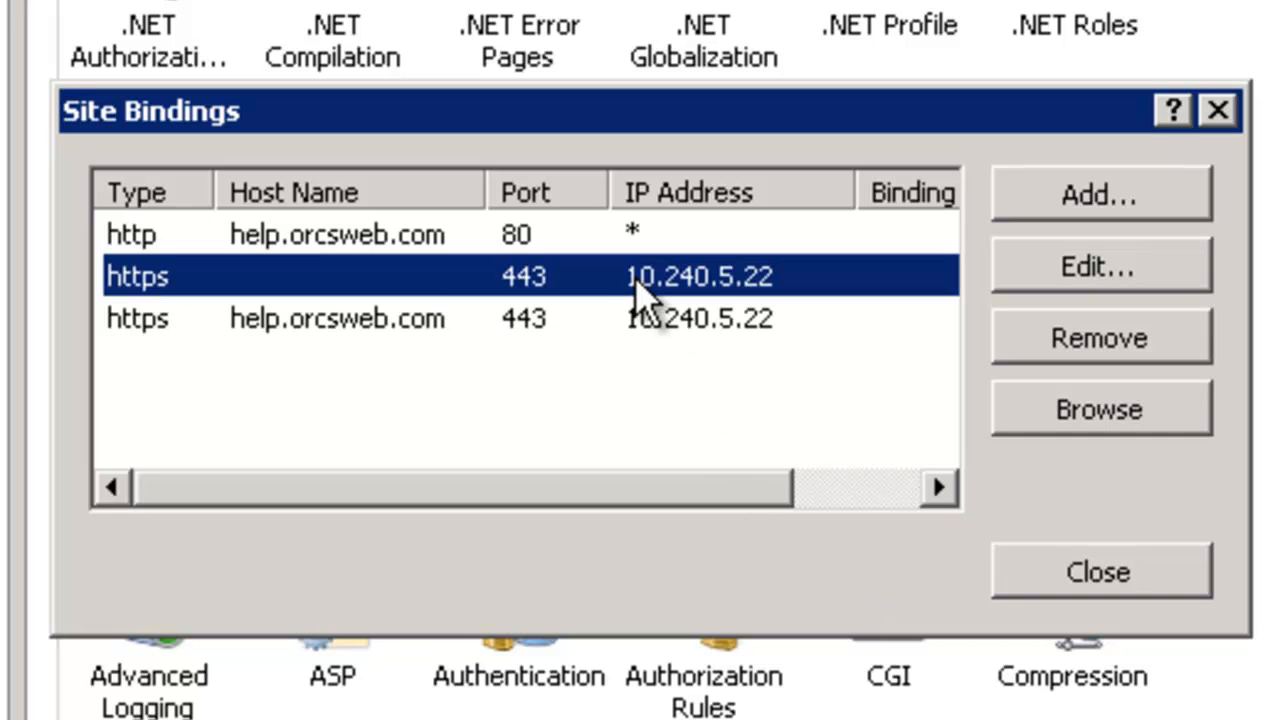
left_click(336, 318)
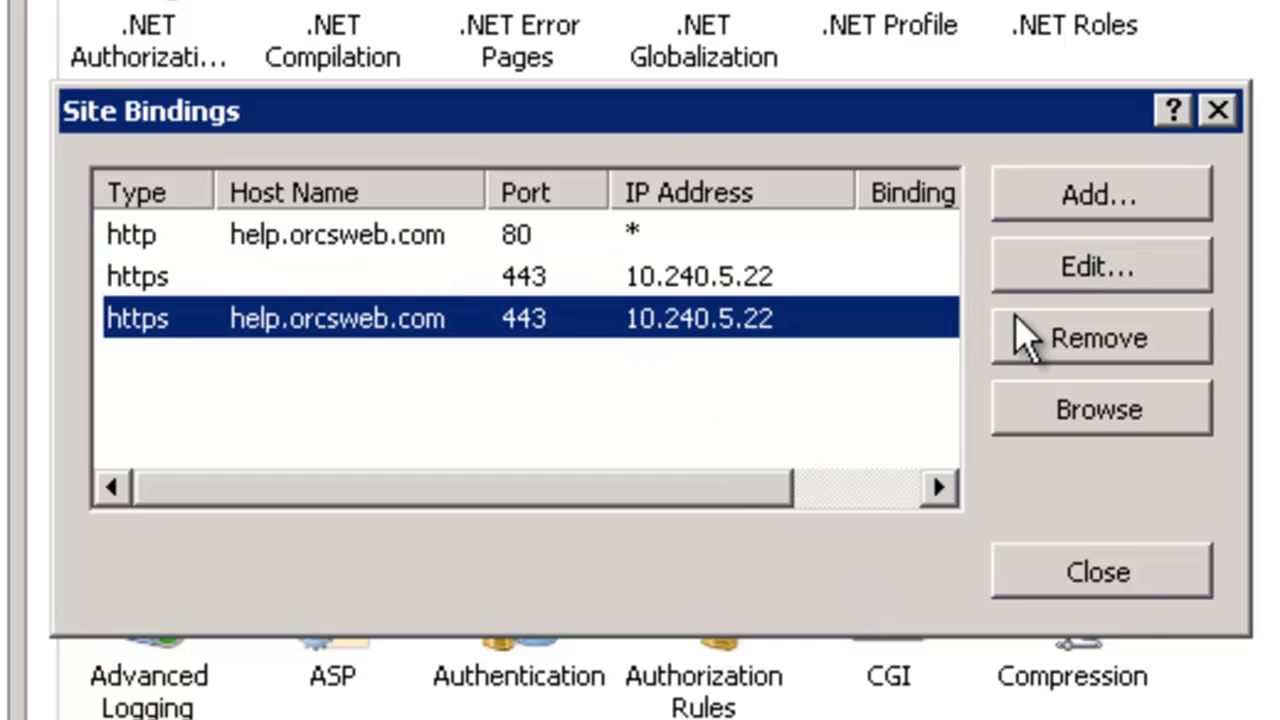
left_click(1100, 266)
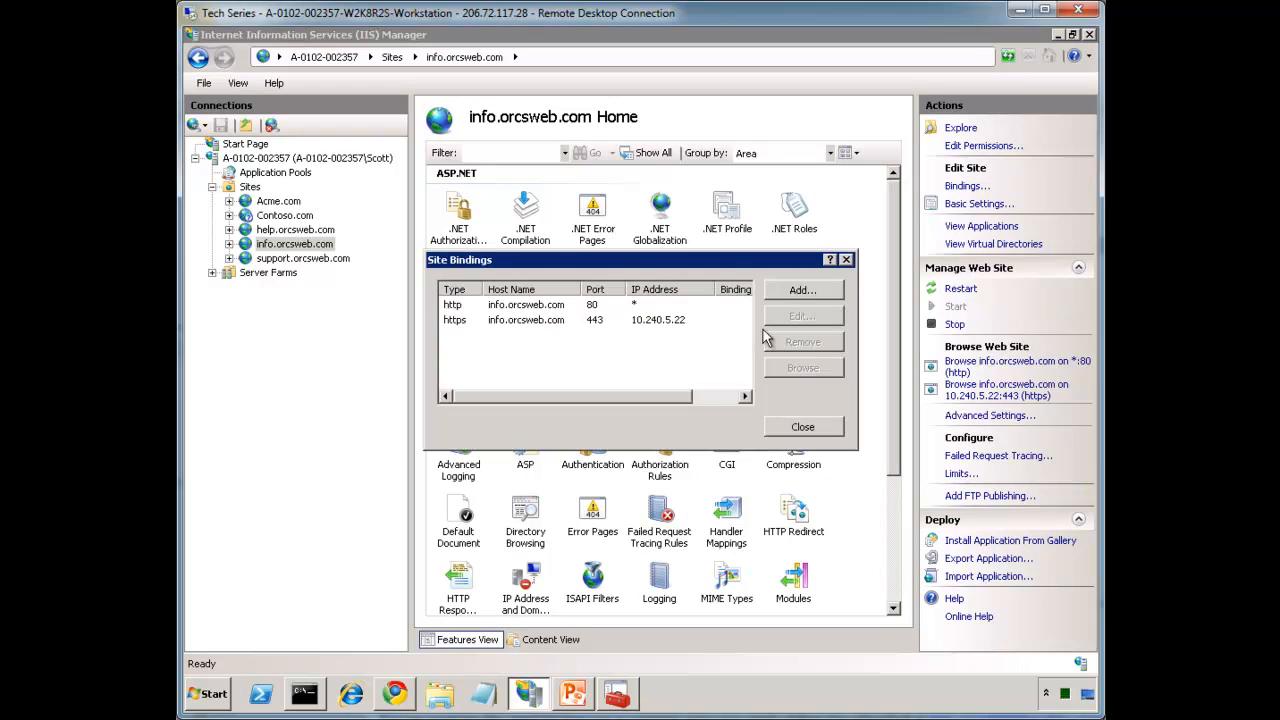
left_click(800, 316)
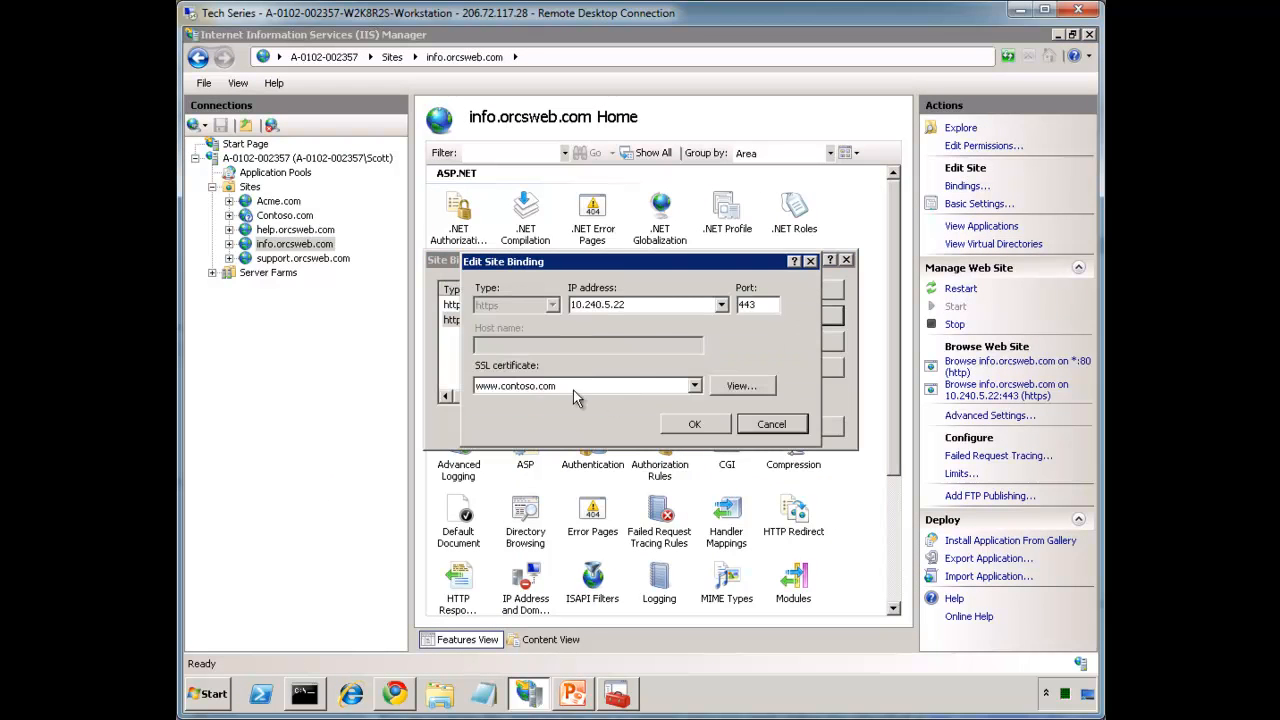
mouse_move(768, 436)
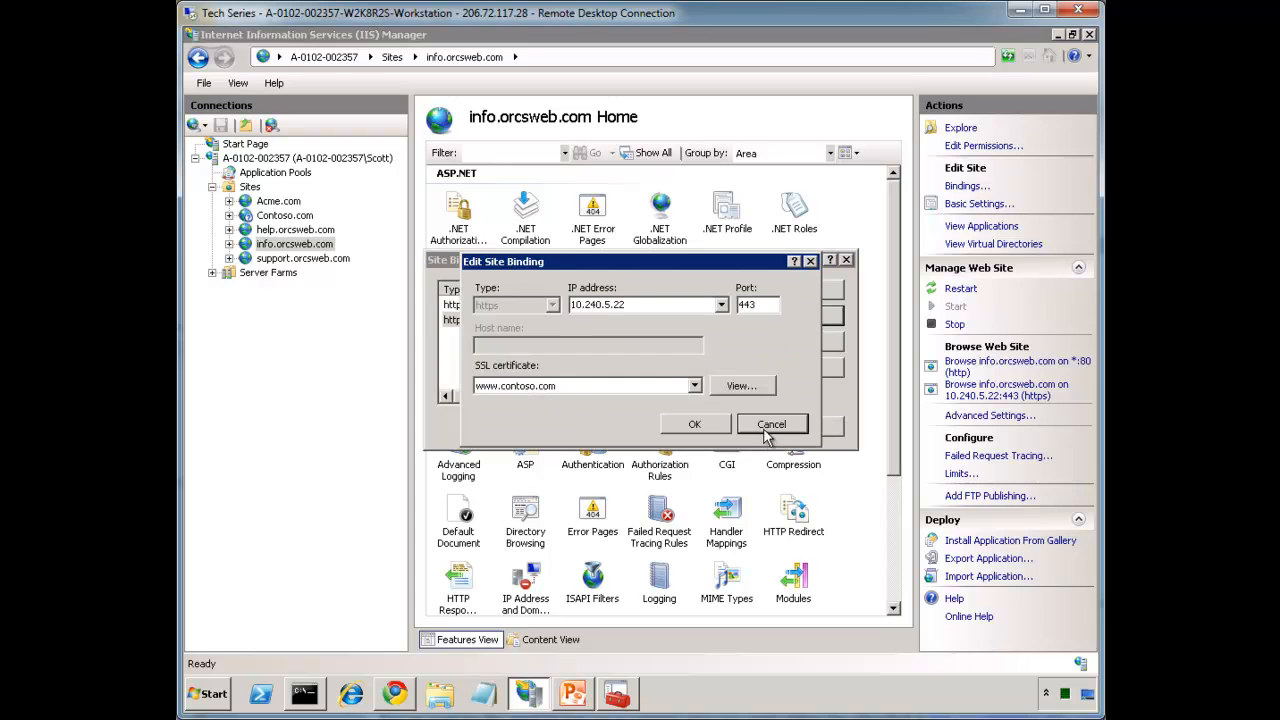
left_click(772, 424)
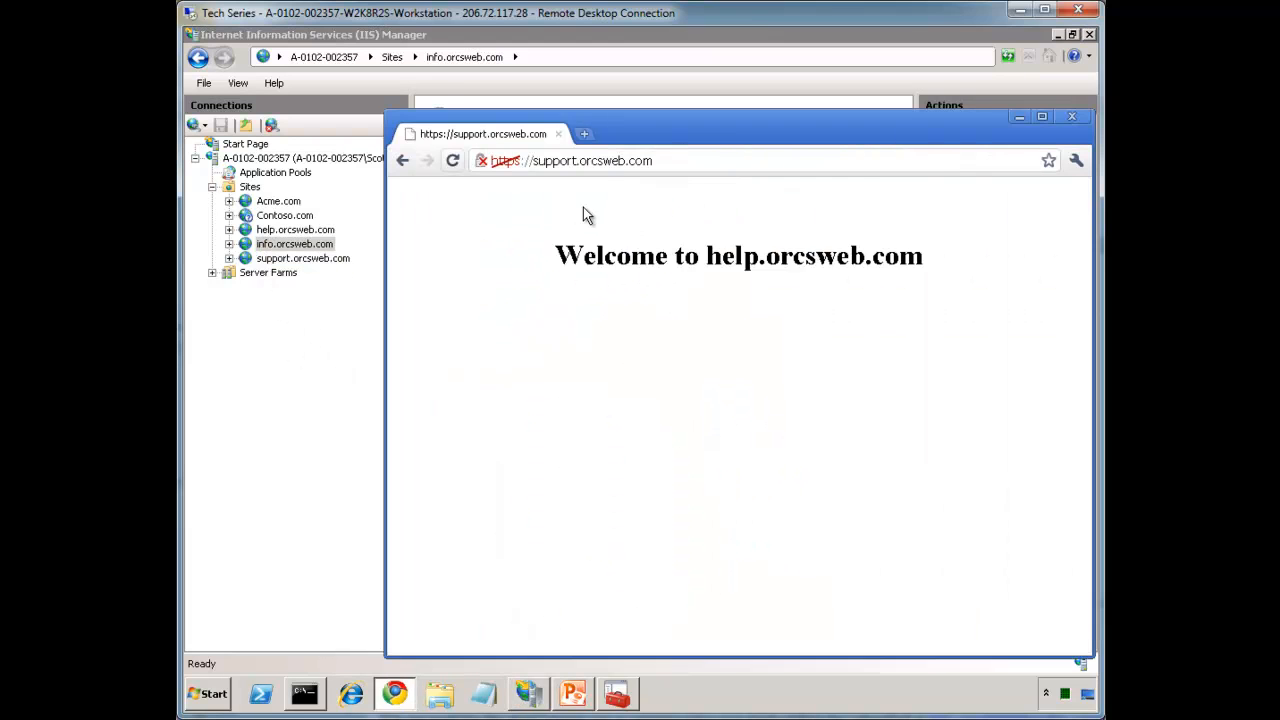
left_click(572, 160)
type("hel")
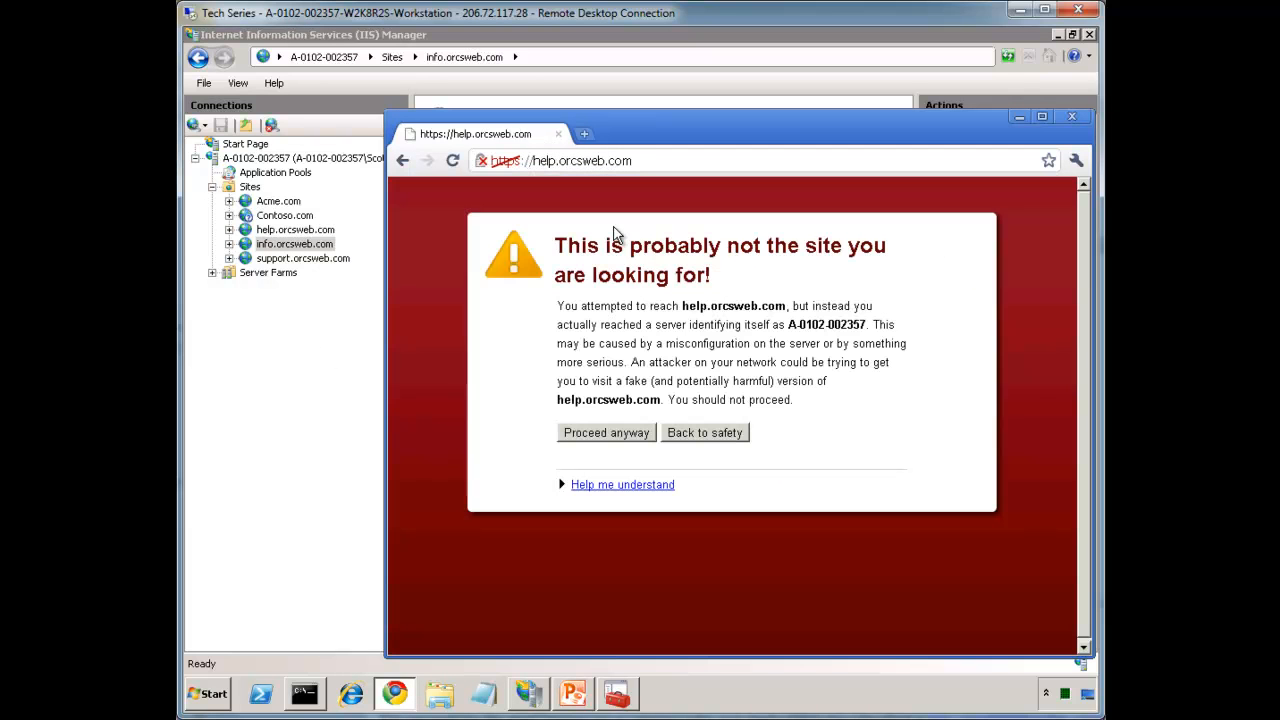
left_click(606, 432)
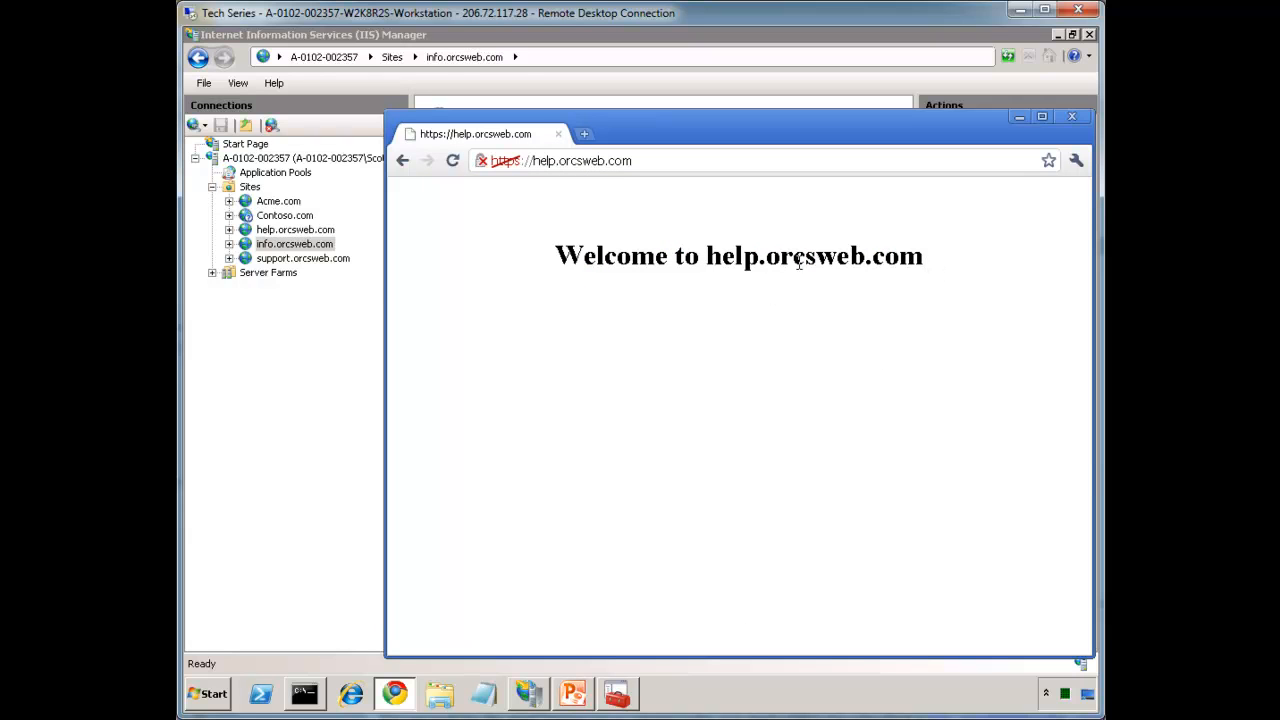
mouse_move(924, 268)
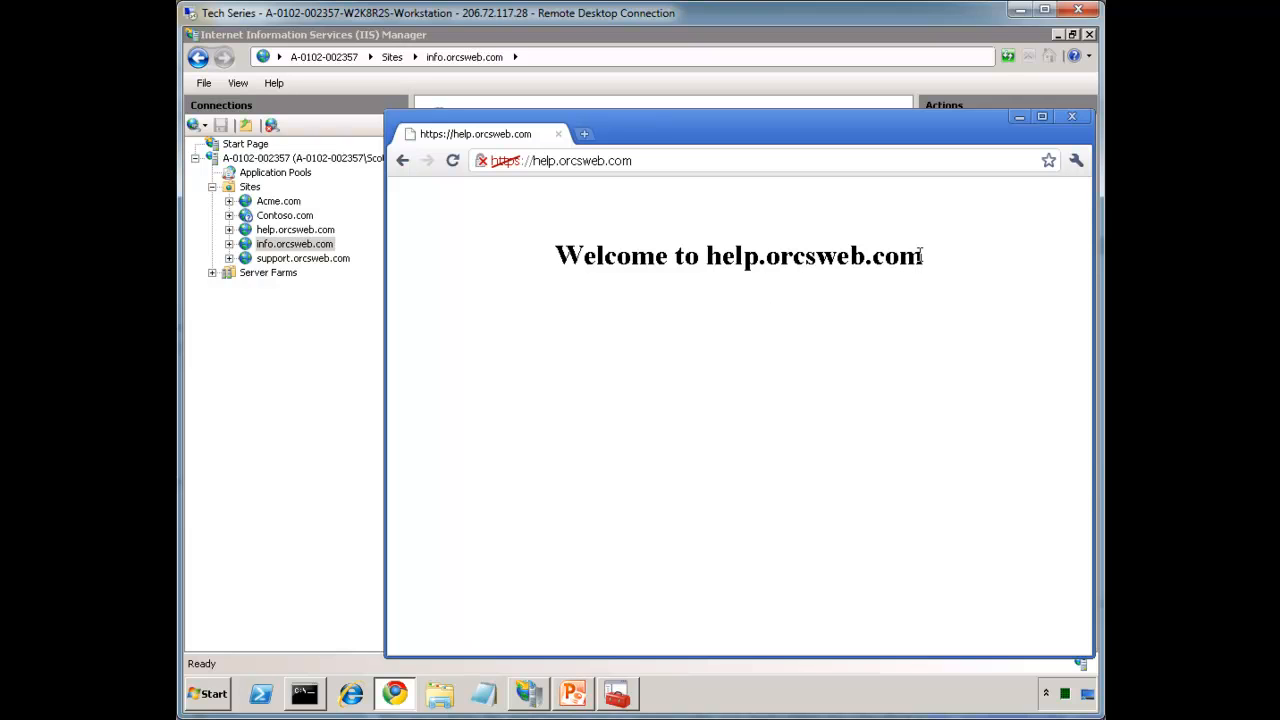
left_click(560, 160)
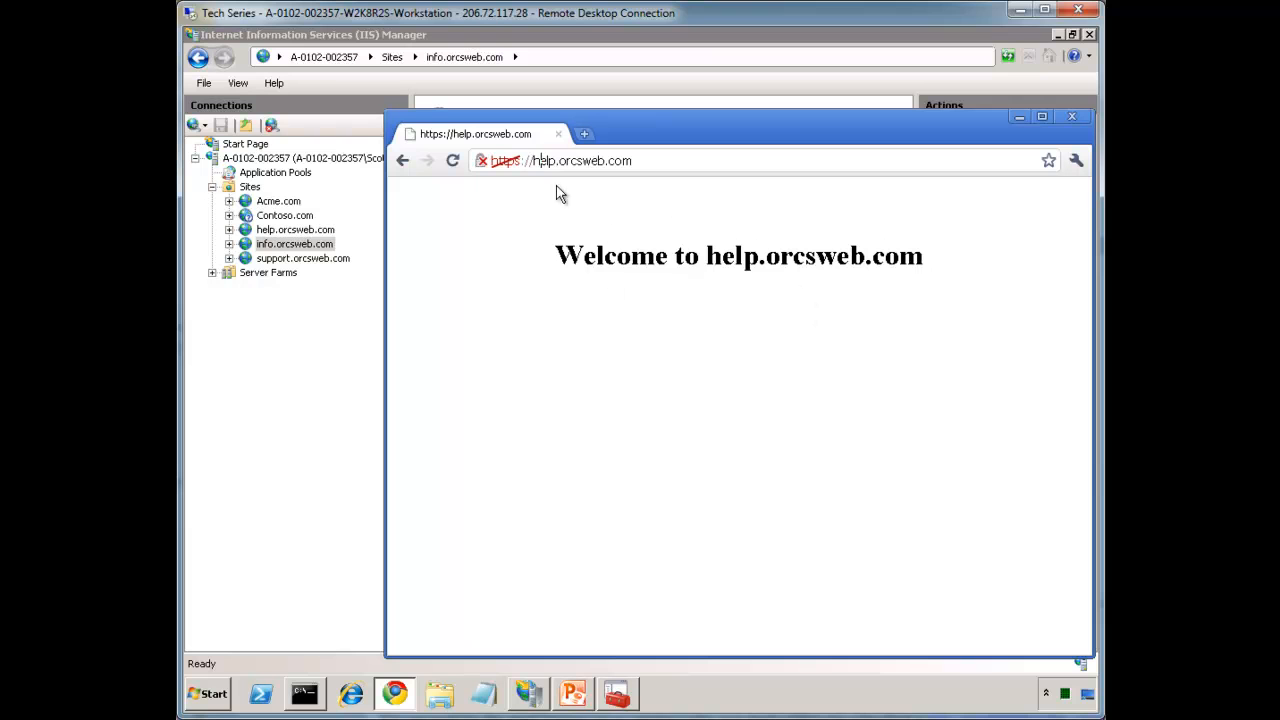
type("he")
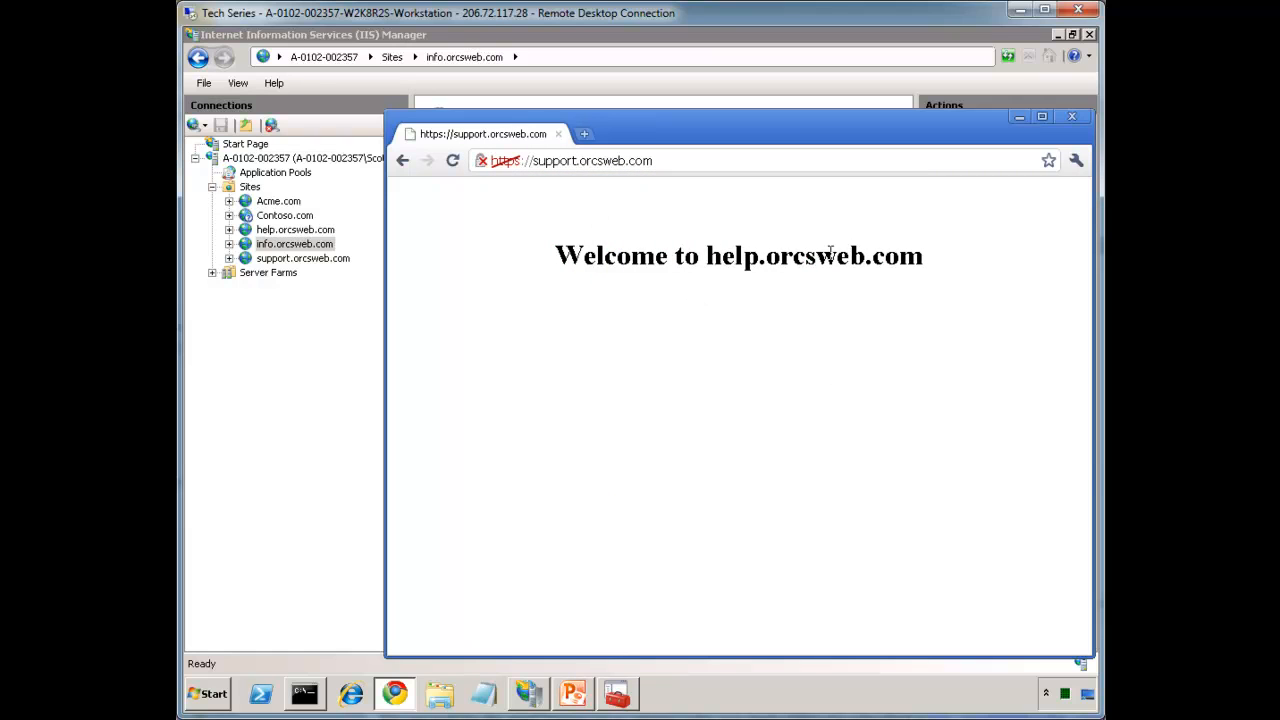
double_click(752, 256)
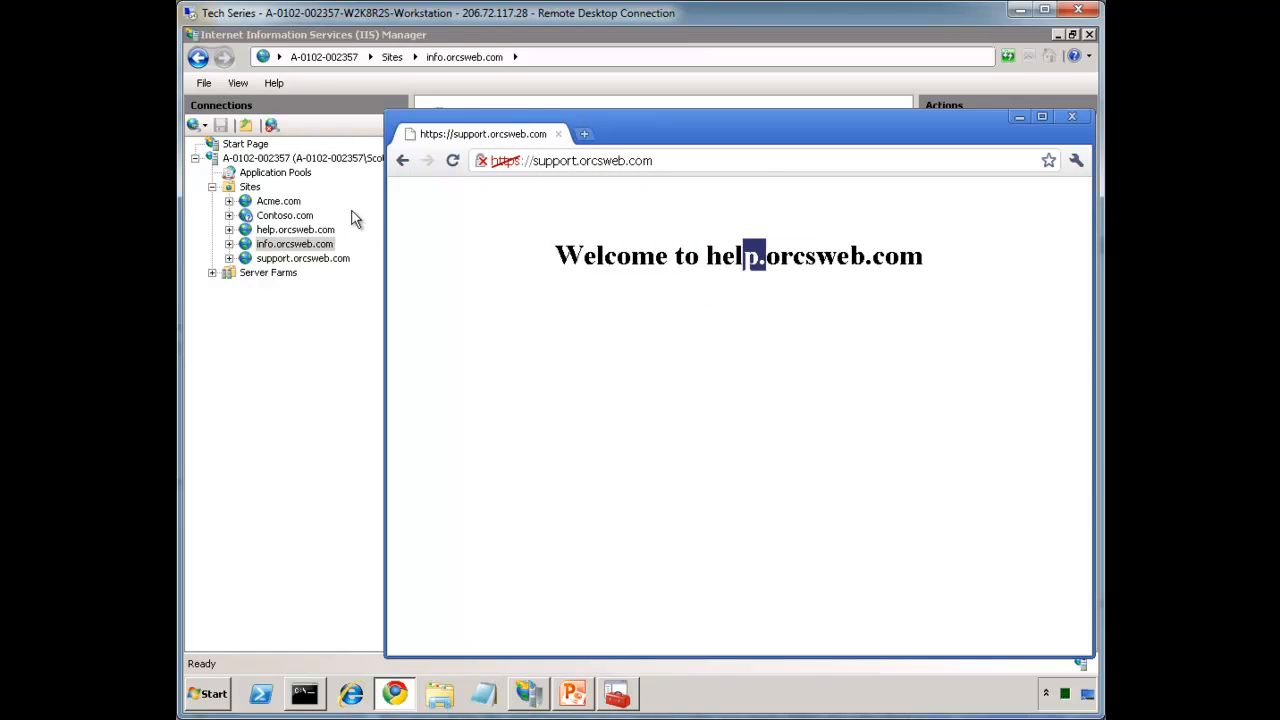
left_click(296, 228)
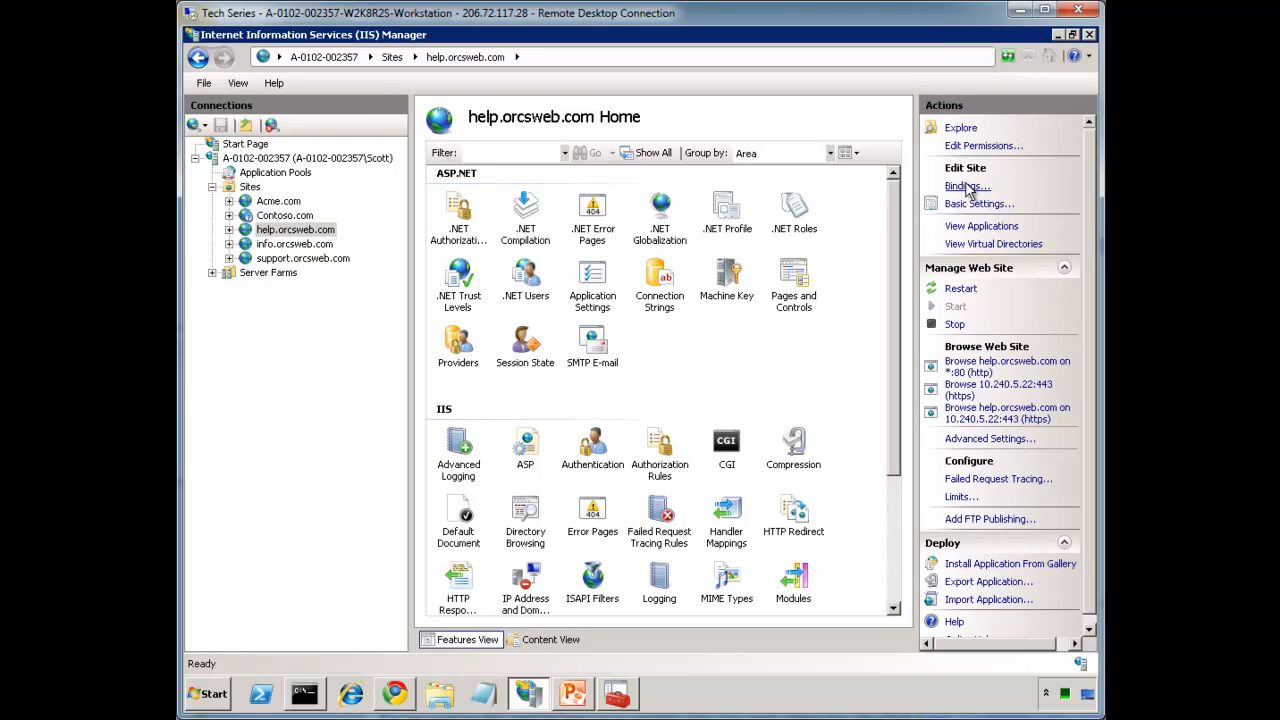
Step: Review help.orcsweb.com's bindings, glance at the Contoso.com site, and return to help.orcsweb.com
left_click(966, 186)
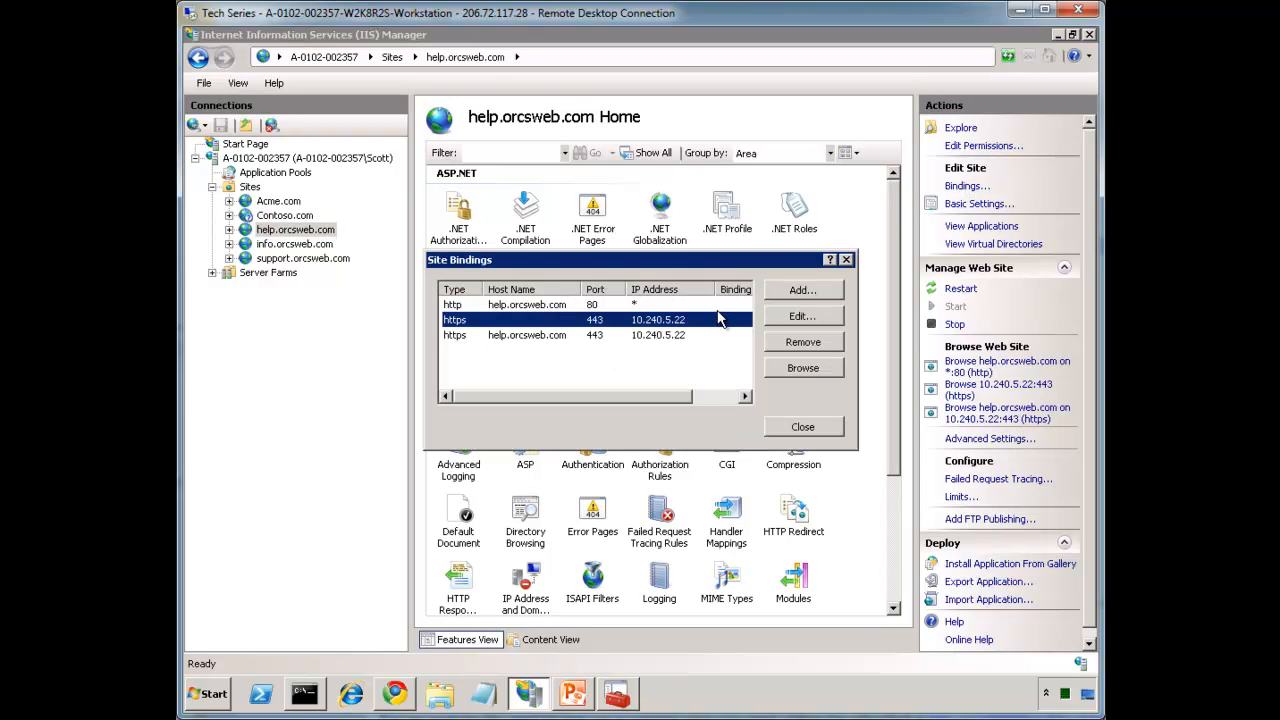
mouse_move(738, 344)
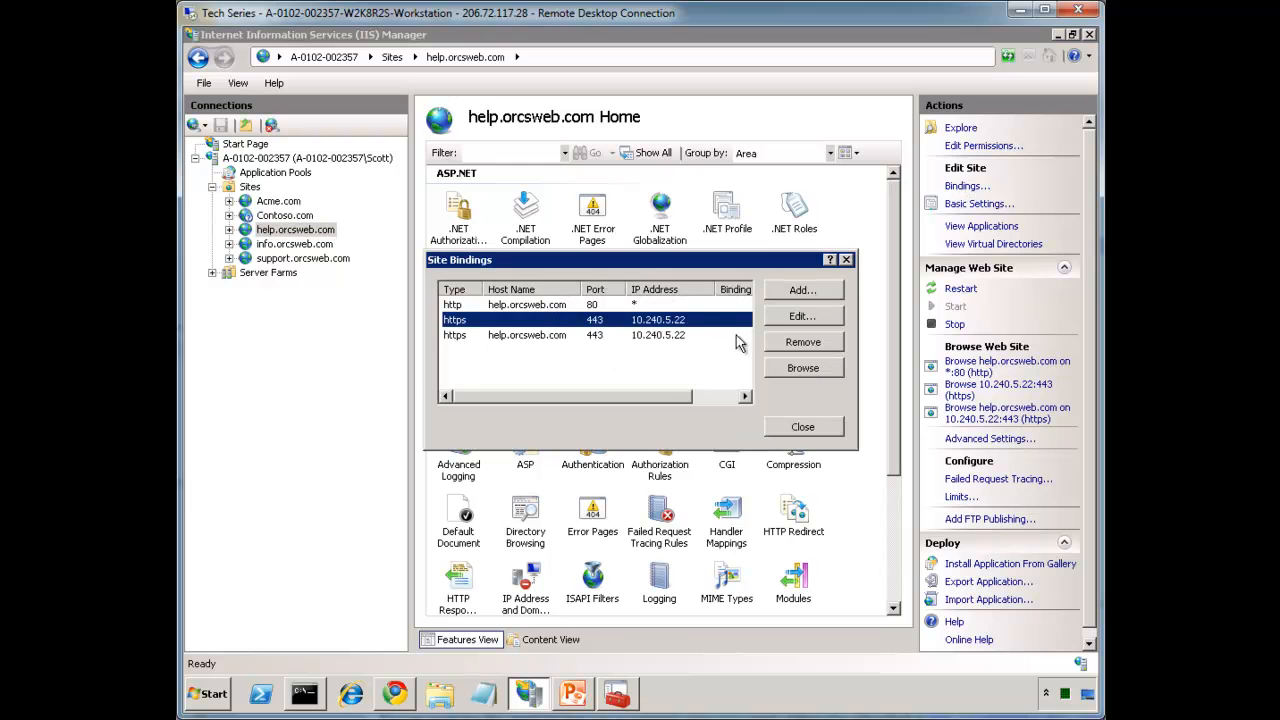
mouse_move(700, 308)
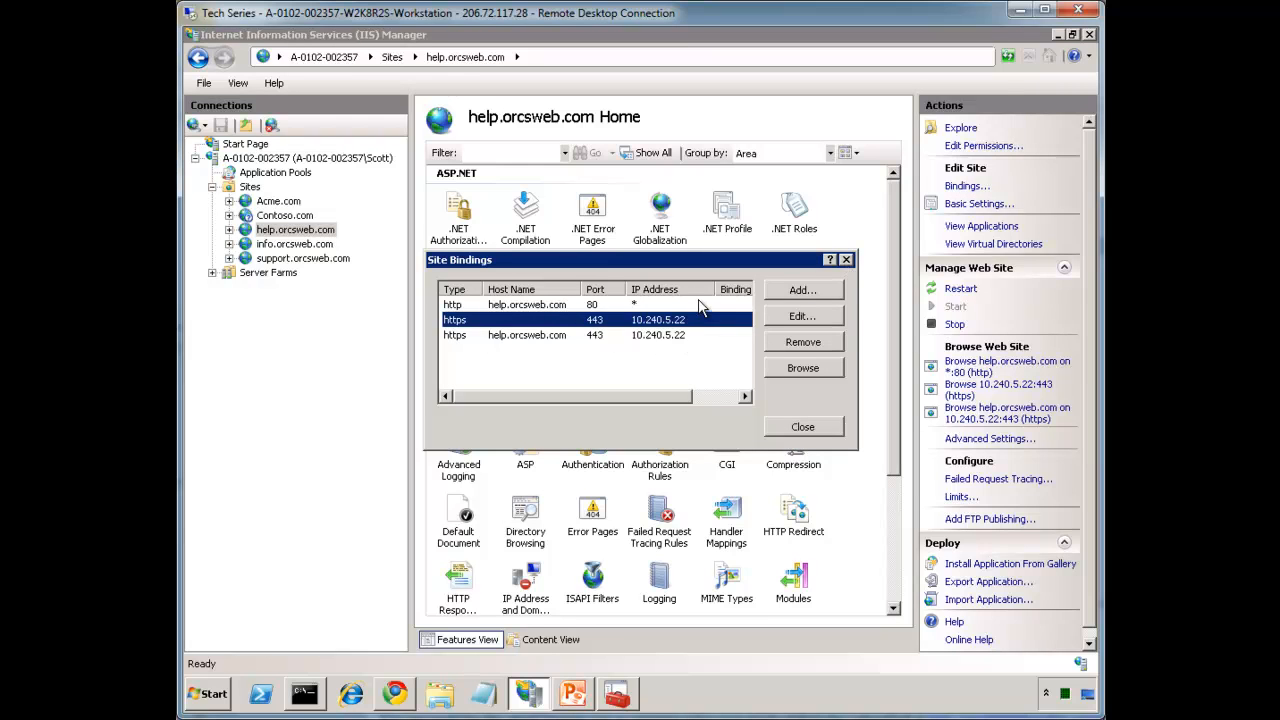
left_click(284, 216)
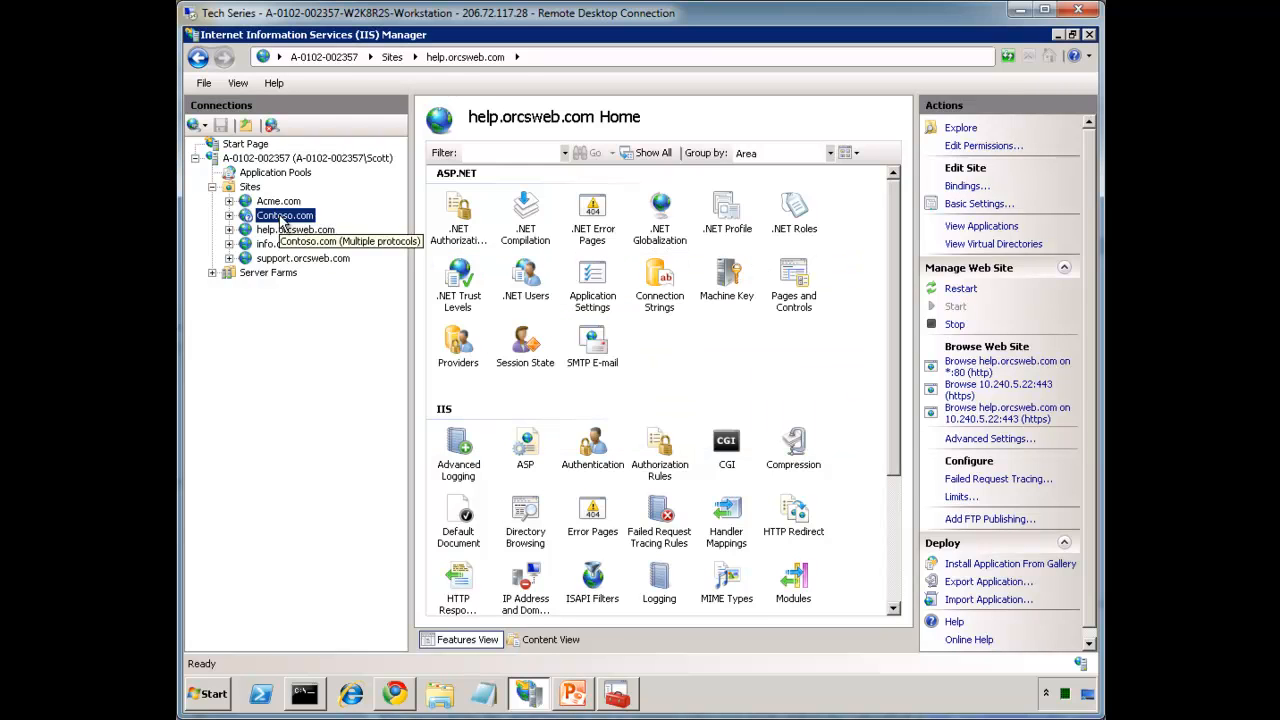
left_click(284, 216)
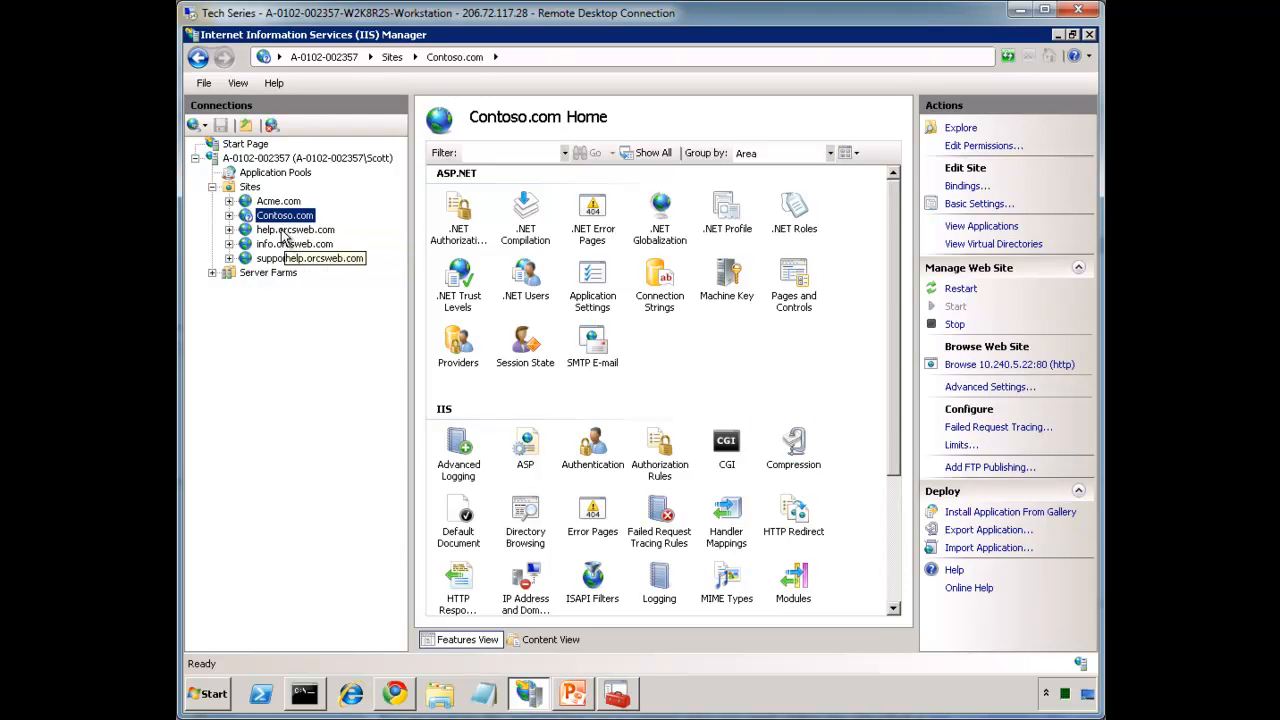
left_click(296, 228)
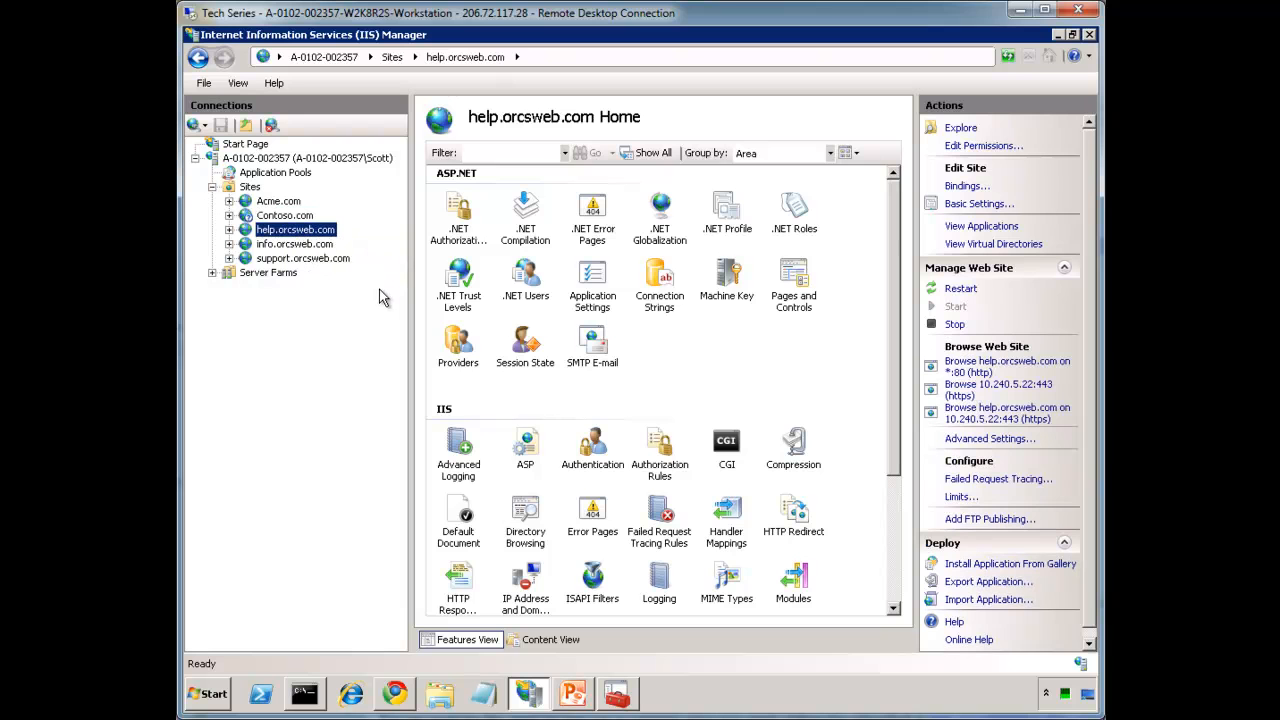
Step: Open the URL Rewrite feature for help.orcsweb.com
scroll("down", 3)
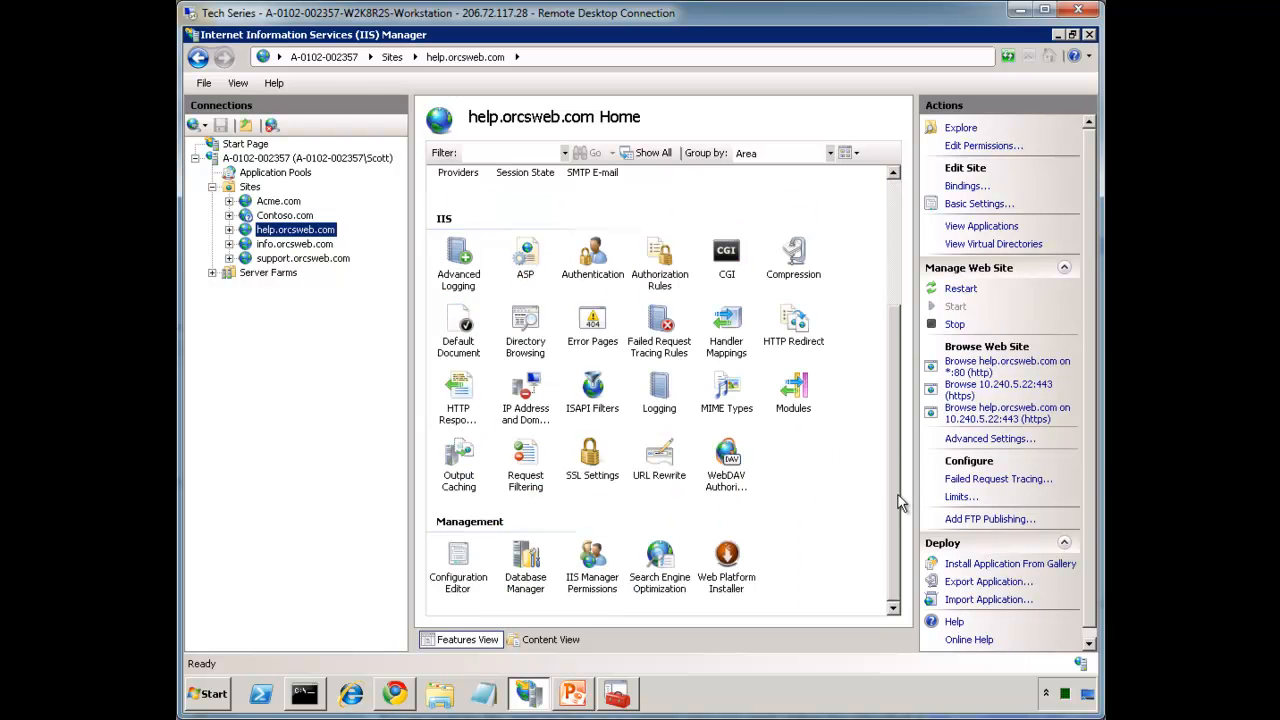
left_click(660, 458)
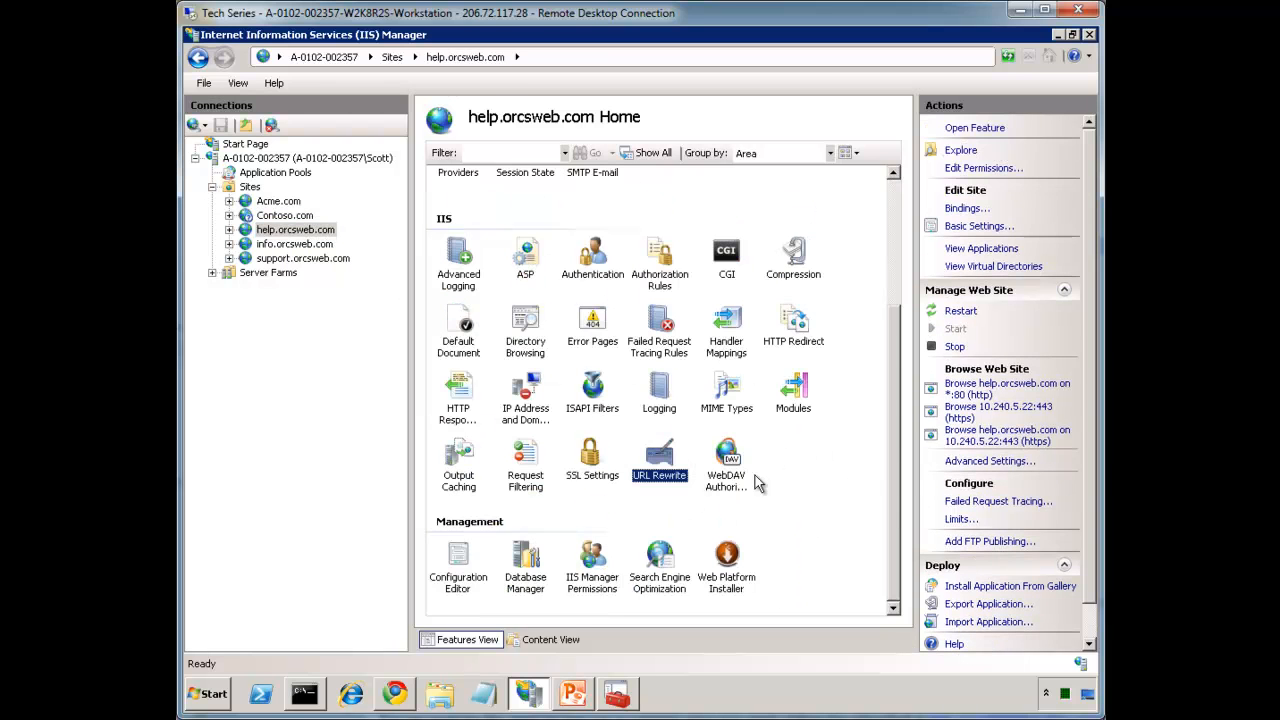
double_click(660, 456)
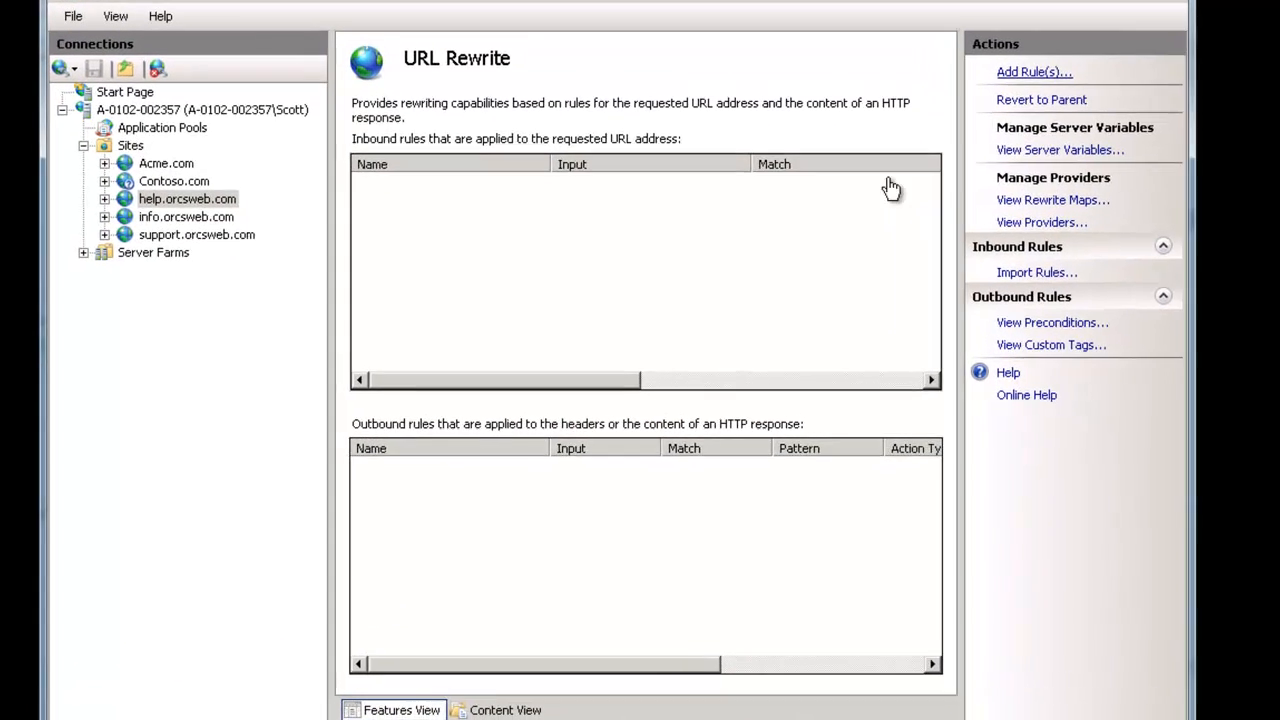
Step: Create a blank inbound rule named 'Only server up help.orcsweb.com' with pattern .*
left_click(1034, 72)
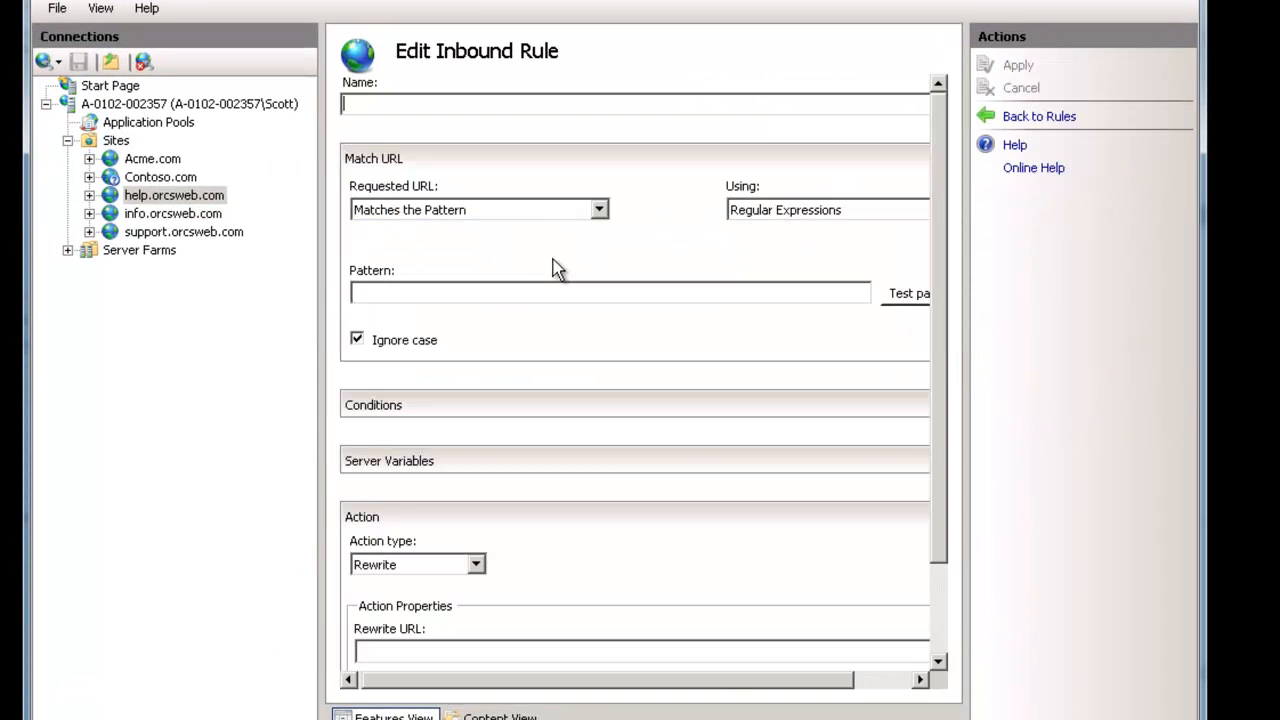
type("Only server up help.orcsweb.com")
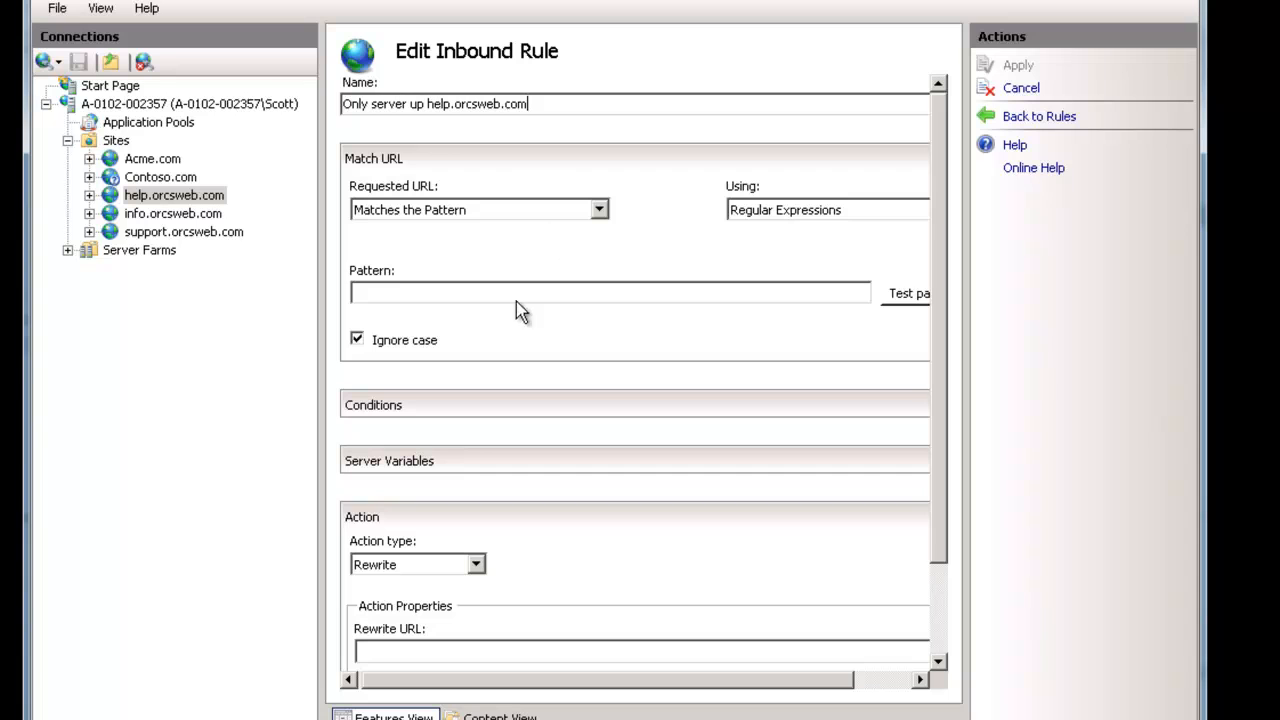
type(".*")
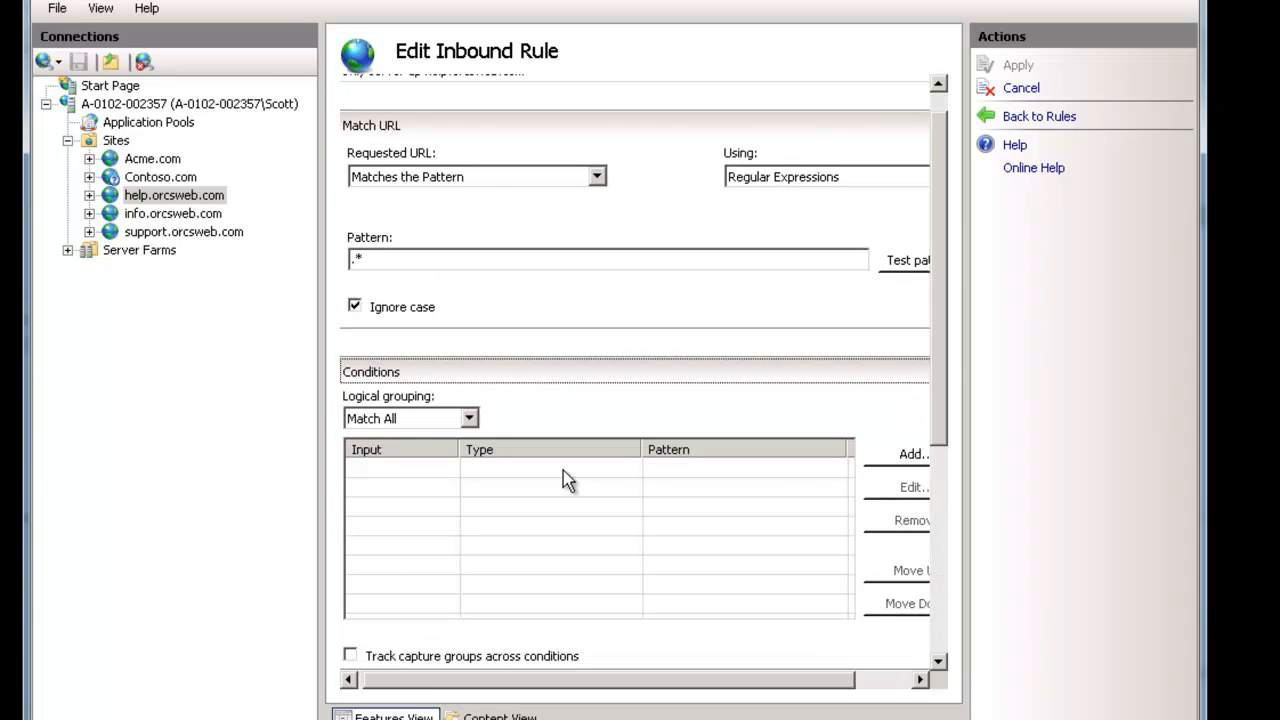
mouse_move(904, 460)
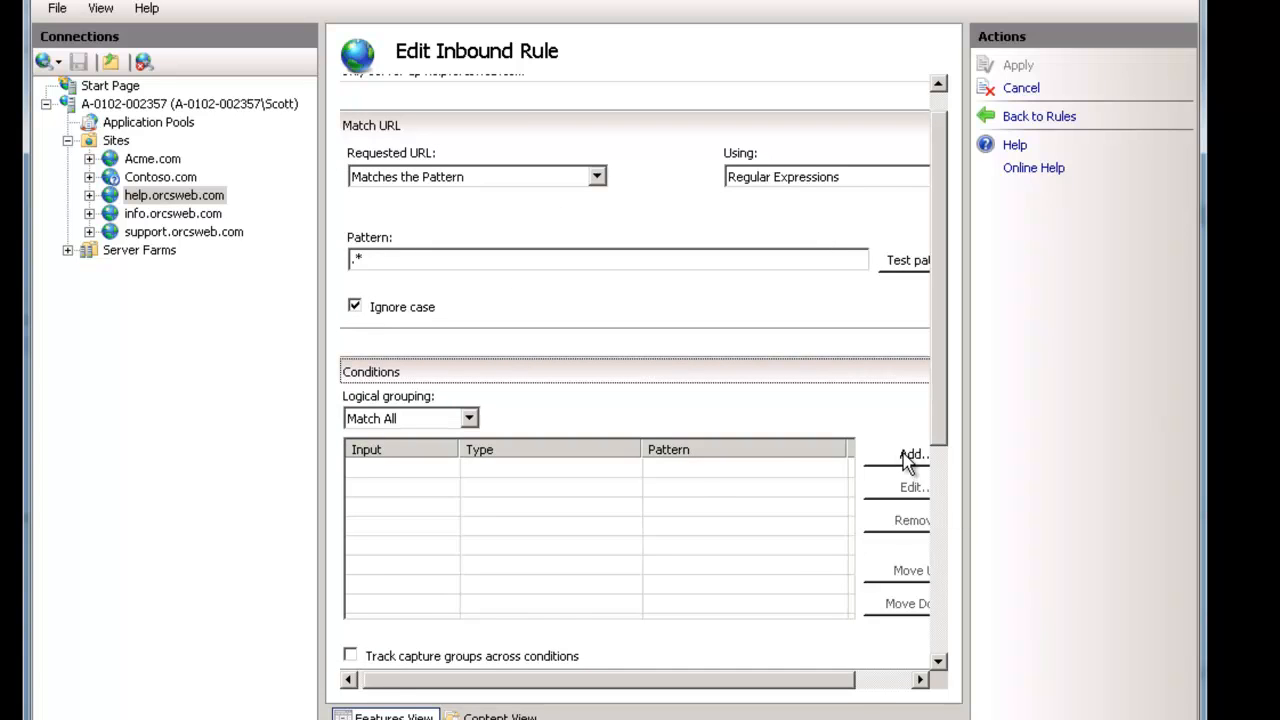
Step: Add a condition that {HTTP_HOST} matches the pattern ^help\.orcsweb\.com$
left_click(912, 452)
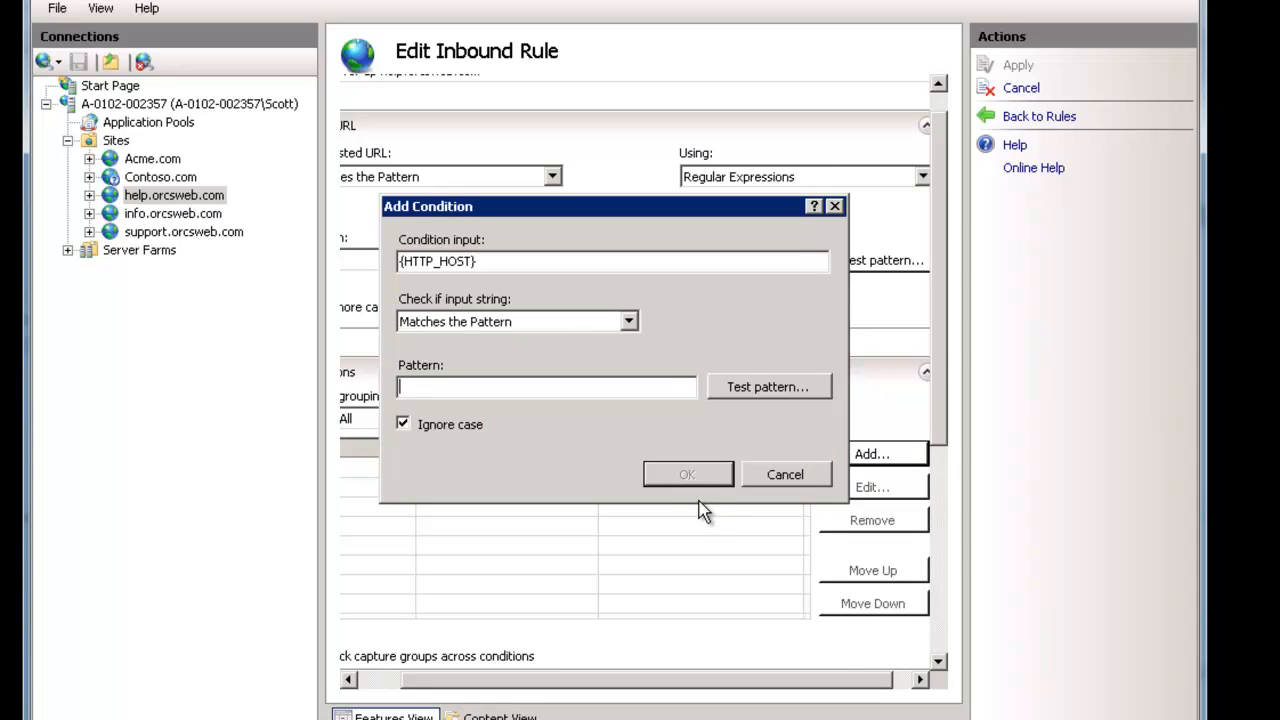
type("help.orcsweb.com&")
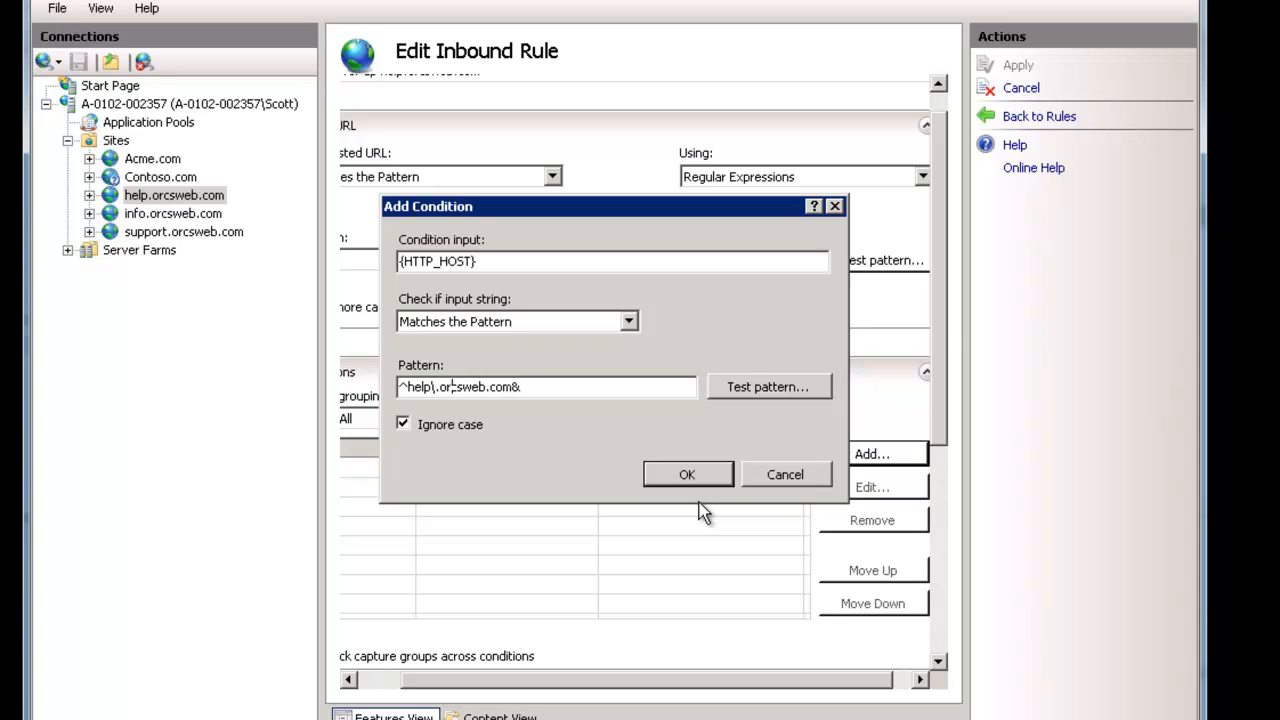
left_click(688, 474)
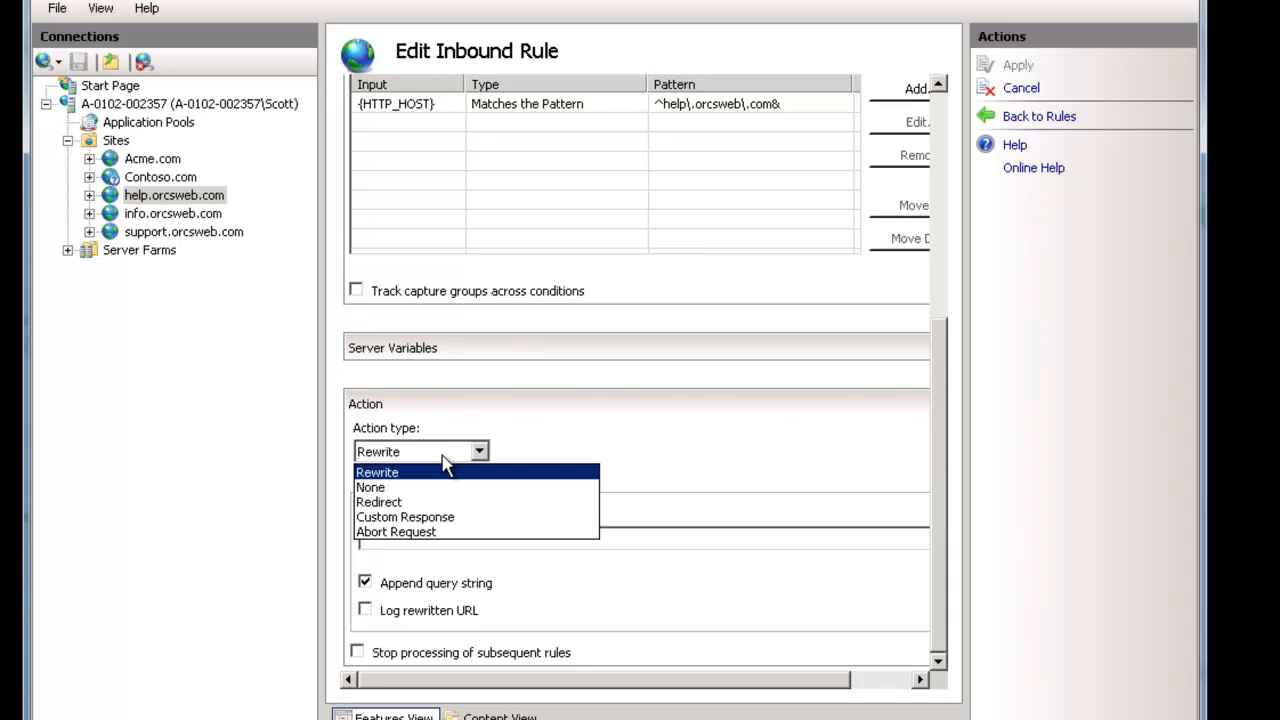
Step: Change the host condition to Does Not Match the Pattern and set the action to Abort Request
left_click(376, 472)
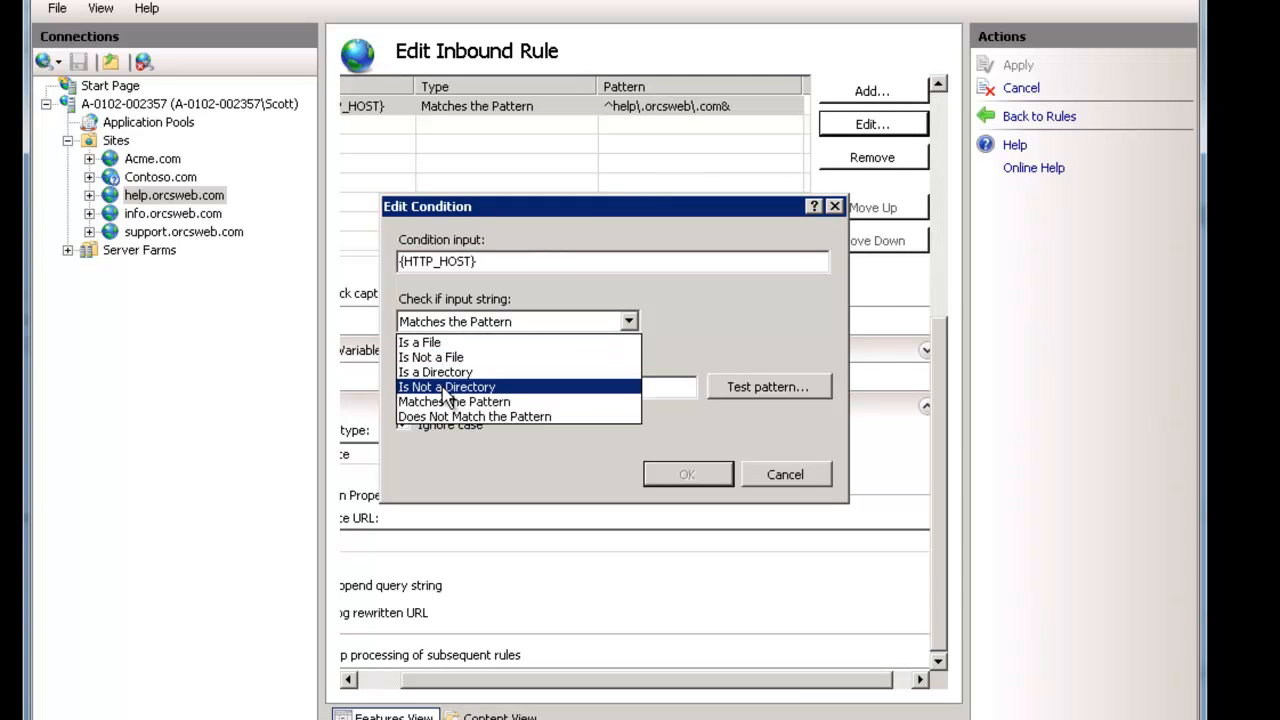
left_click(474, 416)
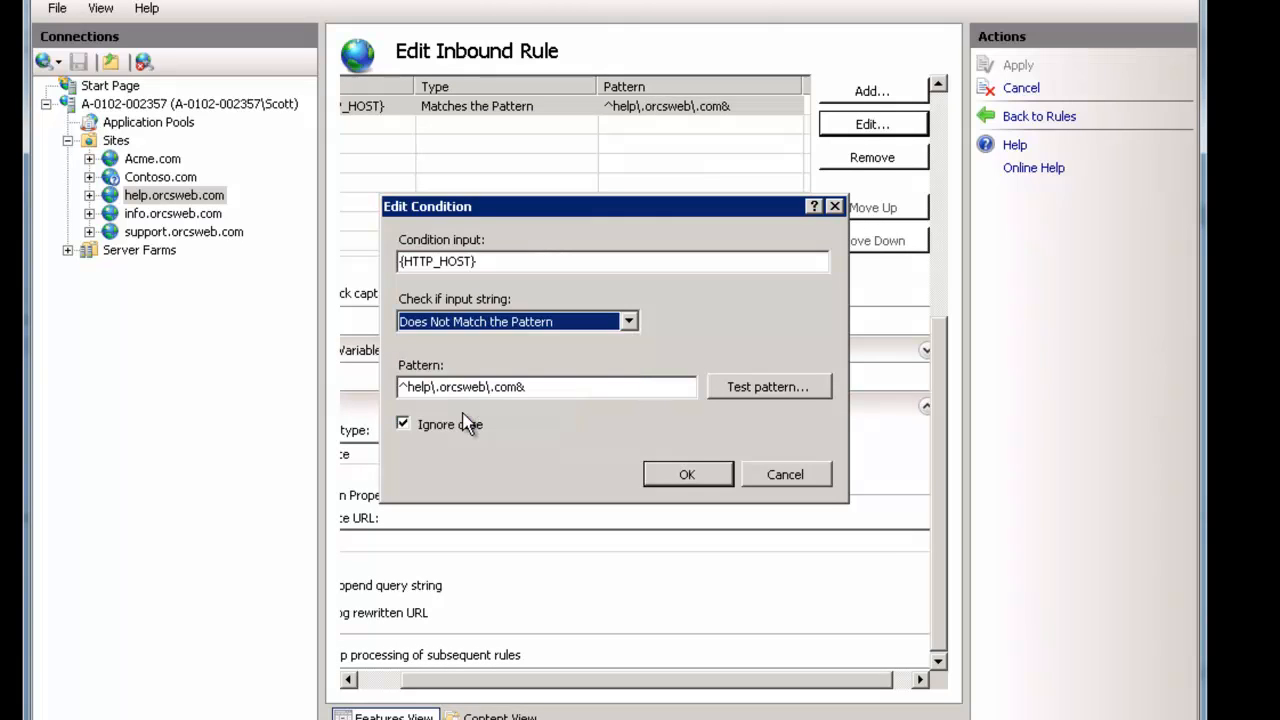
left_click(688, 474)
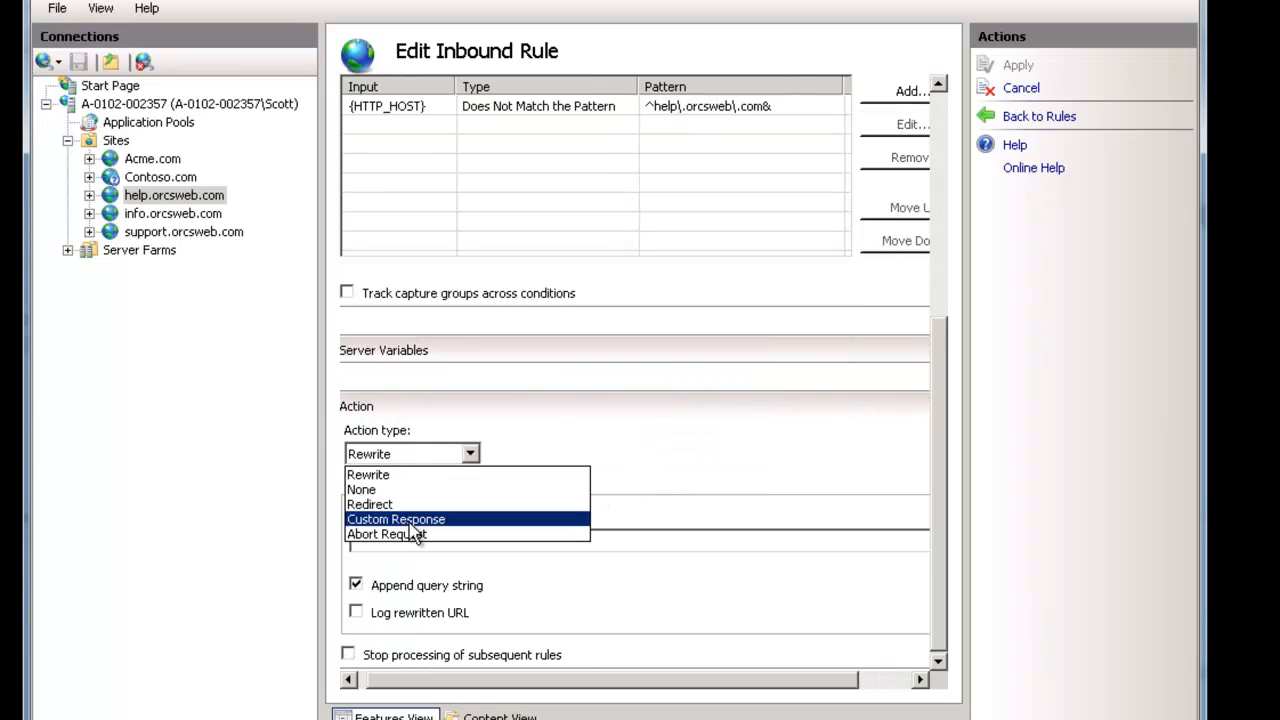
left_click(386, 532)
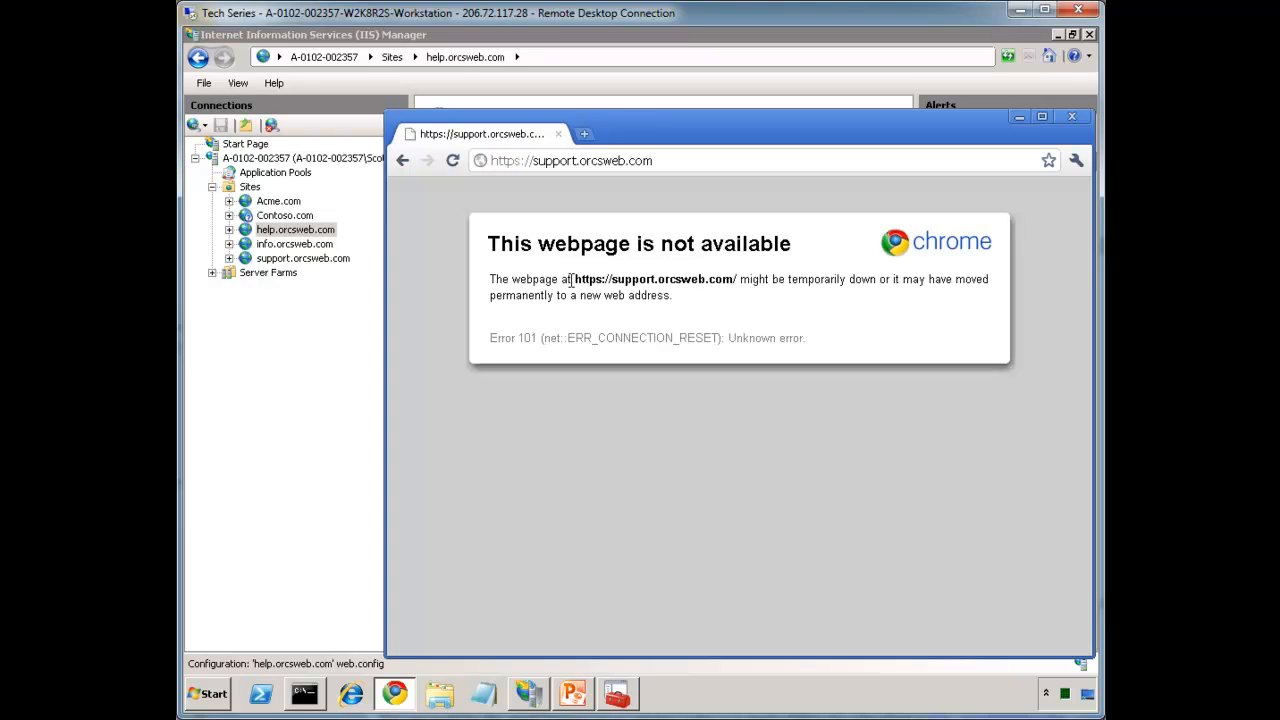
mouse_move(568, 232)
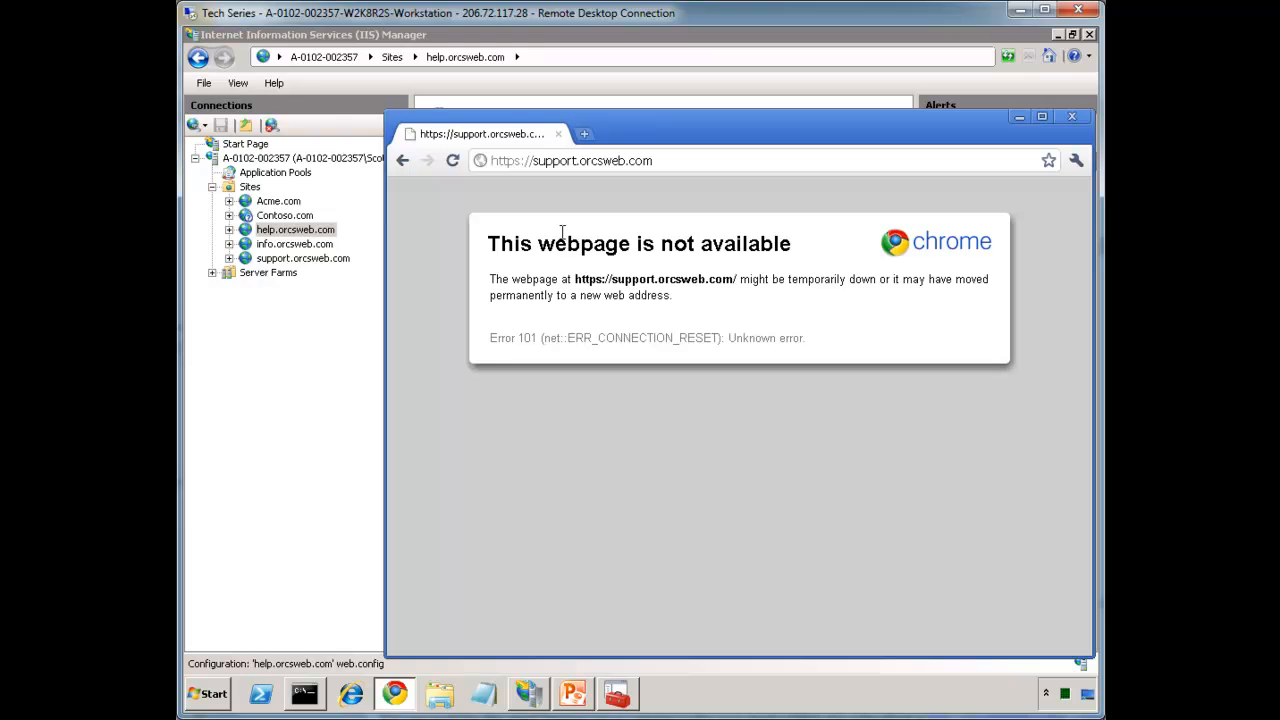
mouse_move(296, 250)
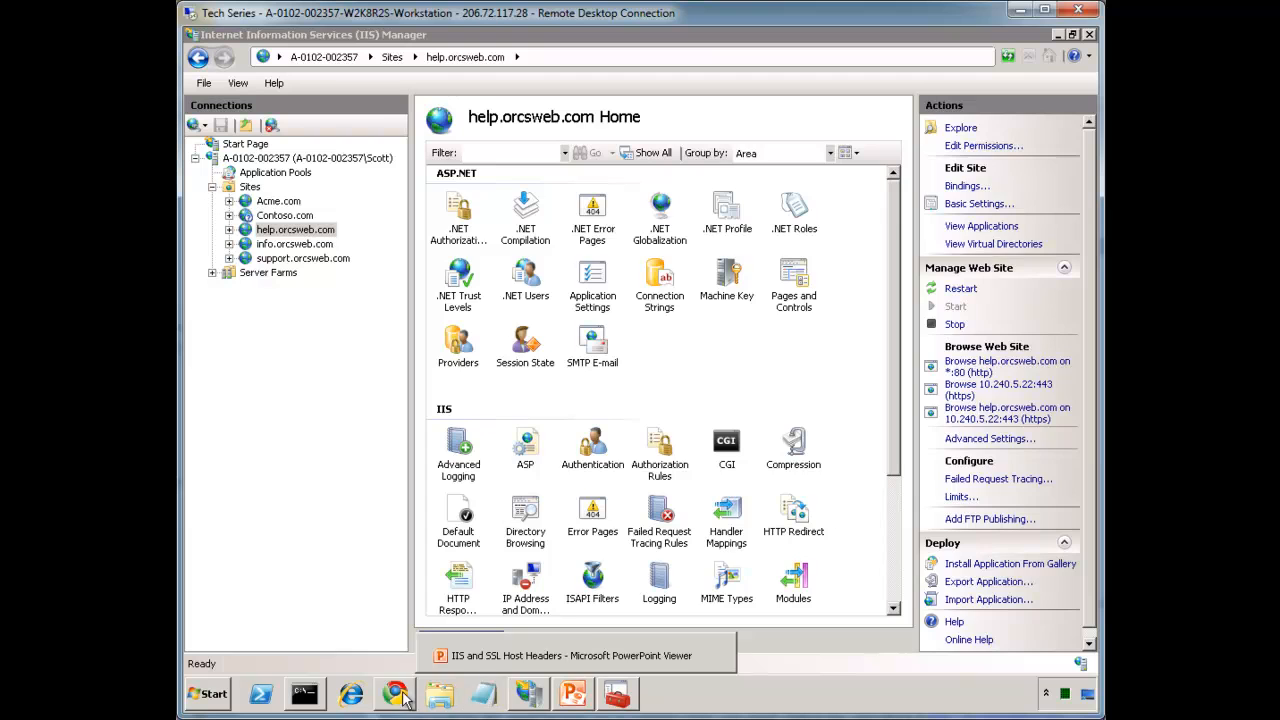
Step: Scroll through the sslshopper SSL host headers article and highlight :443: in its command
left_click(394, 692)
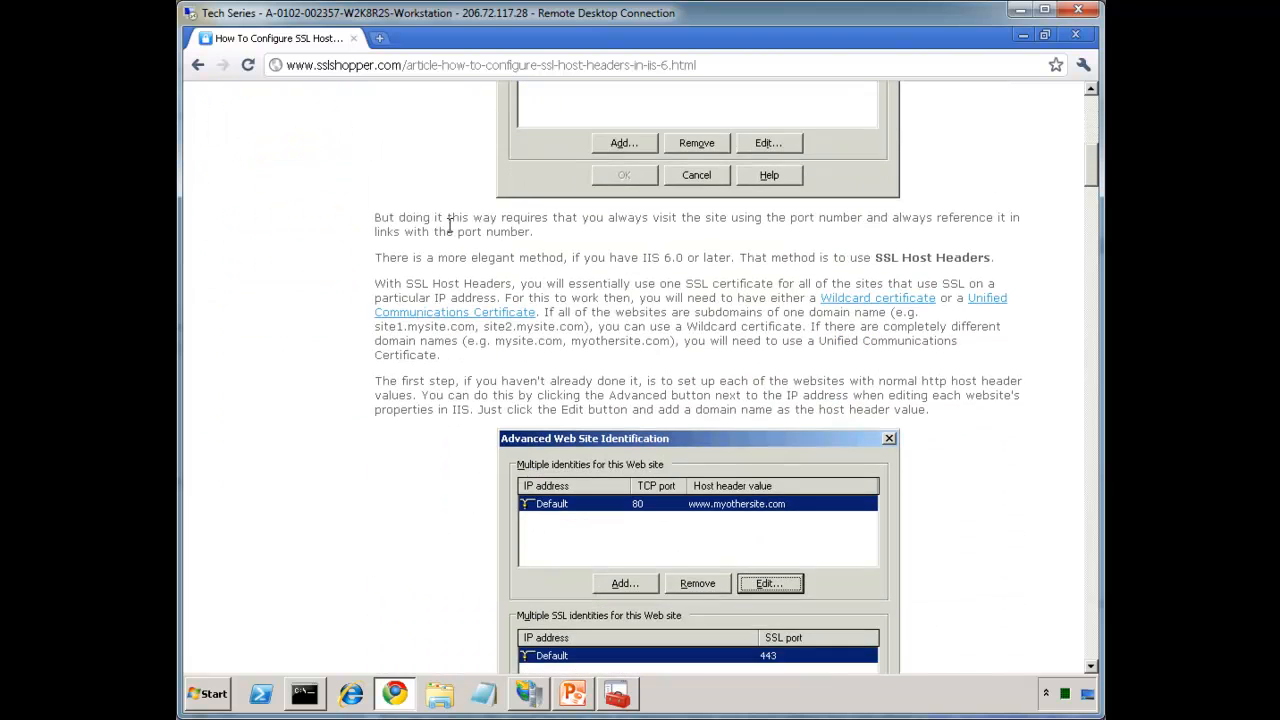
scroll("down", 3)
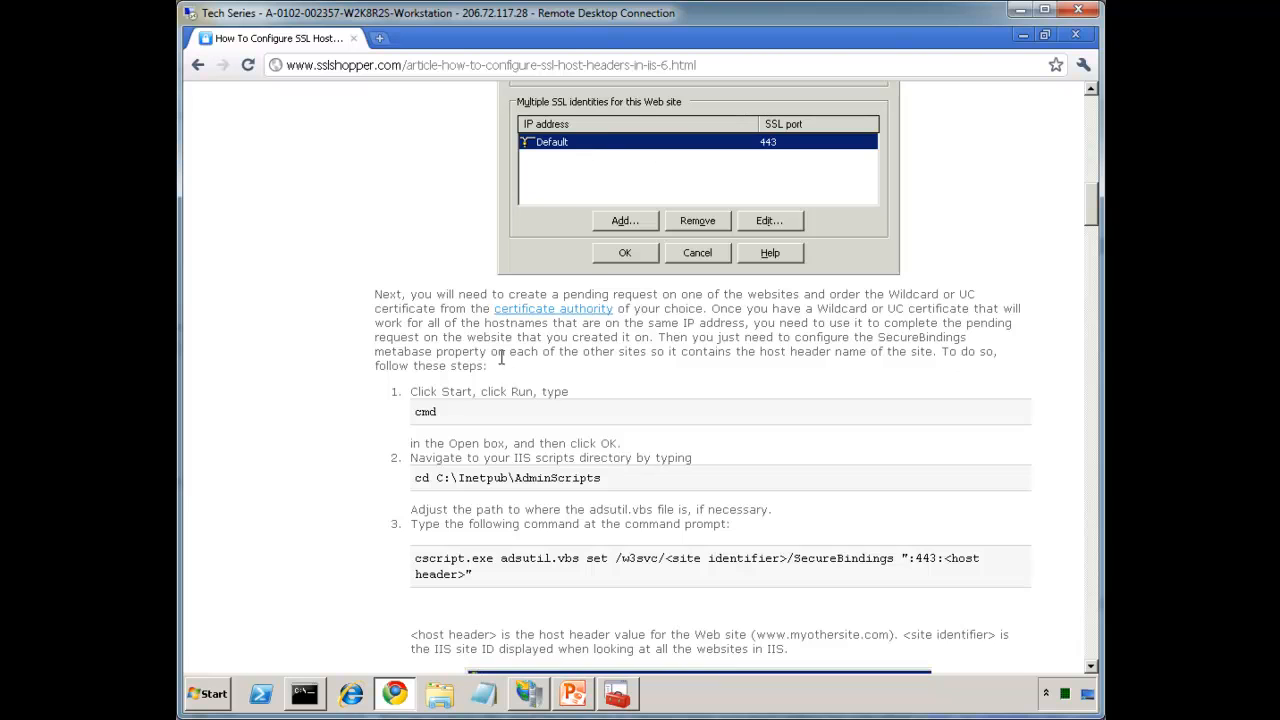
scroll("down", 3)
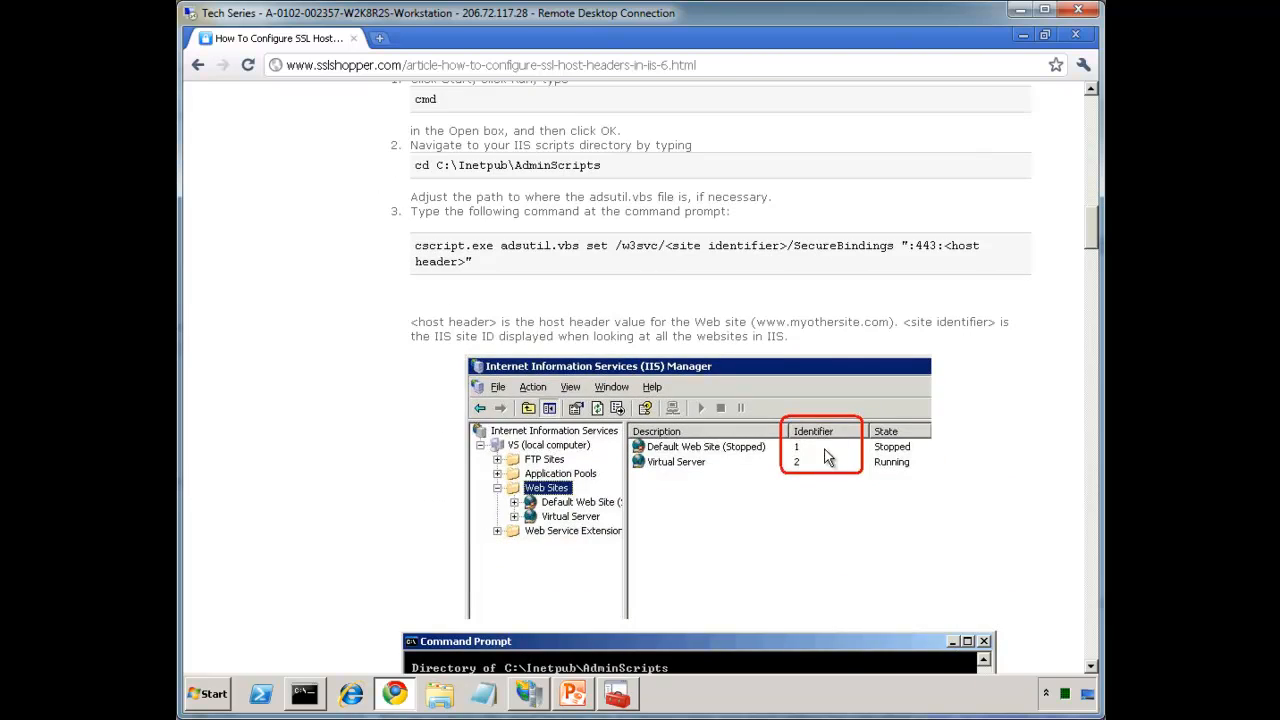
mouse_move(808, 448)
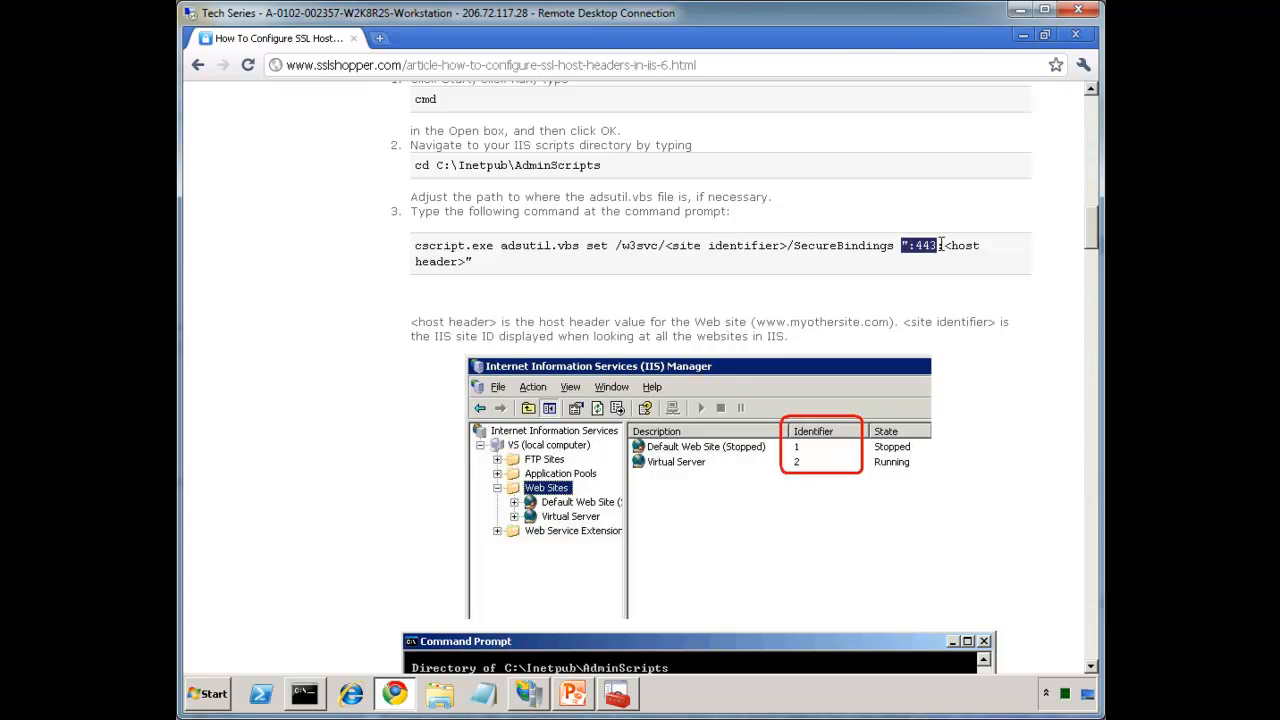
left_click_drag(414, 244, 472, 260)
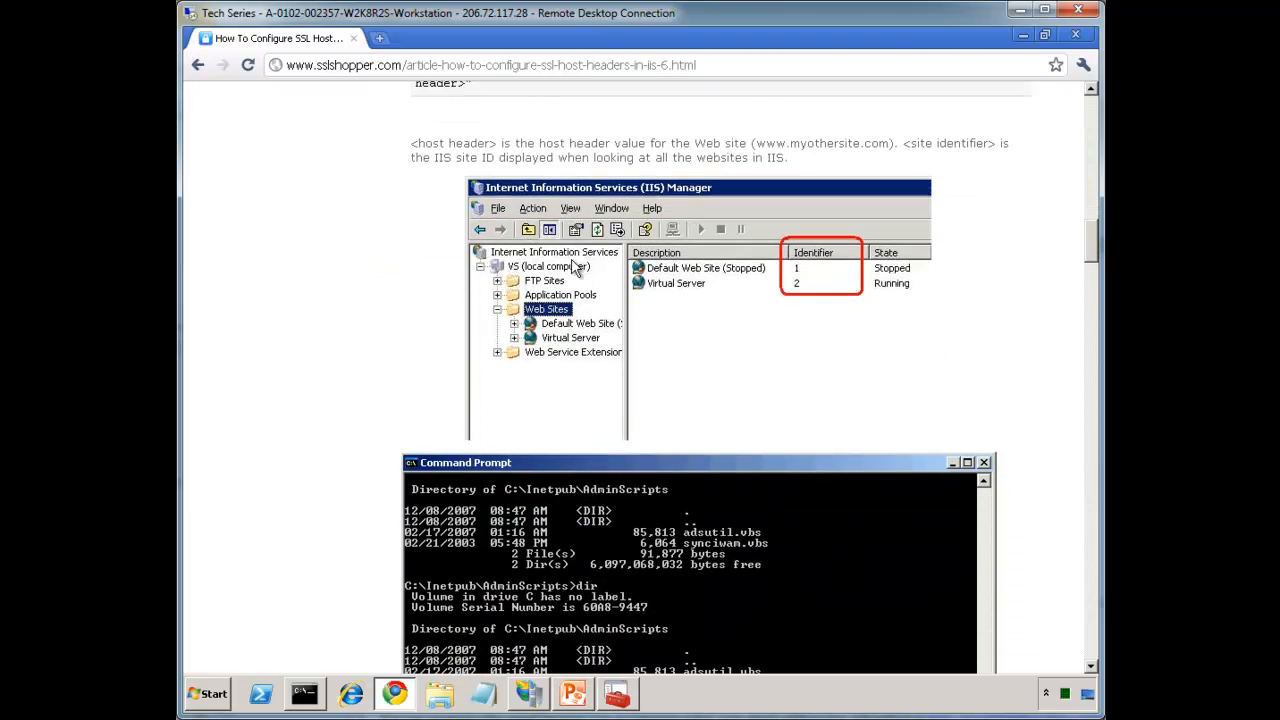
scroll("down", 3)
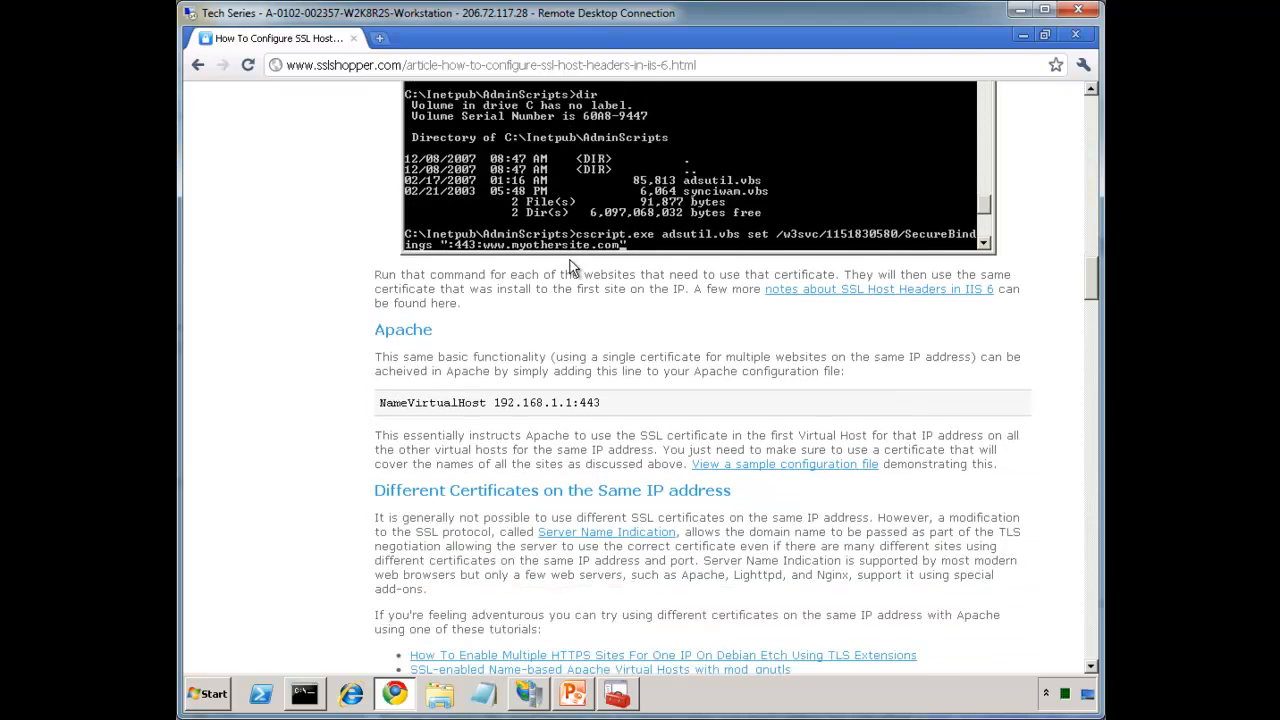
scroll("down", 3)
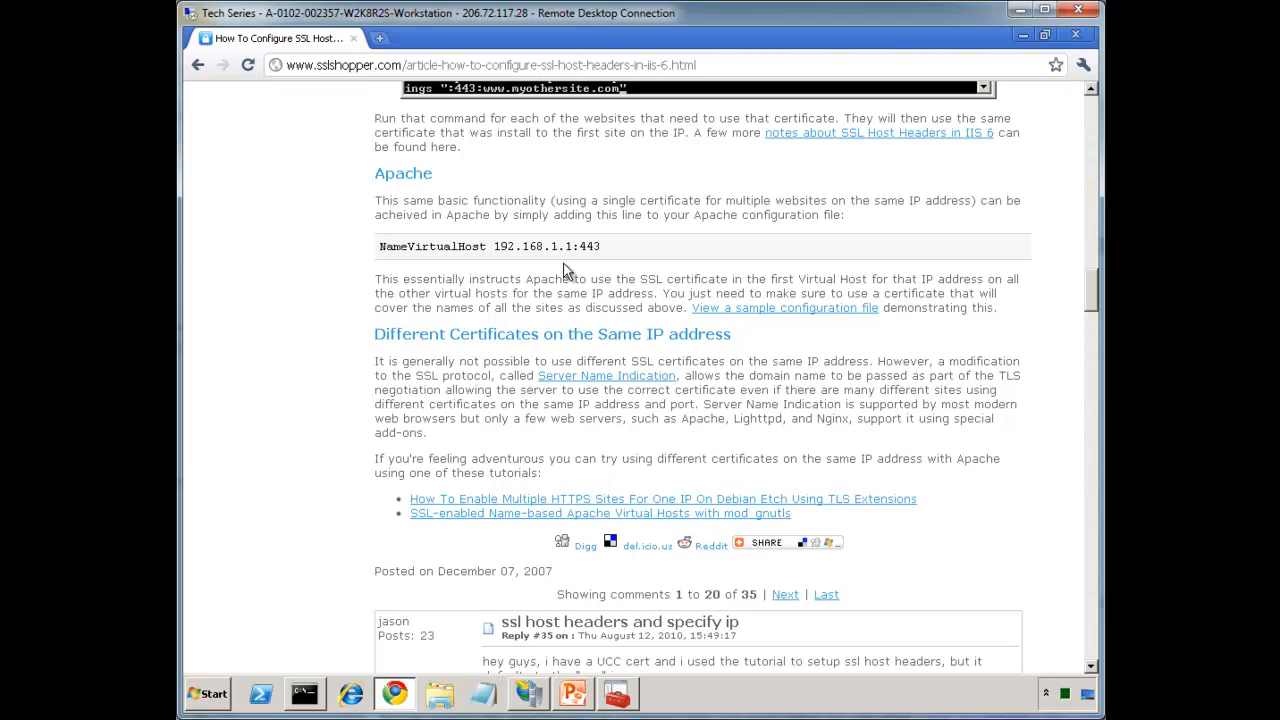
mouse_move(528, 694)
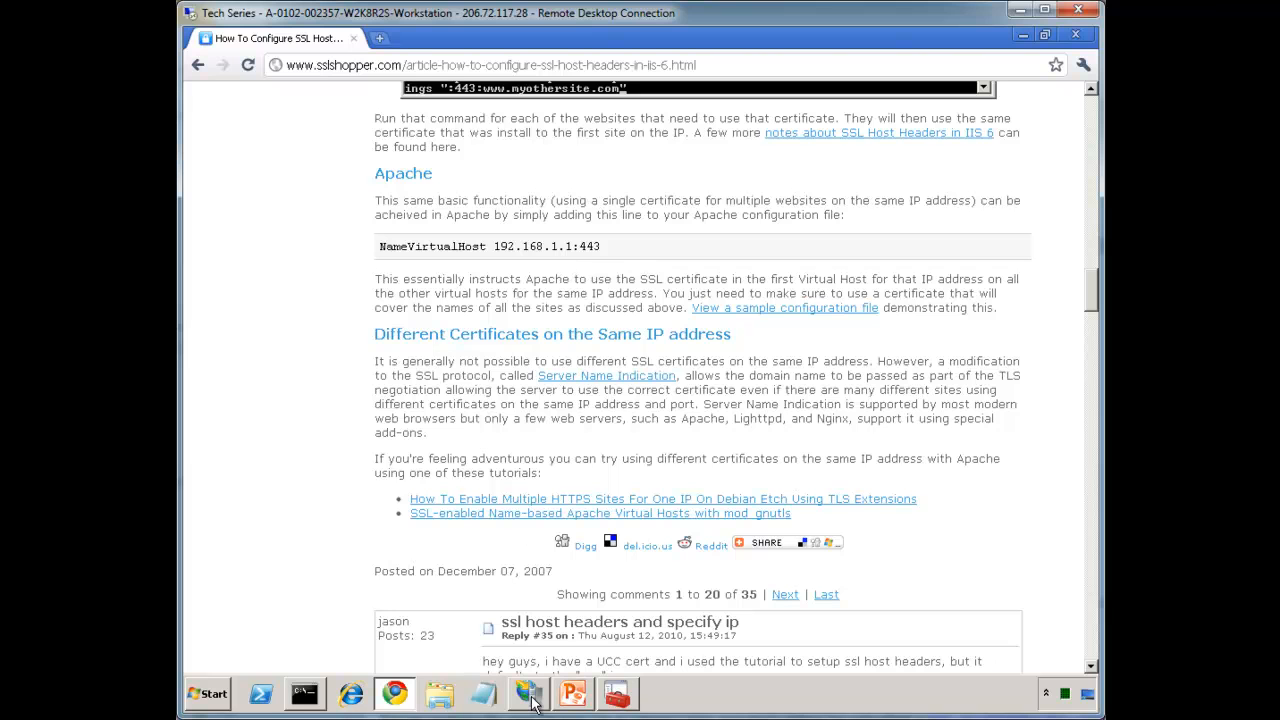
Step: Return to IIS Manager and list help.orcsweb.com's site bindings
left_click(528, 692)
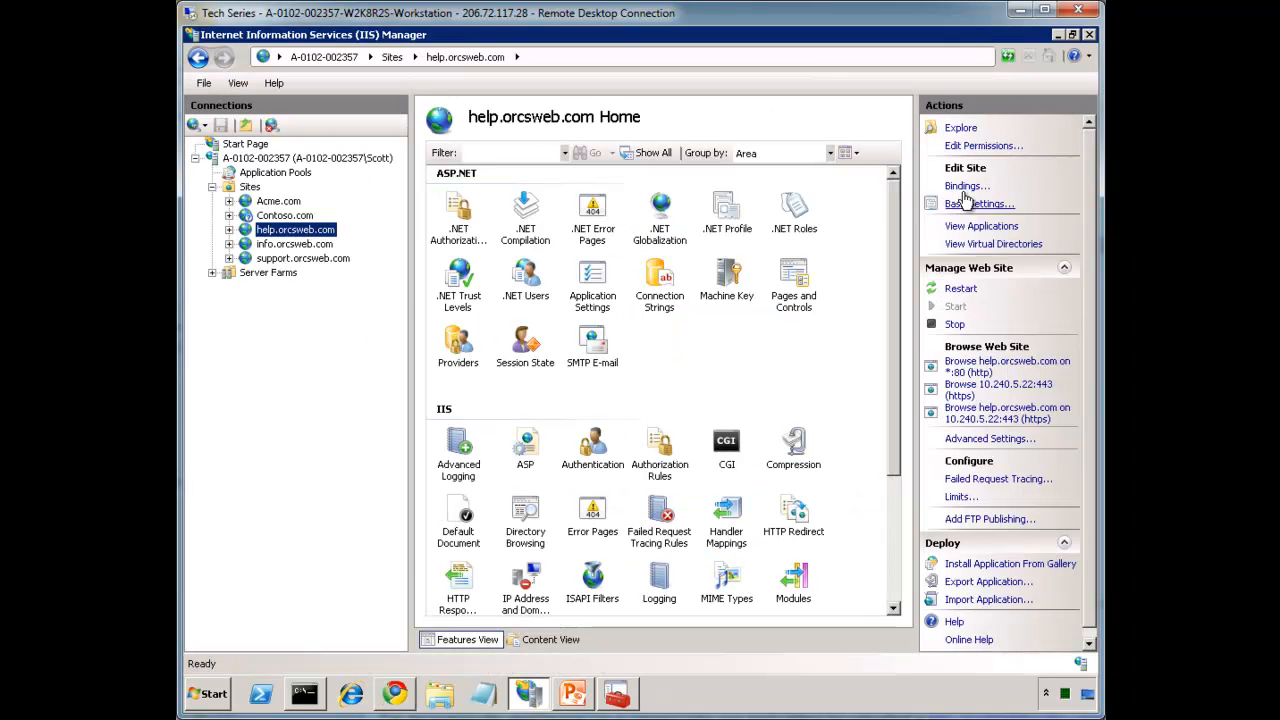
left_click(968, 186)
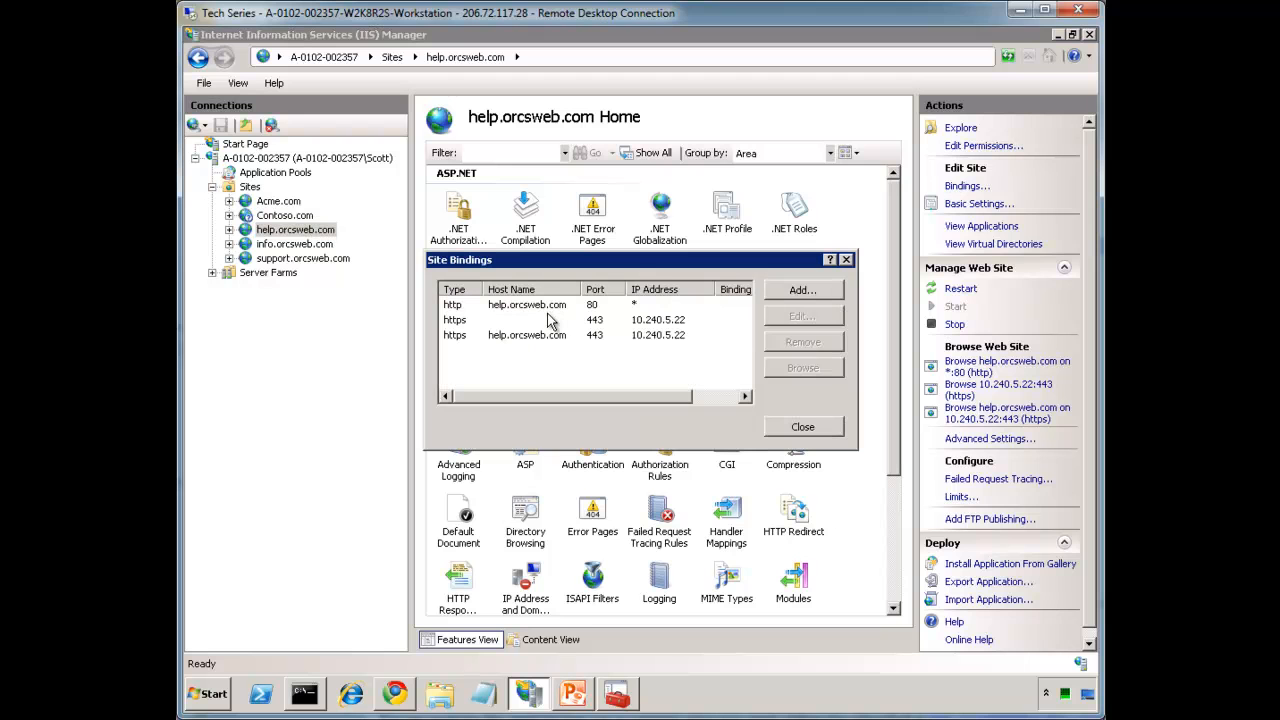
mouse_move(596, 576)
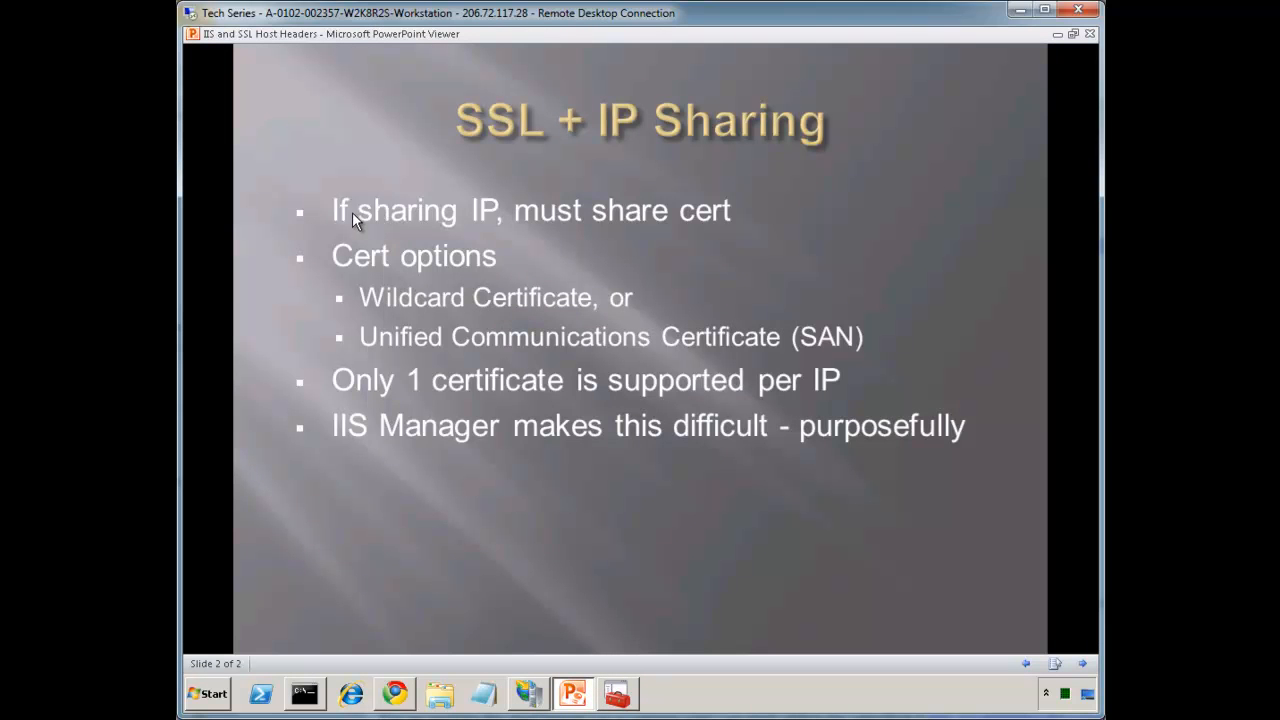
mouse_move(476, 192)
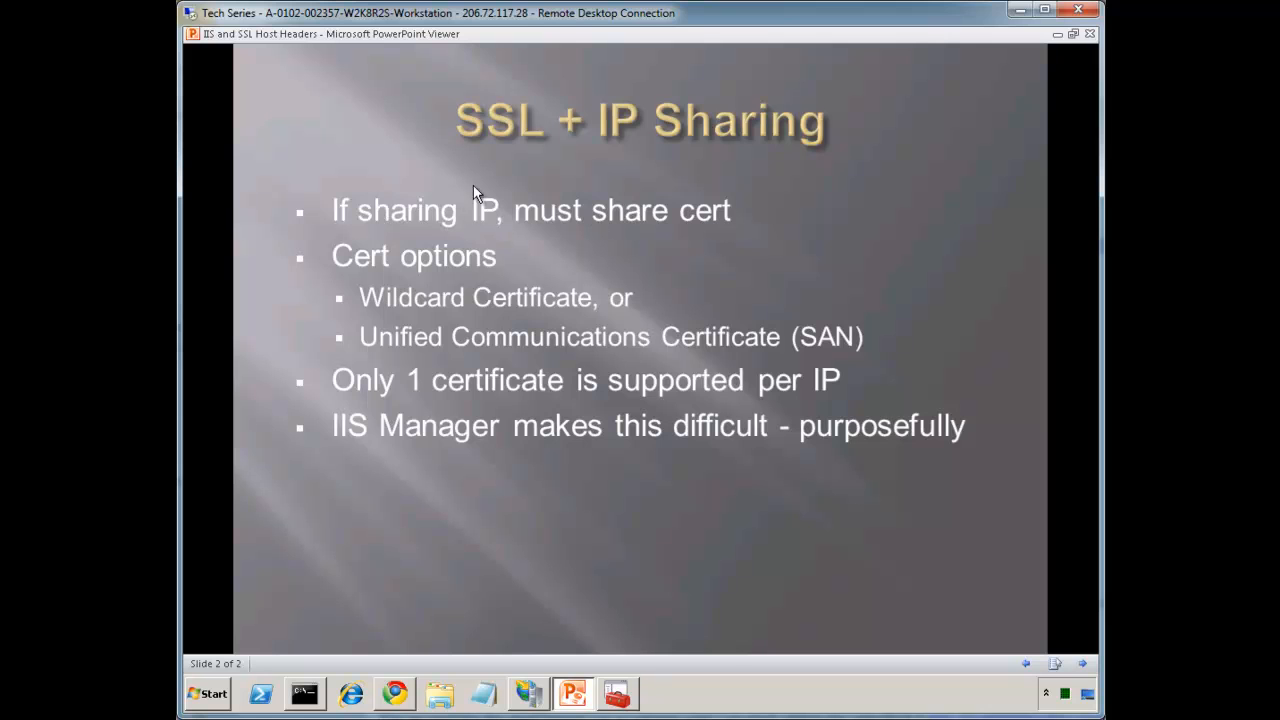
mouse_move(576, 308)
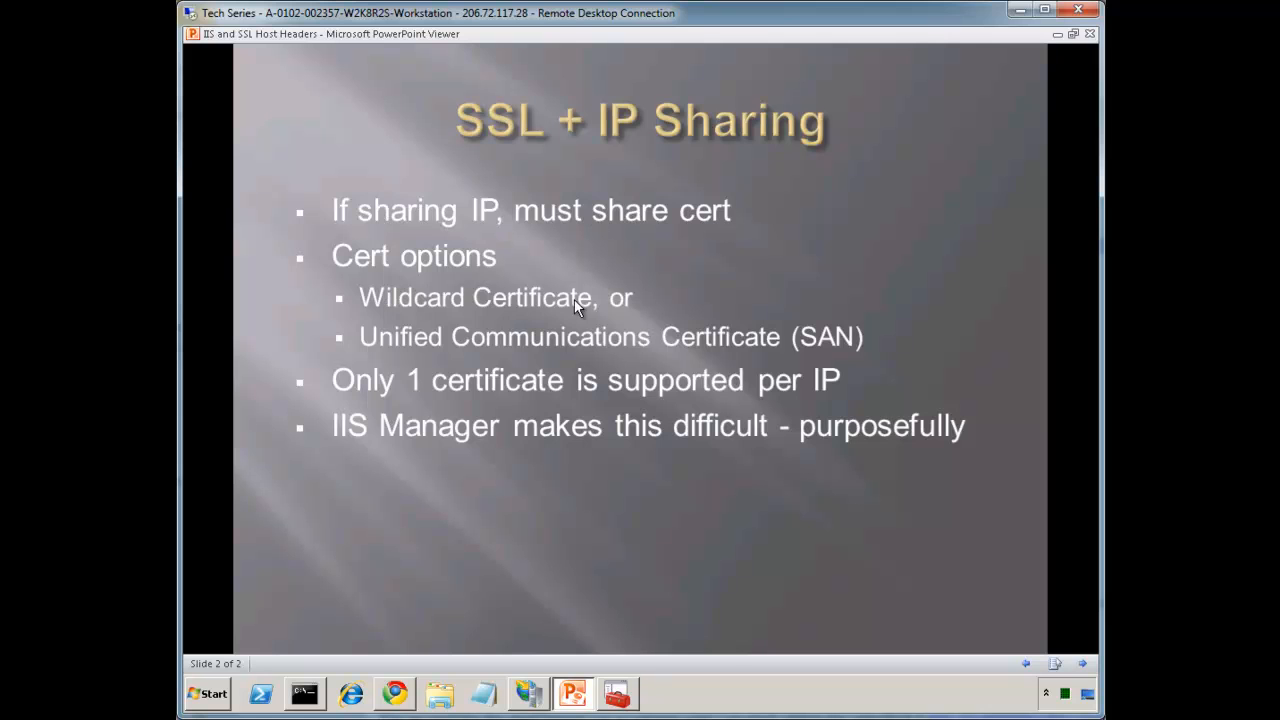
mouse_move(688, 448)
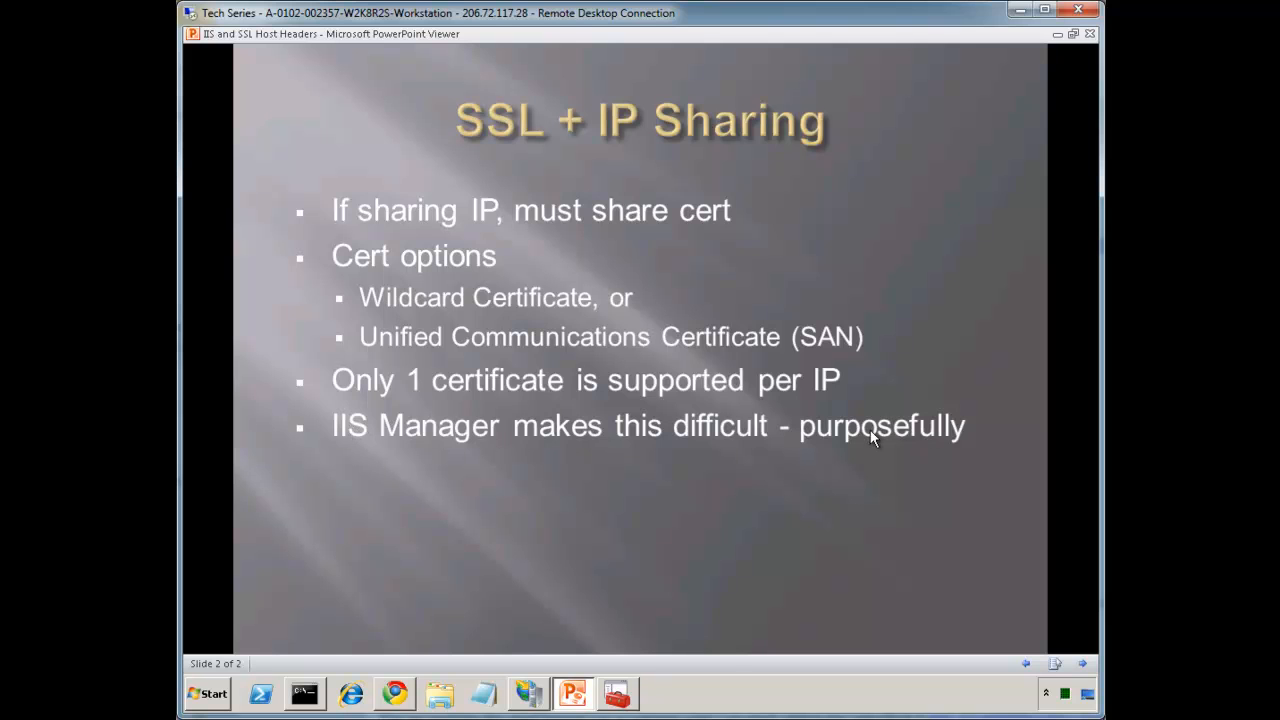
mouse_move(876, 470)
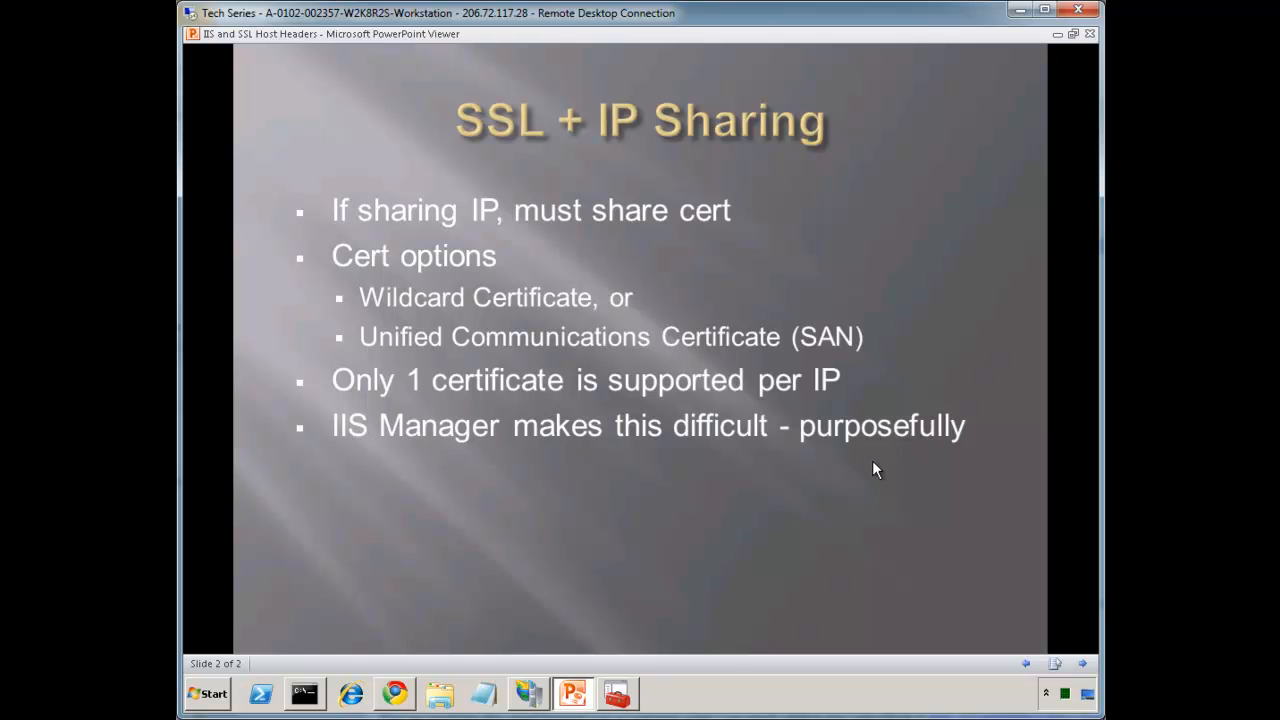
mouse_move(870, 470)
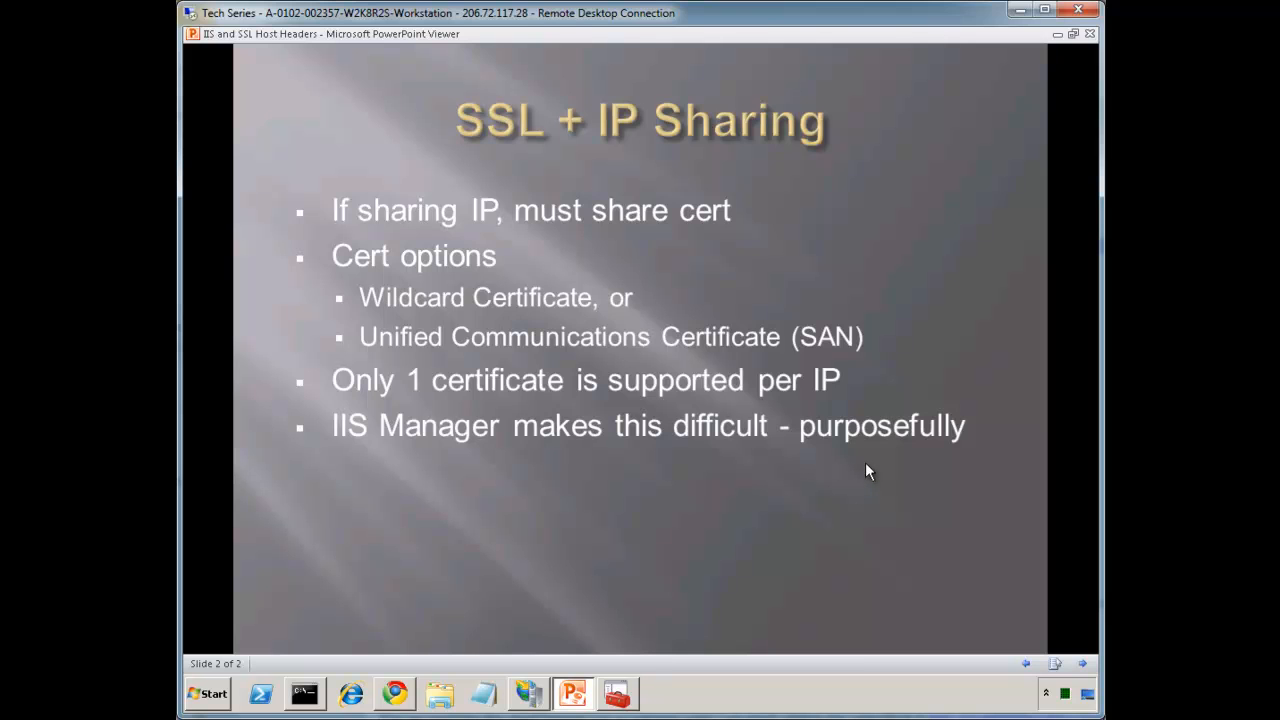
mouse_move(784, 530)
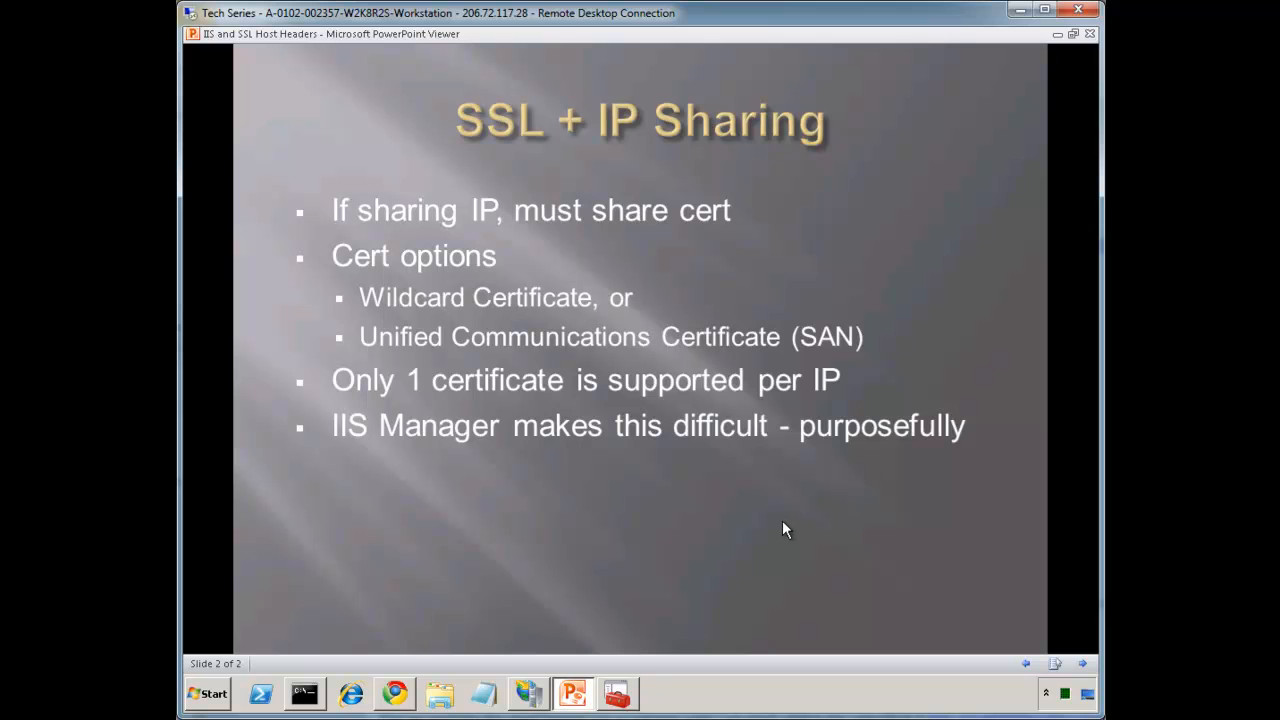